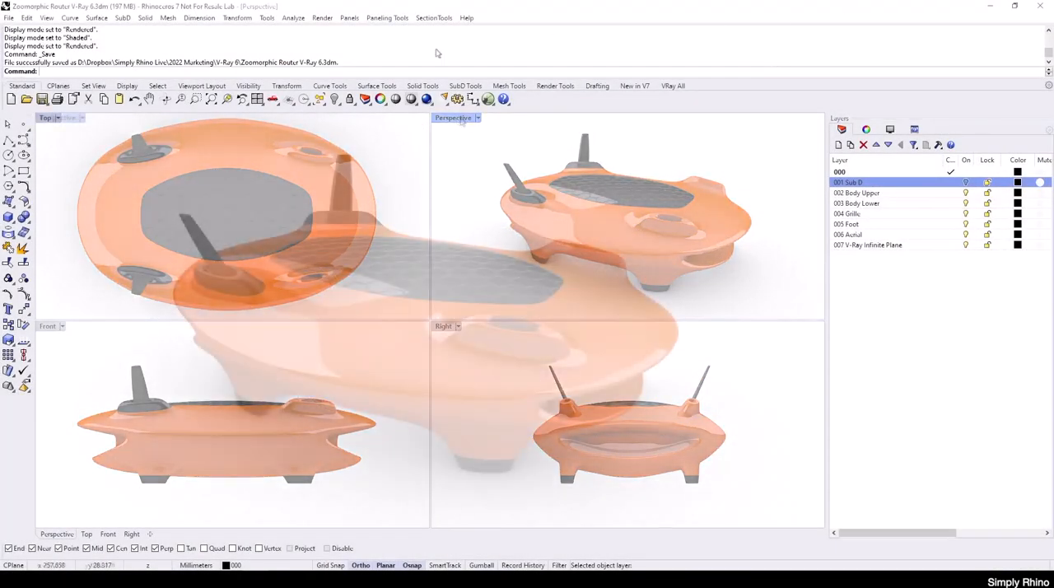
Maximize the Perspective viewport so it fills the screen
double_click(449, 118)
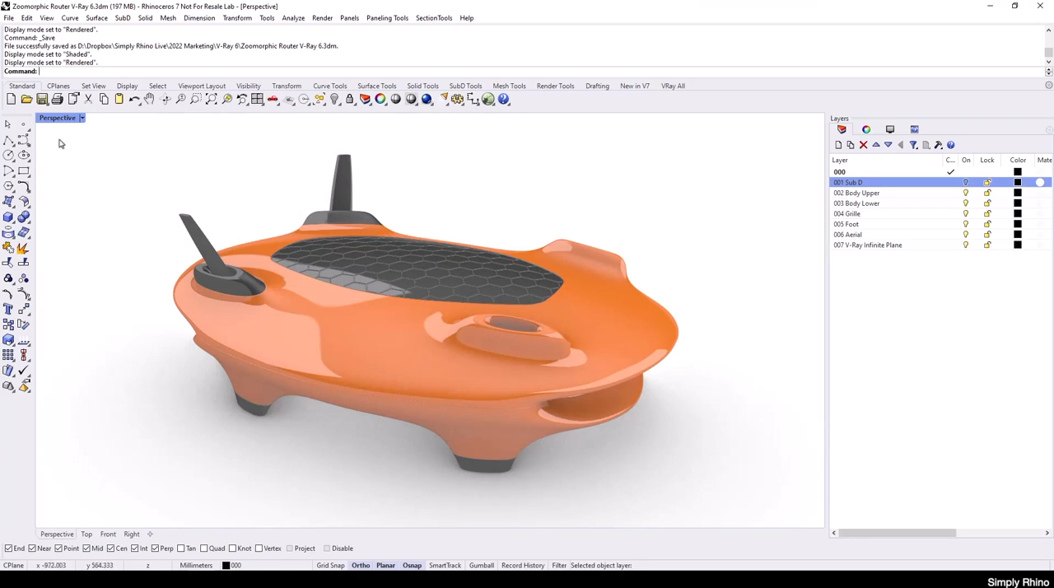
mouse_move(61, 118)
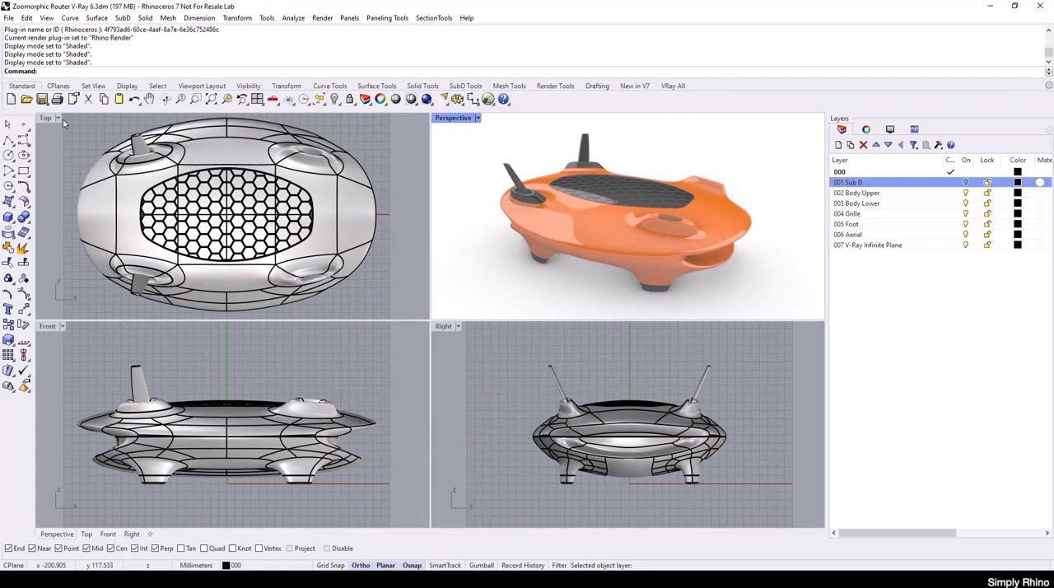
Choose V-Ray for Rhino under Render > Current Renderer
left_click(320, 18)
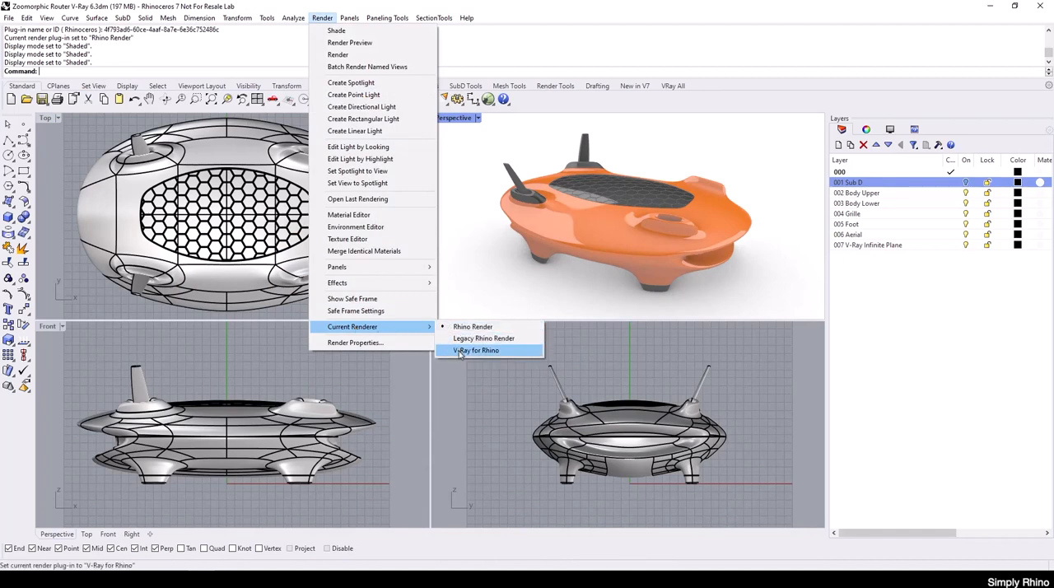
left_click(478, 350)
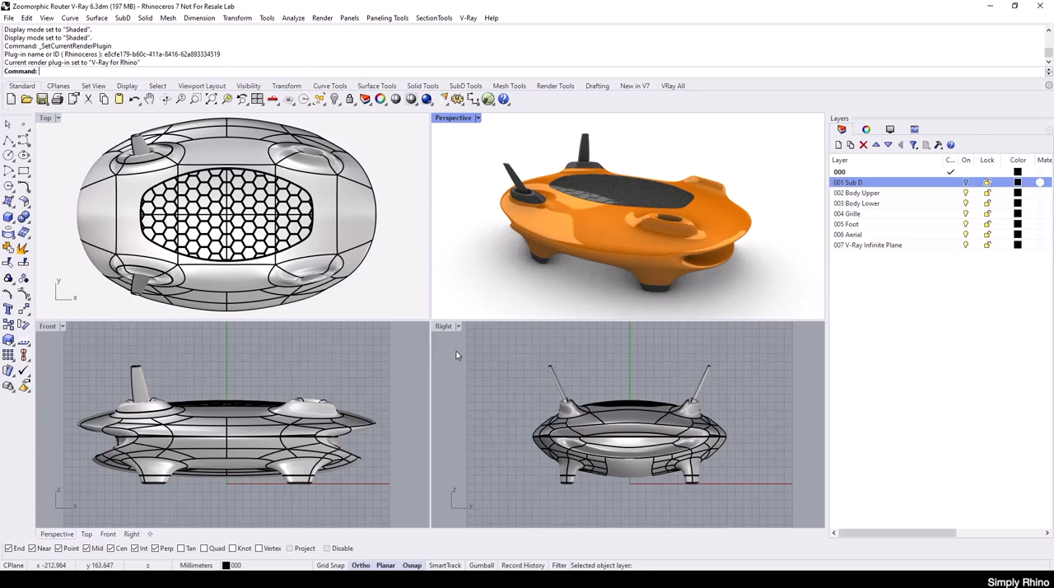
mouse_move(436, 312)
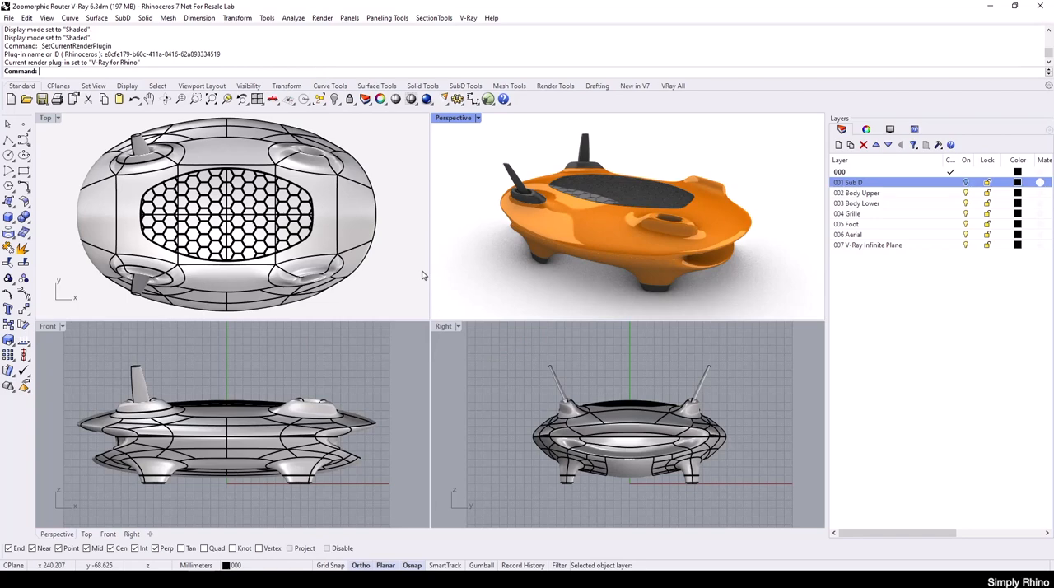
mouse_move(476, 148)
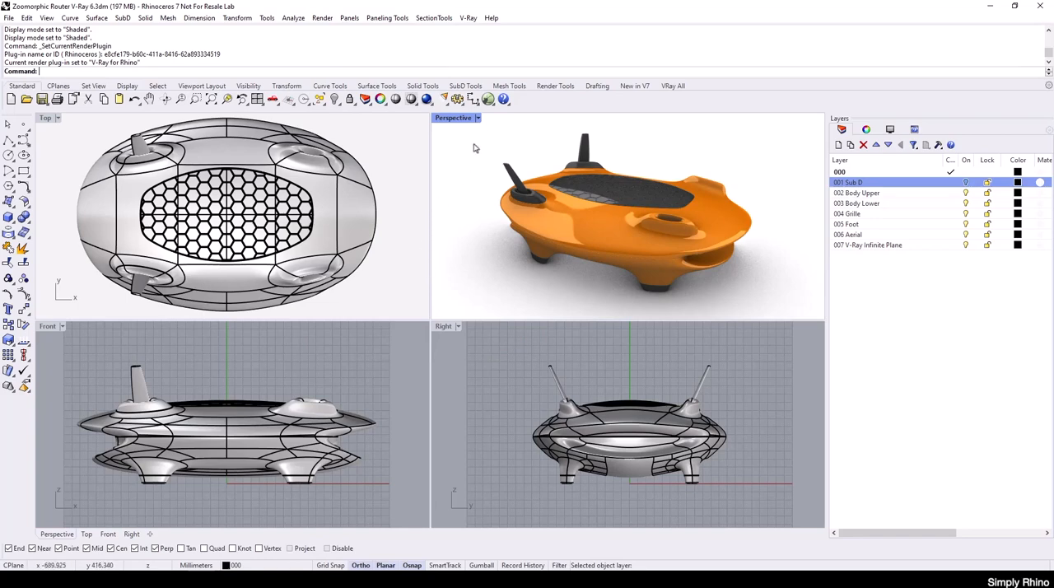
Switch the Perspective viewport display mode to V-Ray Interactive
left_click(453, 117)
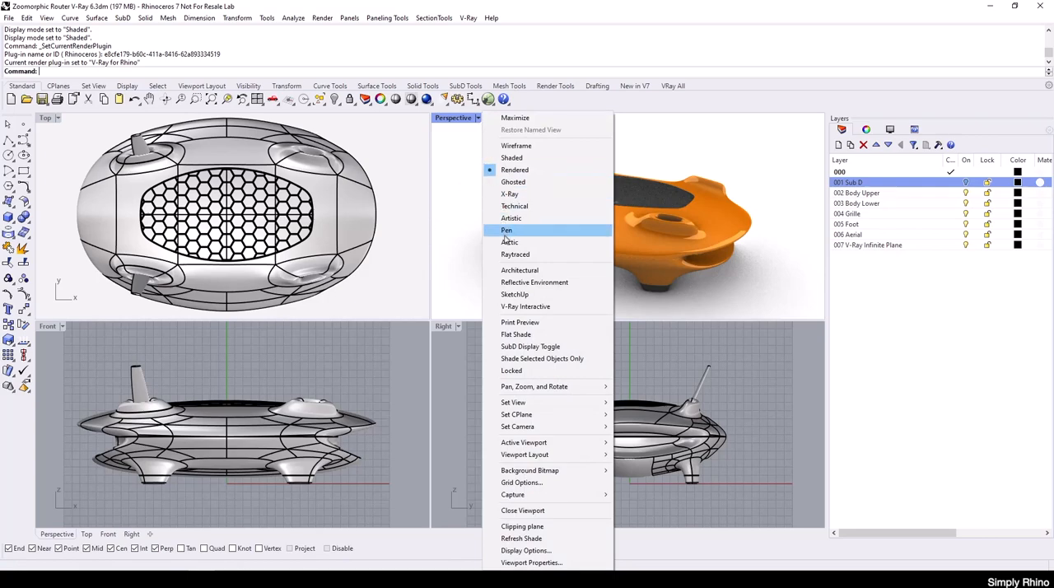
left_click(526, 307)
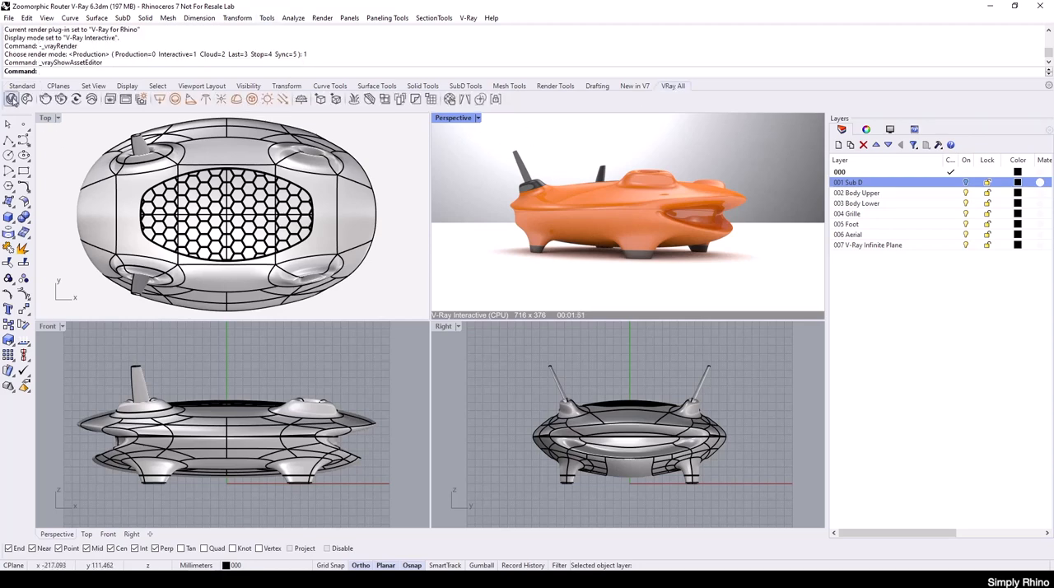
Open the V-Ray Asset Editor and browse Render Elements and Settings, ending on Geometry
left_click(10, 99)
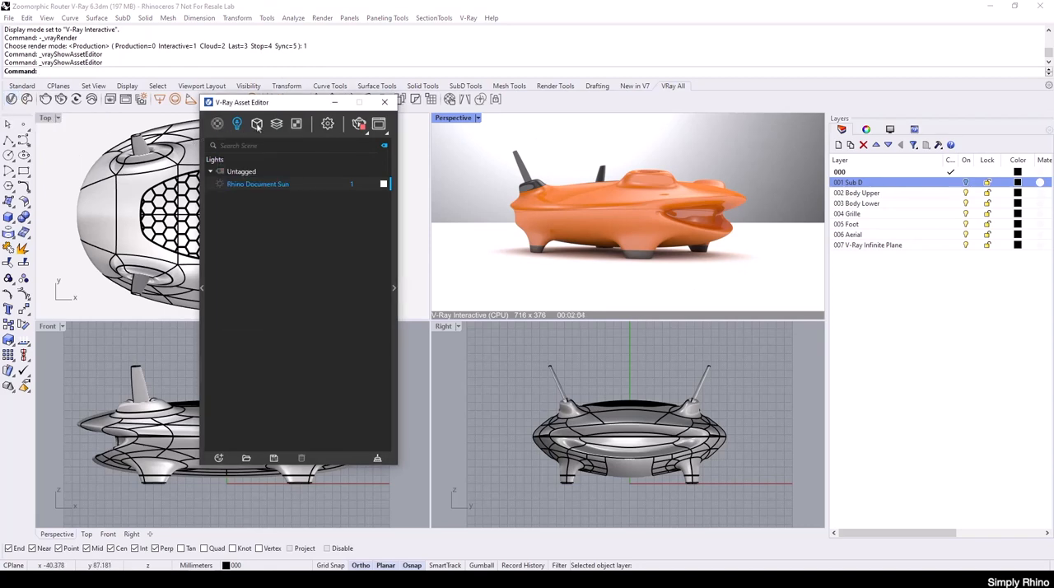
left_click(257, 124)
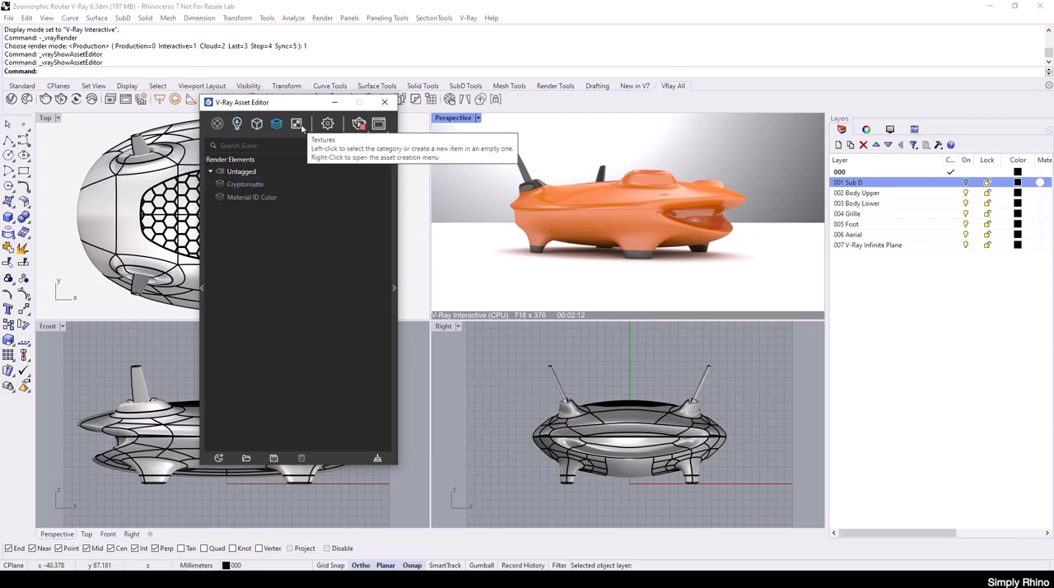
left_click(327, 124)
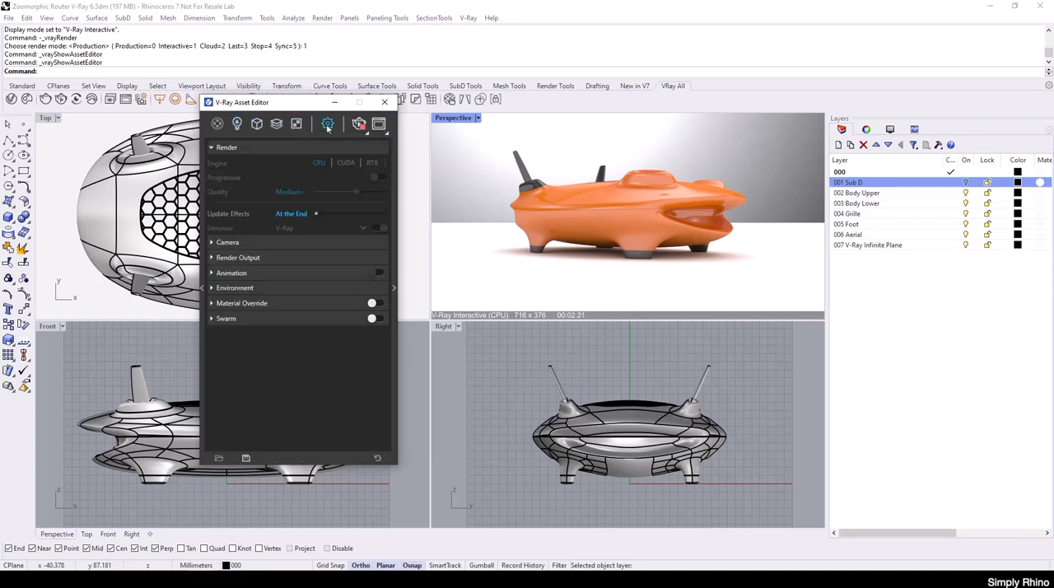
mouse_move(257, 123)
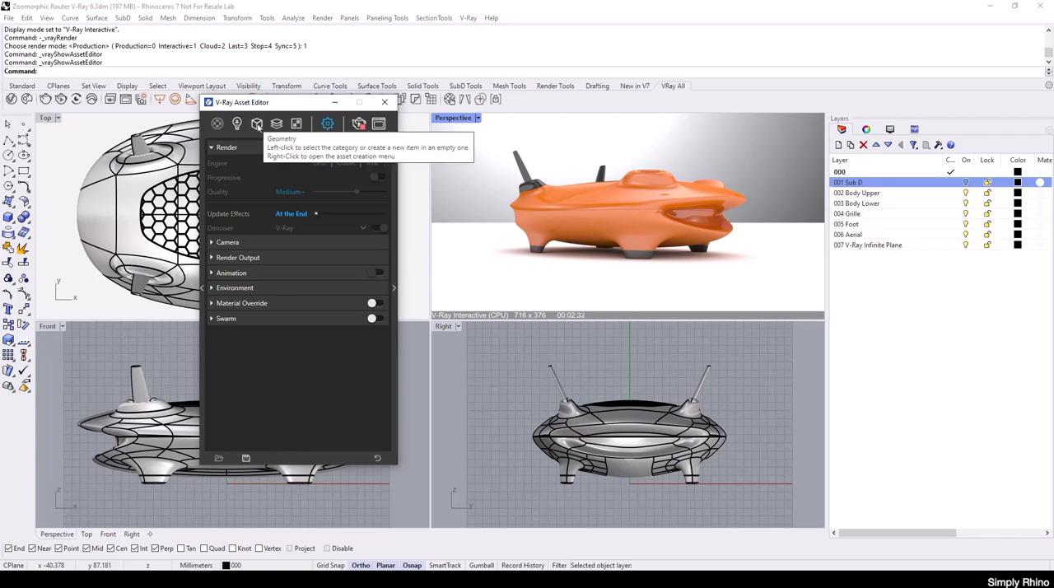
left_click(256, 124)
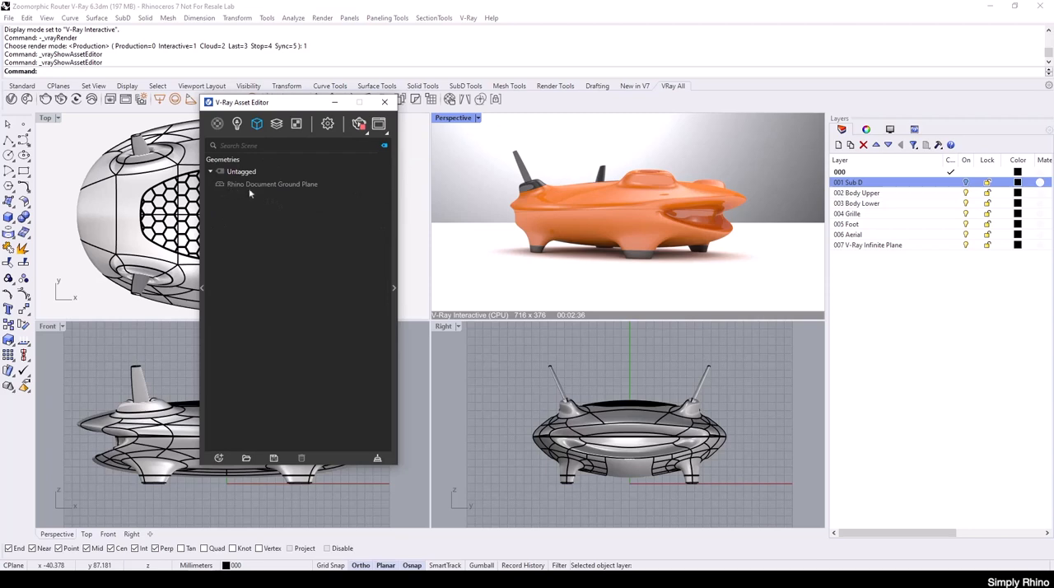
mouse_move(322, 199)
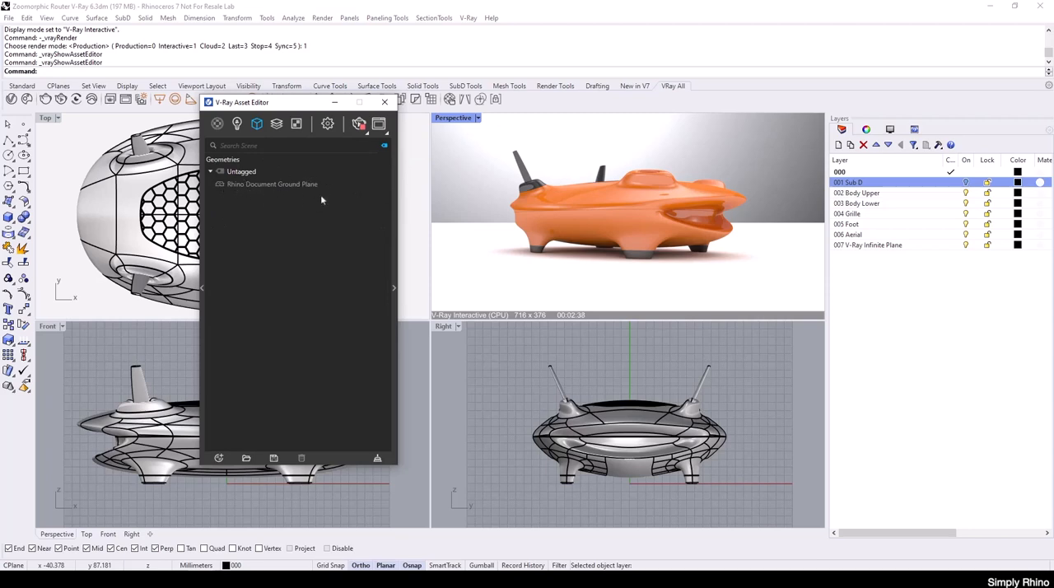
mouse_move(264, 204)
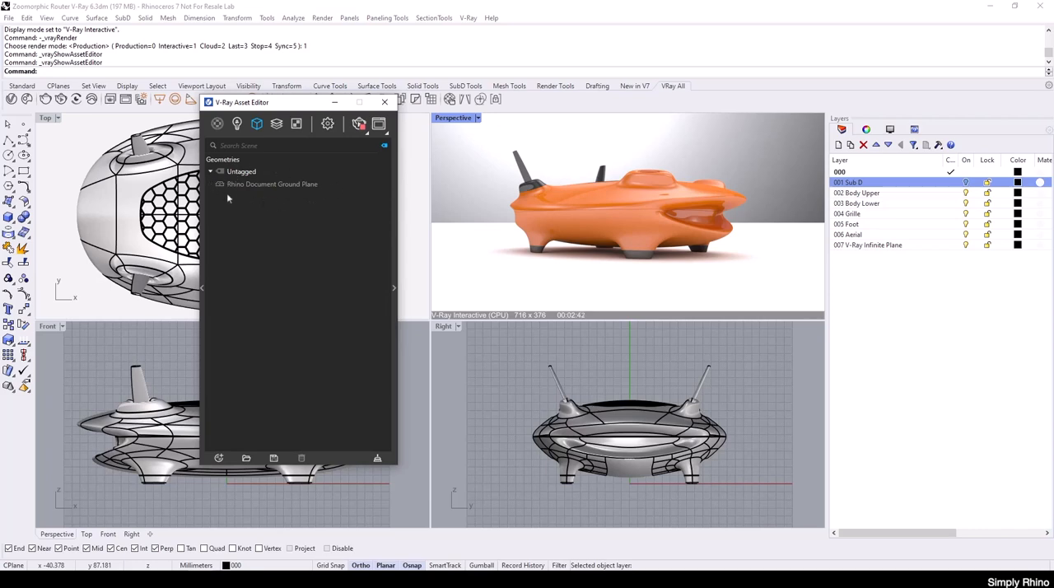
mouse_move(312, 196)
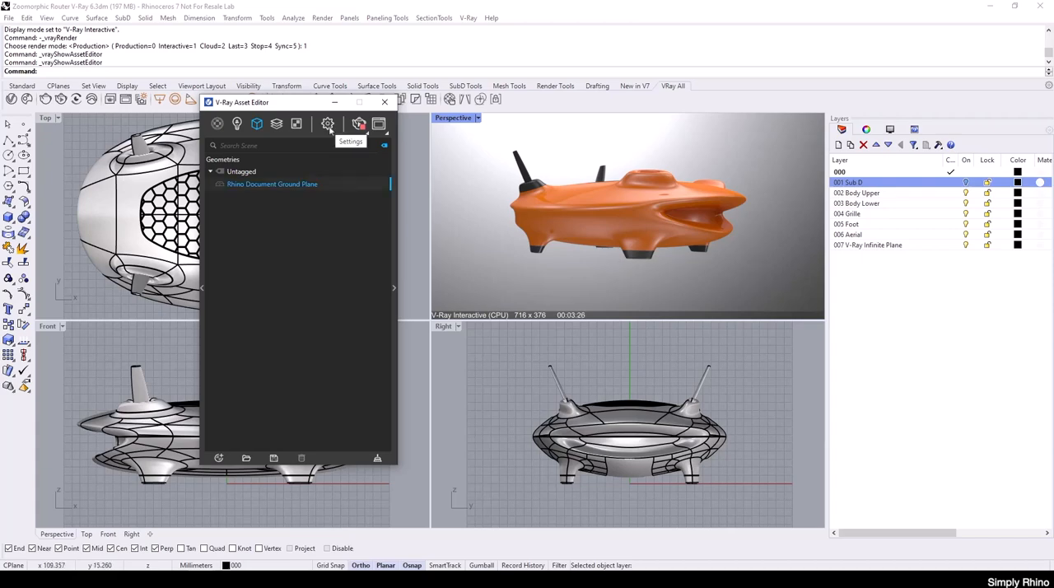
Expand Environment in V-Ray Settings and set the Background colour to white
left_click(327, 123)
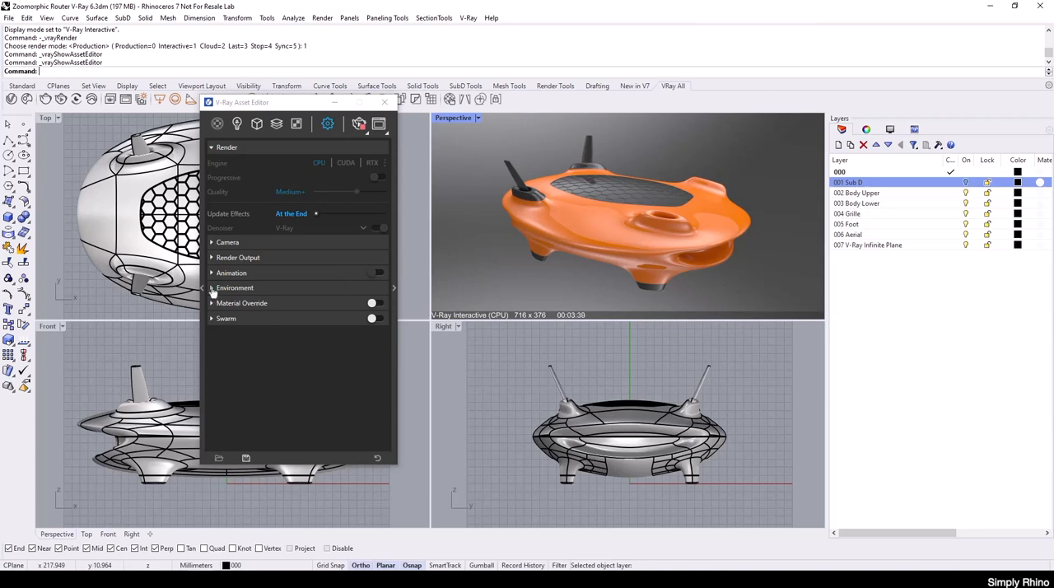
left_click(212, 288)
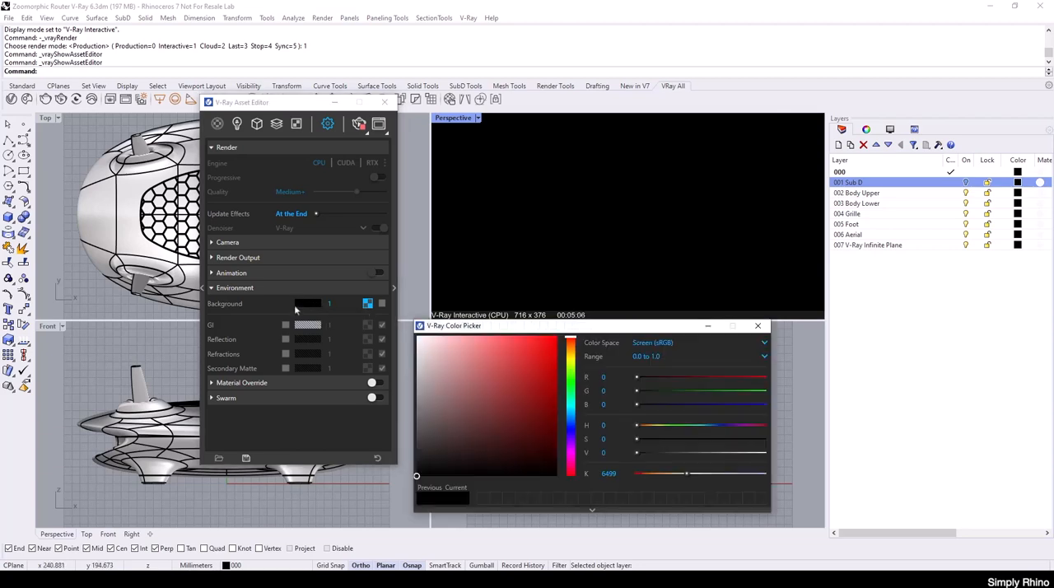
left_click(430, 350)
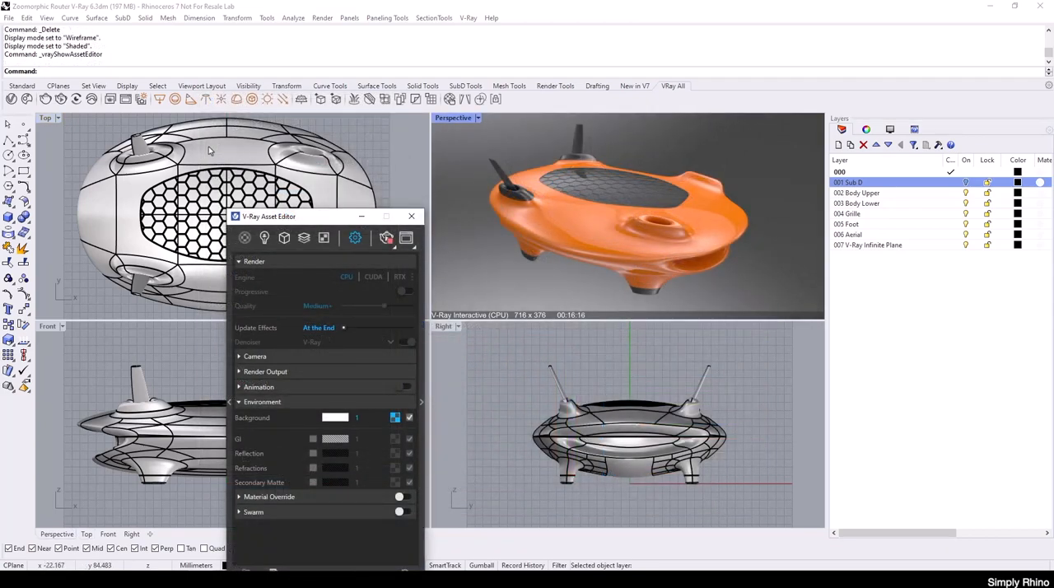
mouse_move(525, 224)
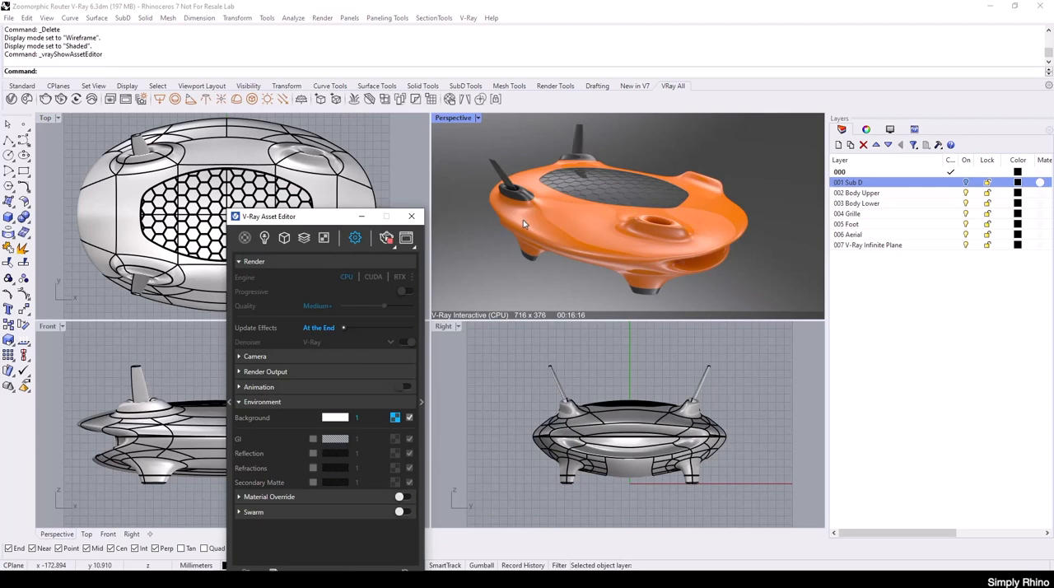
mouse_move(397, 182)
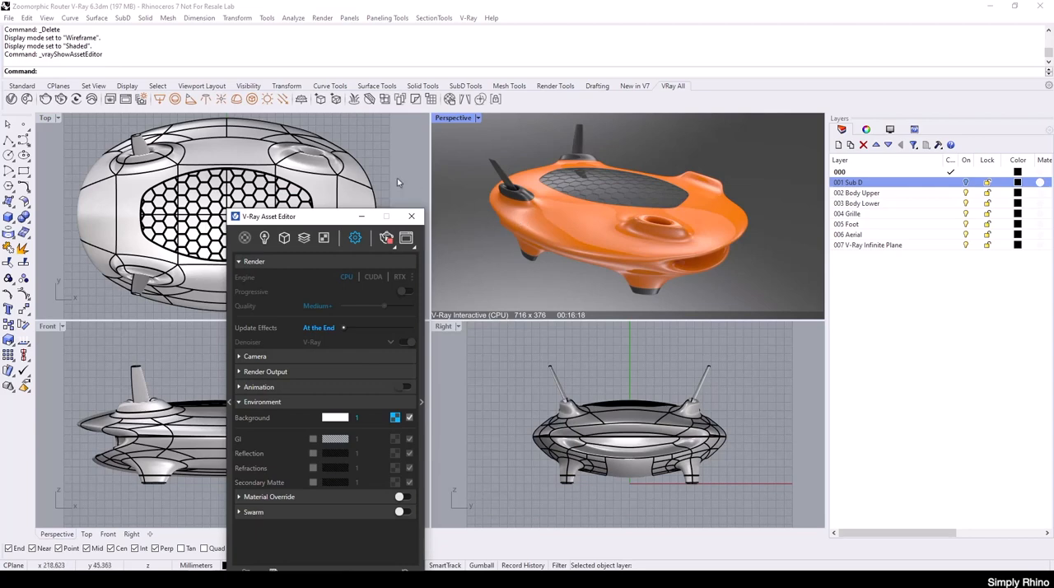
mouse_move(302, 99)
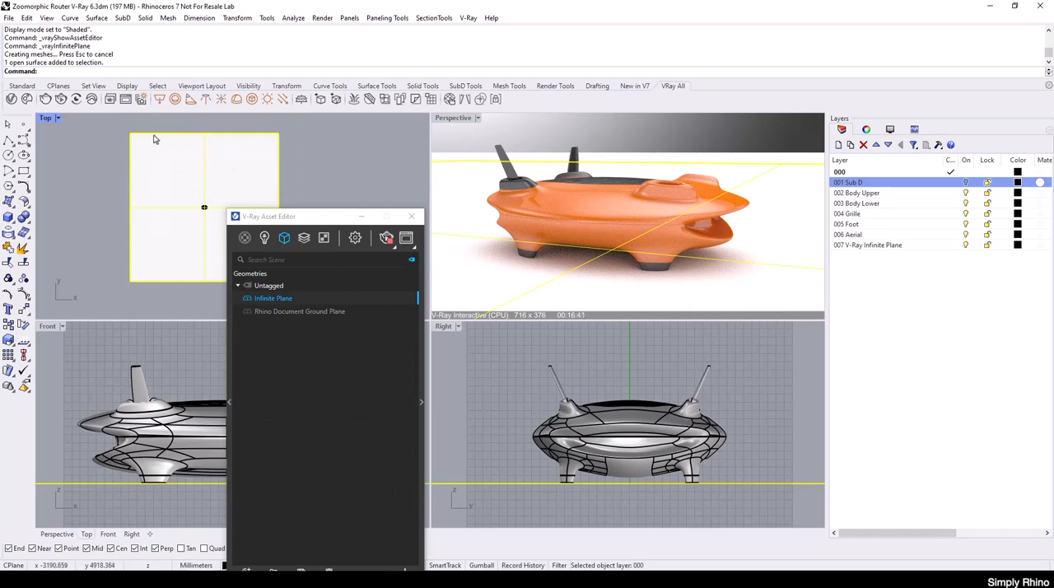
mouse_move(258, 142)
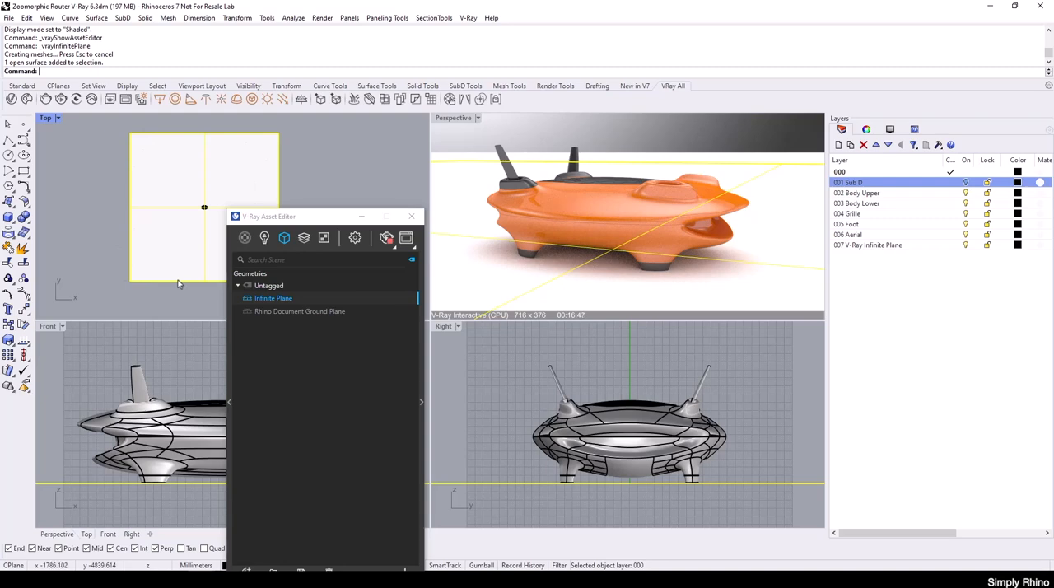
mouse_move(202, 208)
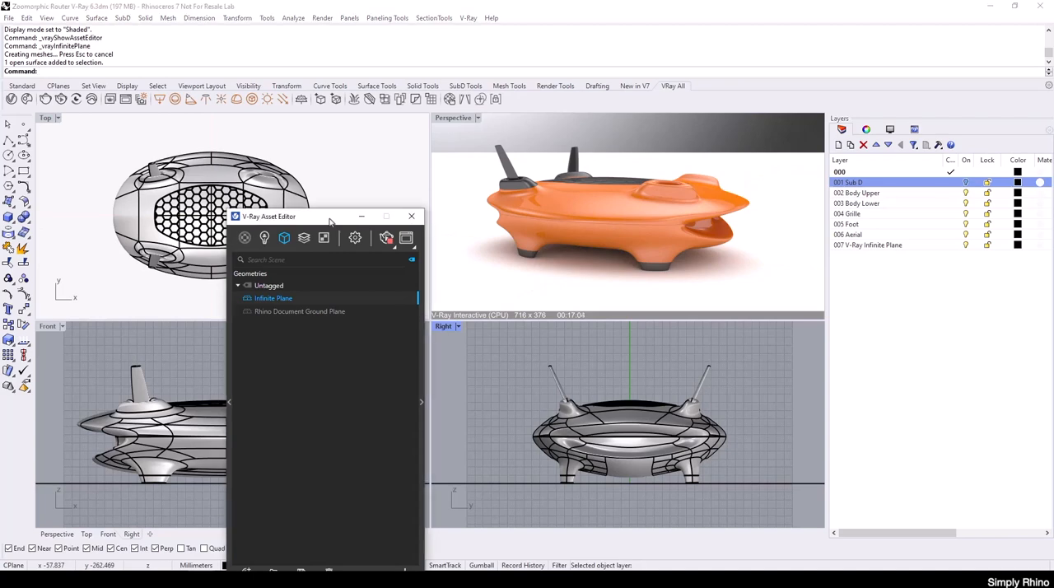
Move the Asset Editor aside and browse the library's Diagrammatic materials
left_click_drag(329, 216, 313, 130)
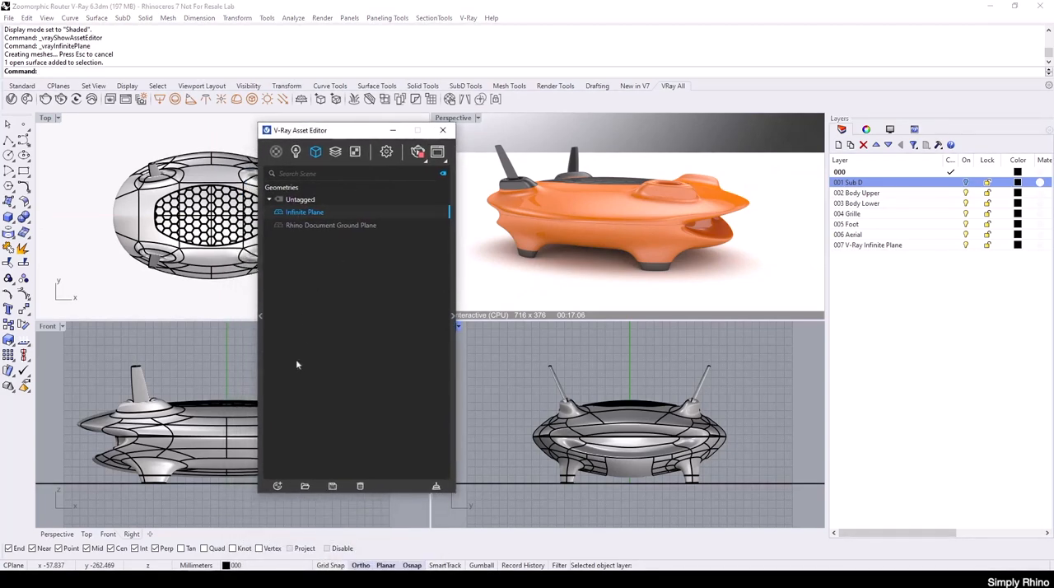
left_click_drag(300, 130, 313, 129)
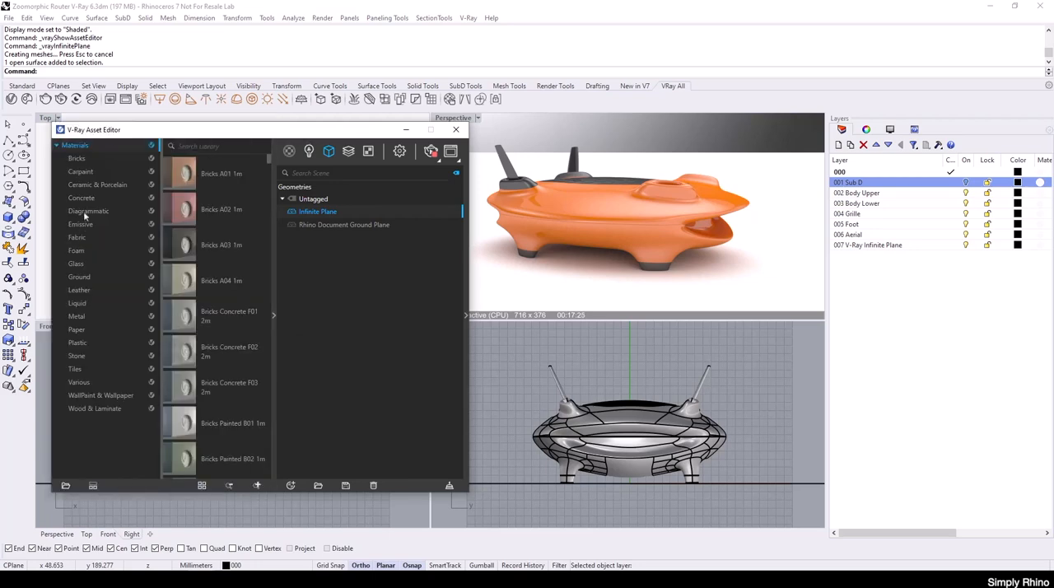
left_click(87, 211)
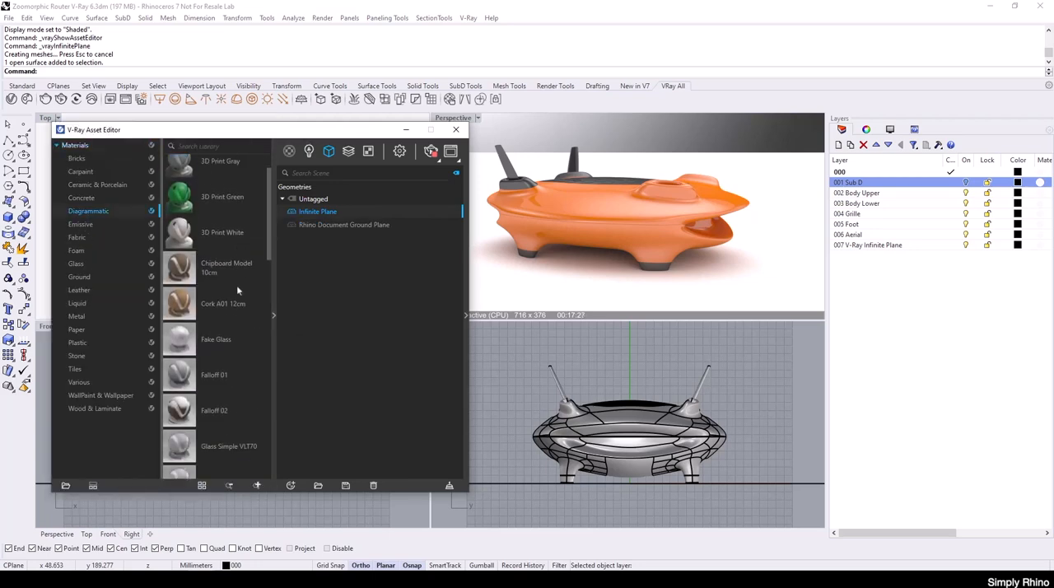
scroll("down", 3)
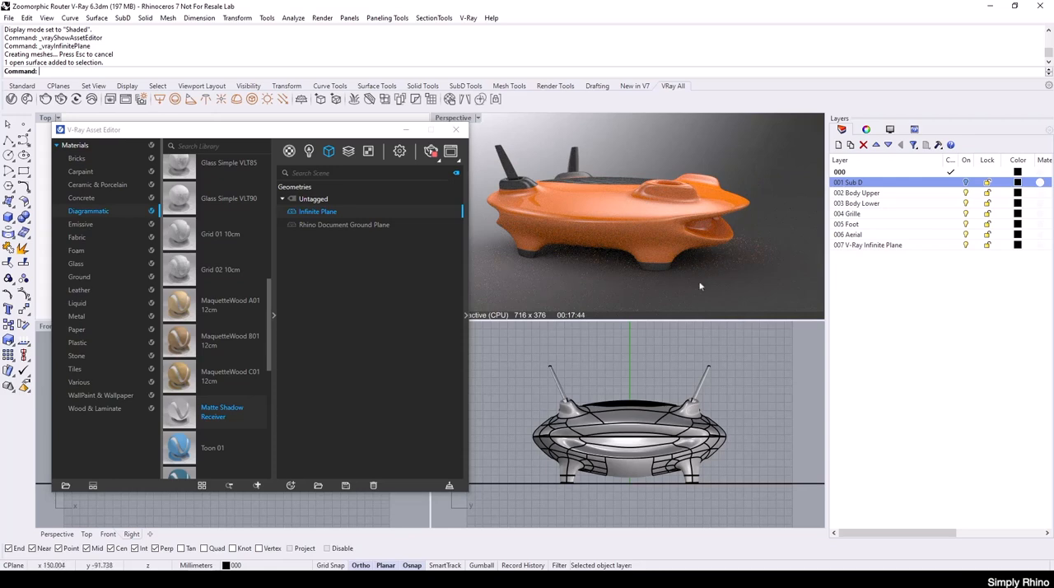
mouse_move(803, 189)
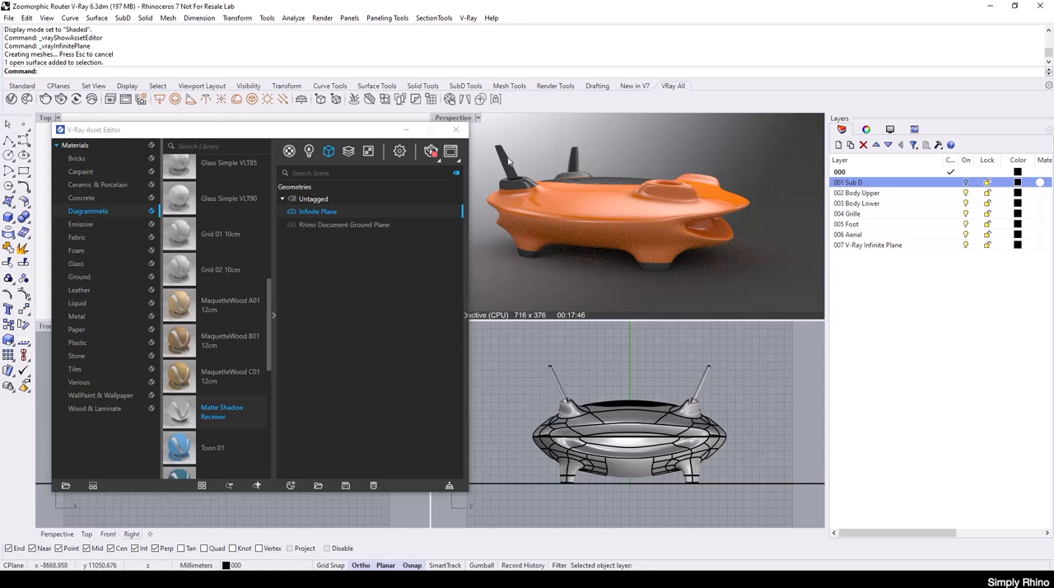
mouse_move(705, 289)
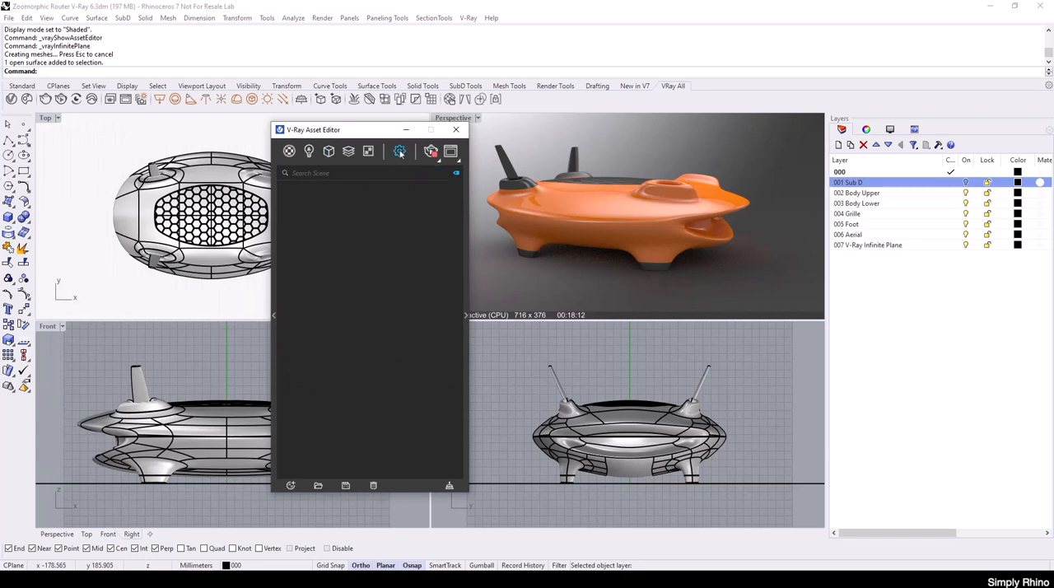
View the Environment Texture bitmap in the Asset Editor Textures tab
left_click(399, 150)
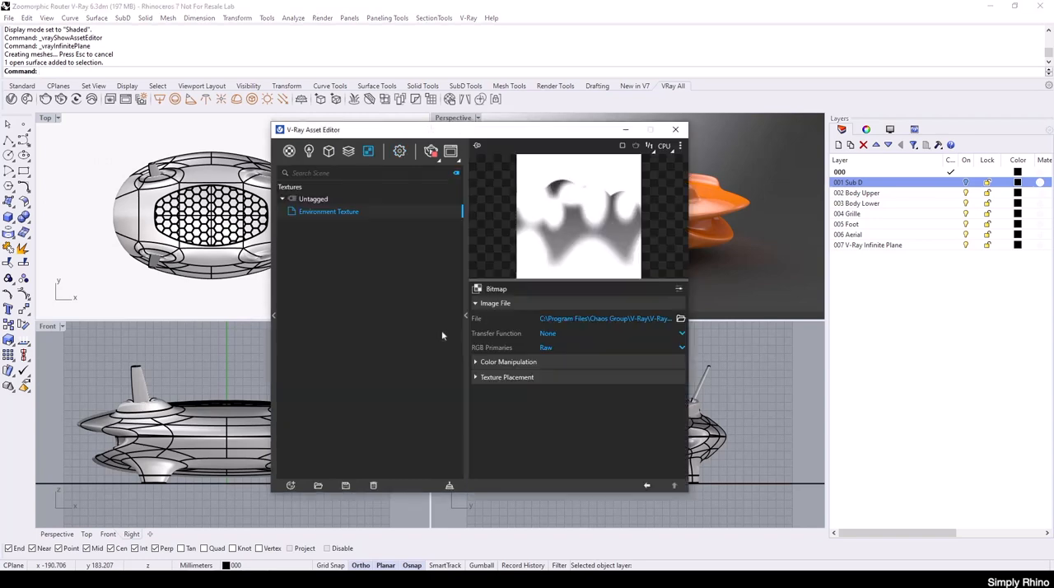
mouse_move(635, 164)
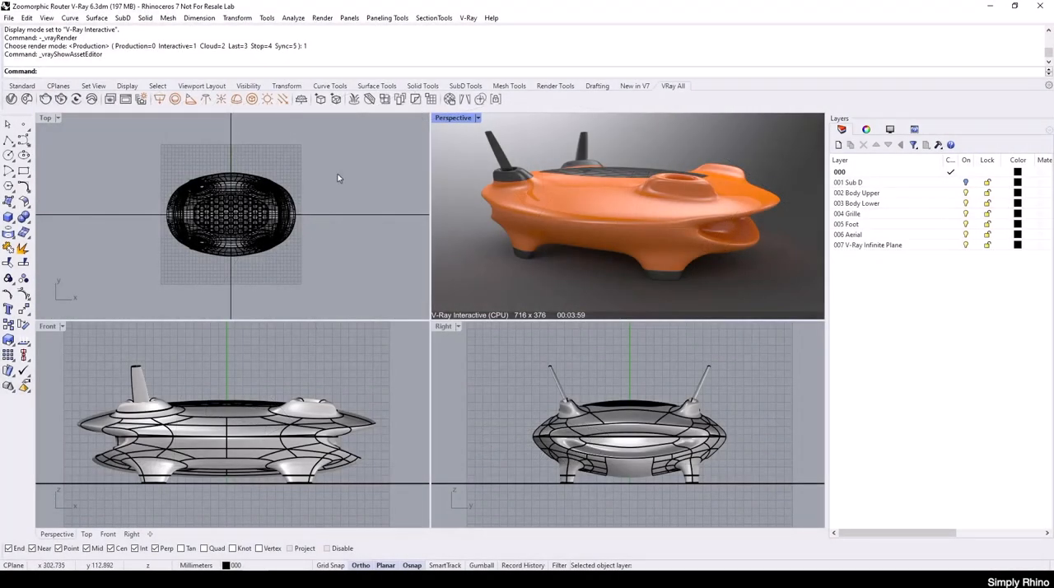
mouse_move(337, 172)
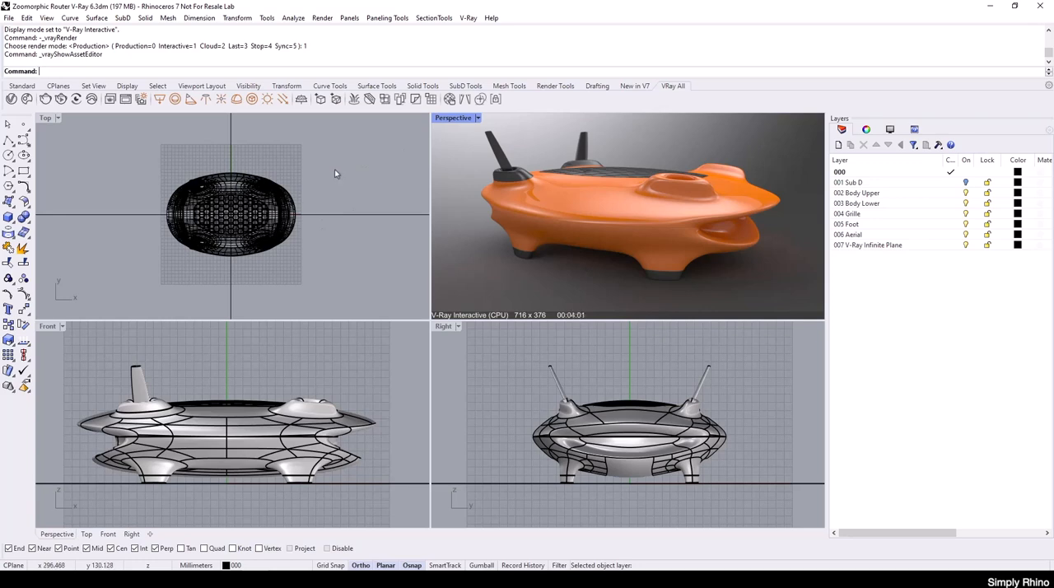
mouse_move(238, 98)
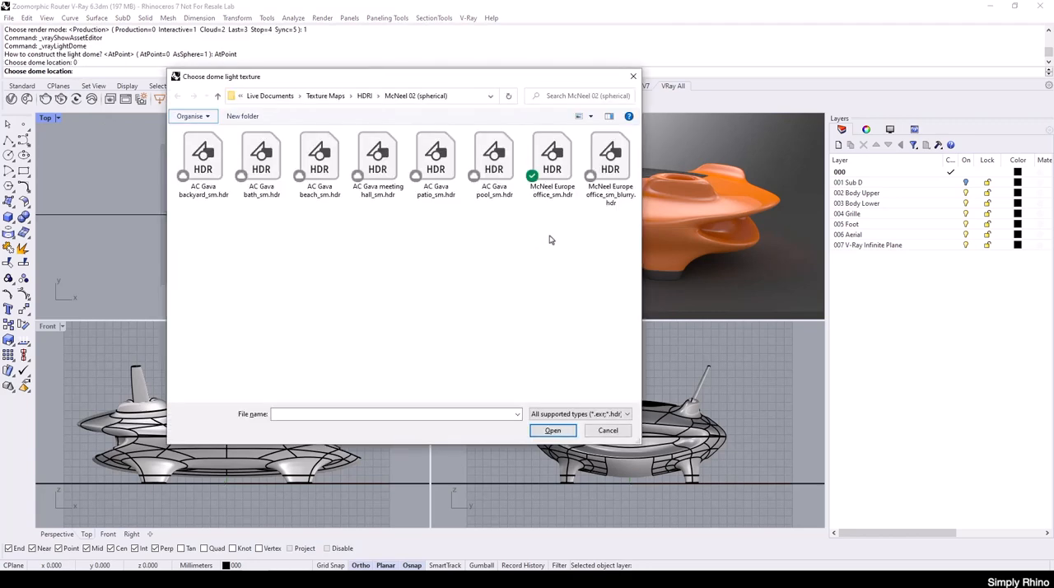
mouse_move(552, 156)
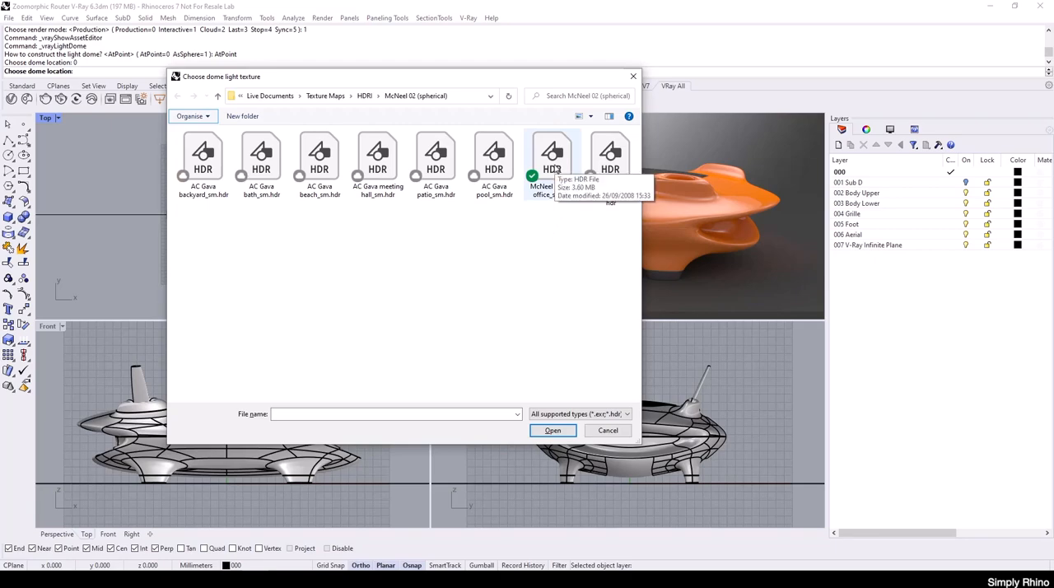
Pick the McNeel Europe office HDR image for the dome light
left_click(553, 430)
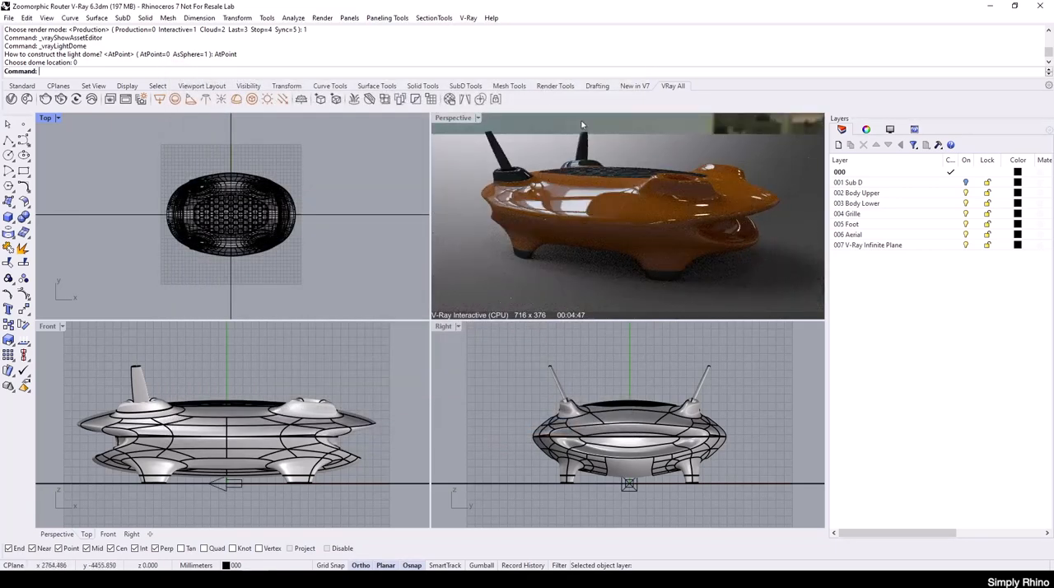
mouse_move(491, 262)
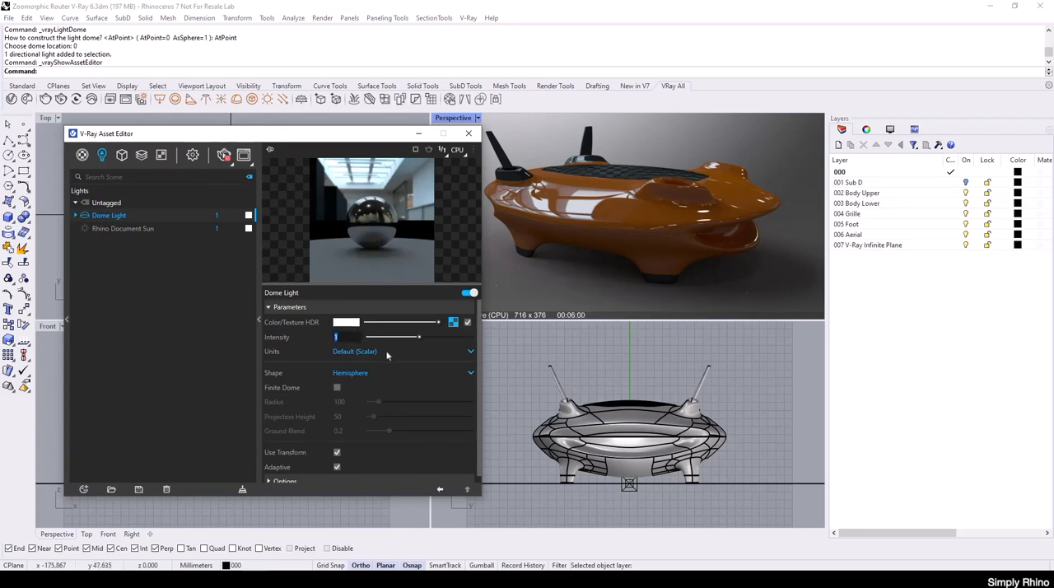
Set the Dome Light intensity to 3 in the Asset Editor
left_click(354, 337)
type("3")
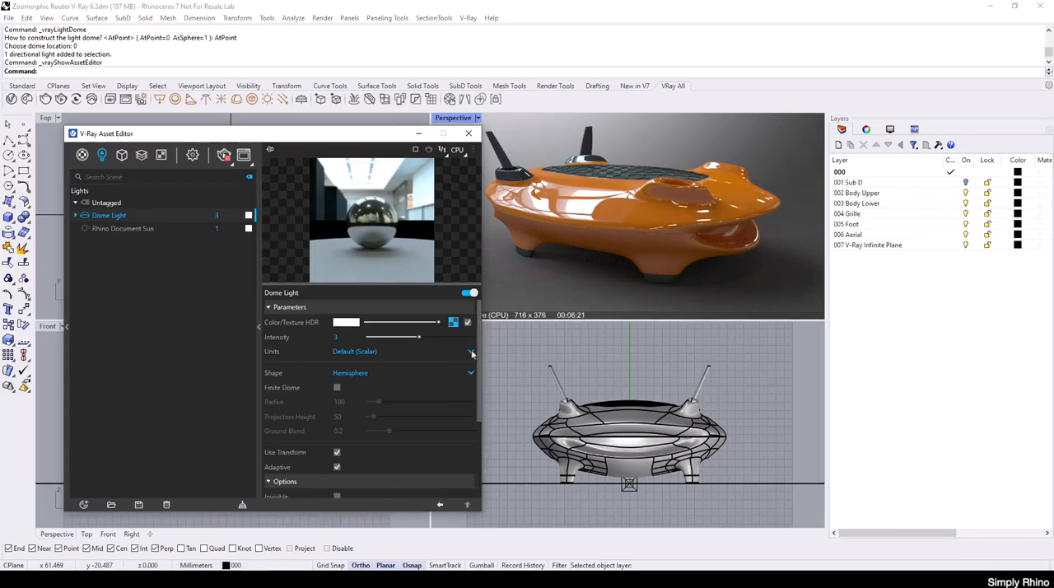
scroll("down", 3)
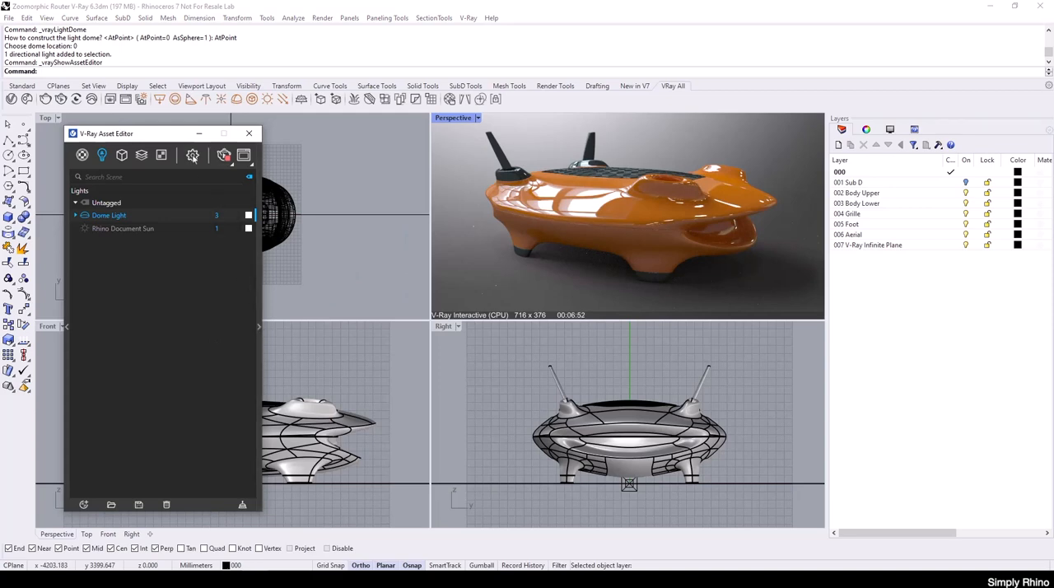
Open the Asset Editor Settings tab to reach the Background intensity multiplier
left_click(192, 155)
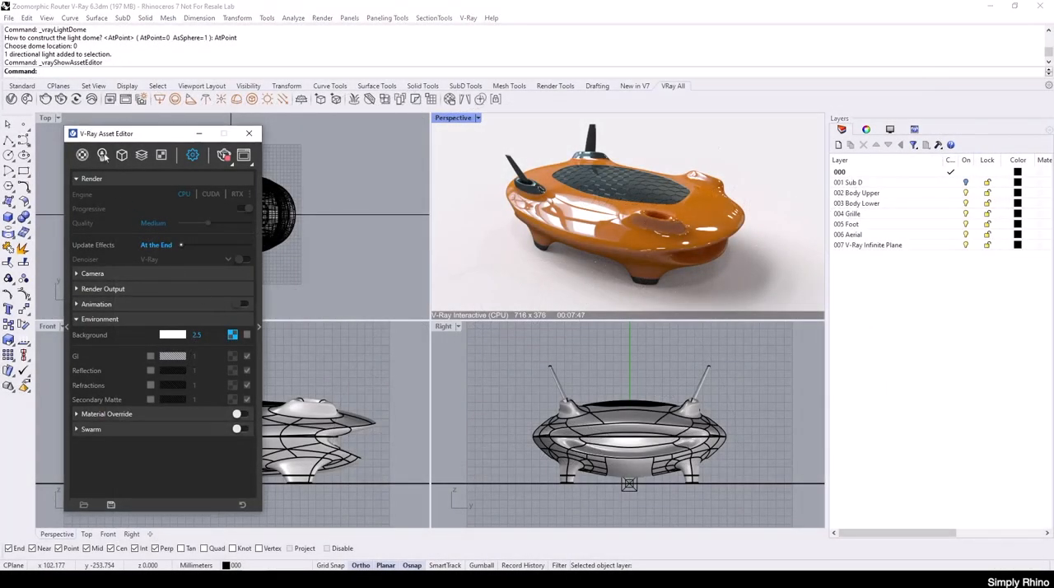
Review the dome light's settings from the lights list, confirming Invisible is checked
left_click(102, 155)
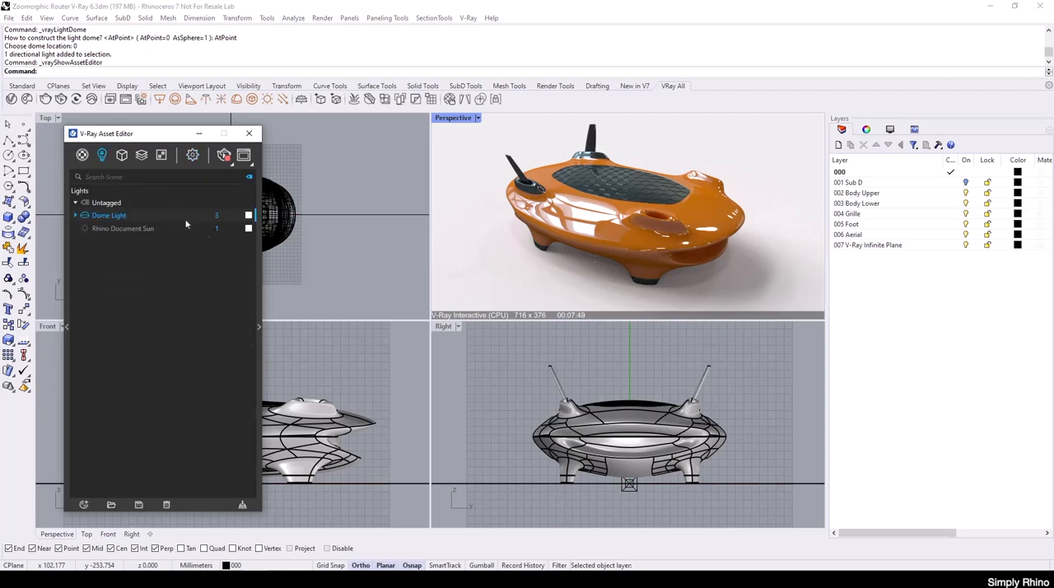
left_click(108, 215)
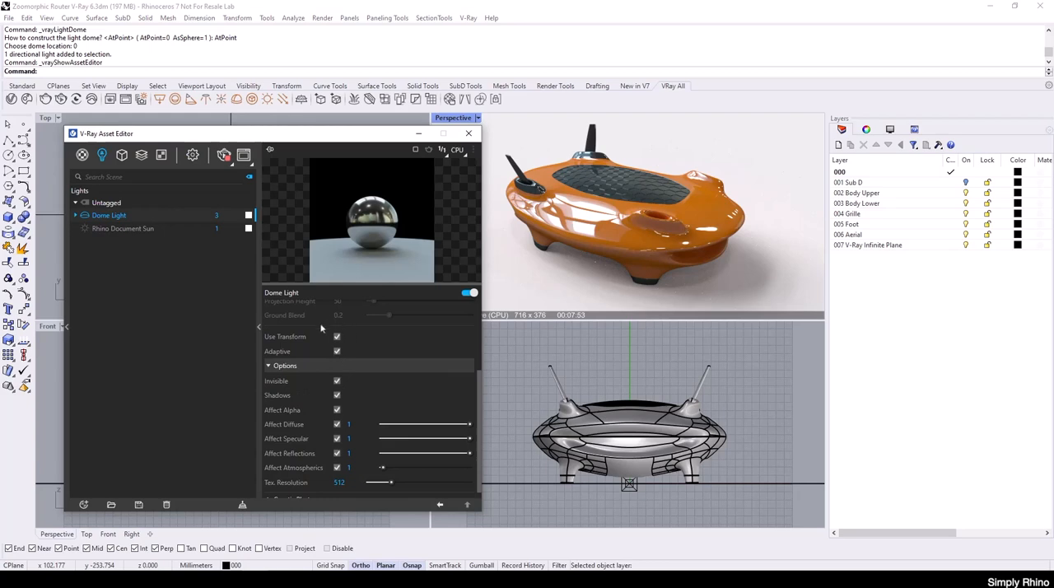
mouse_move(352, 331)
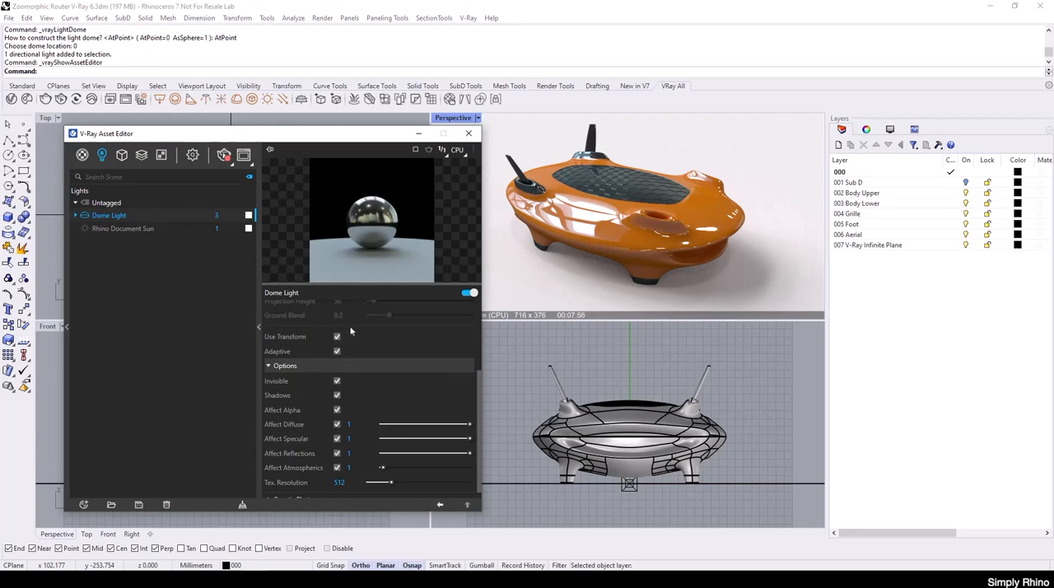
mouse_move(355, 337)
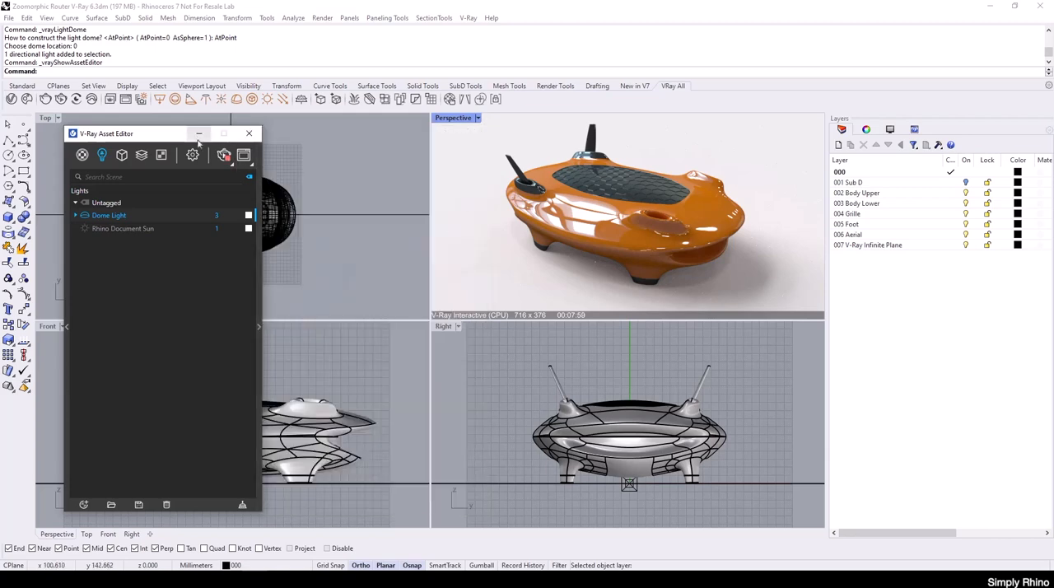
left_click(248, 133)
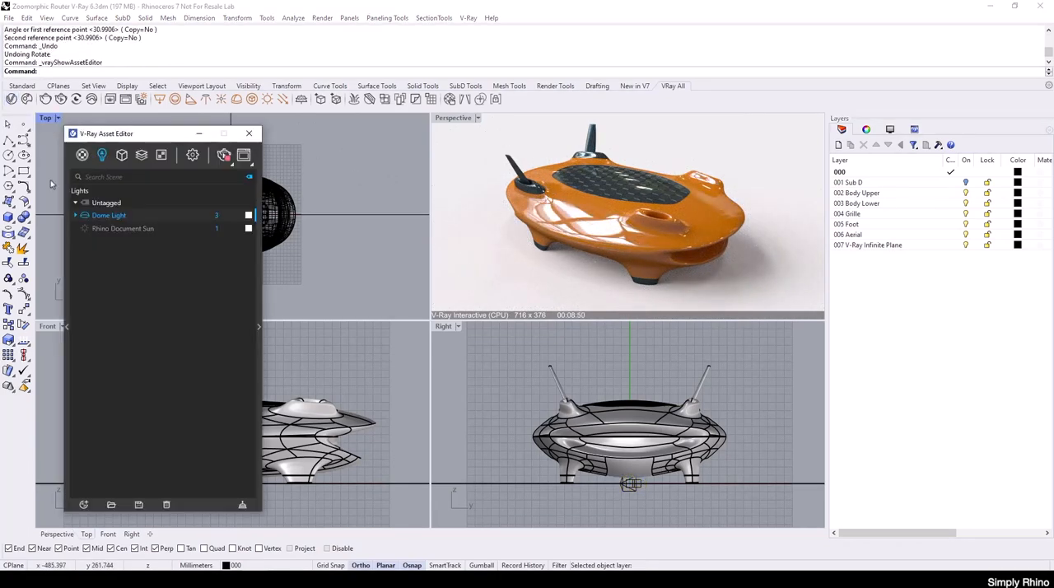
List the scene materials, including Matte_Shadow_Receiver and its base material
left_click(120, 155)
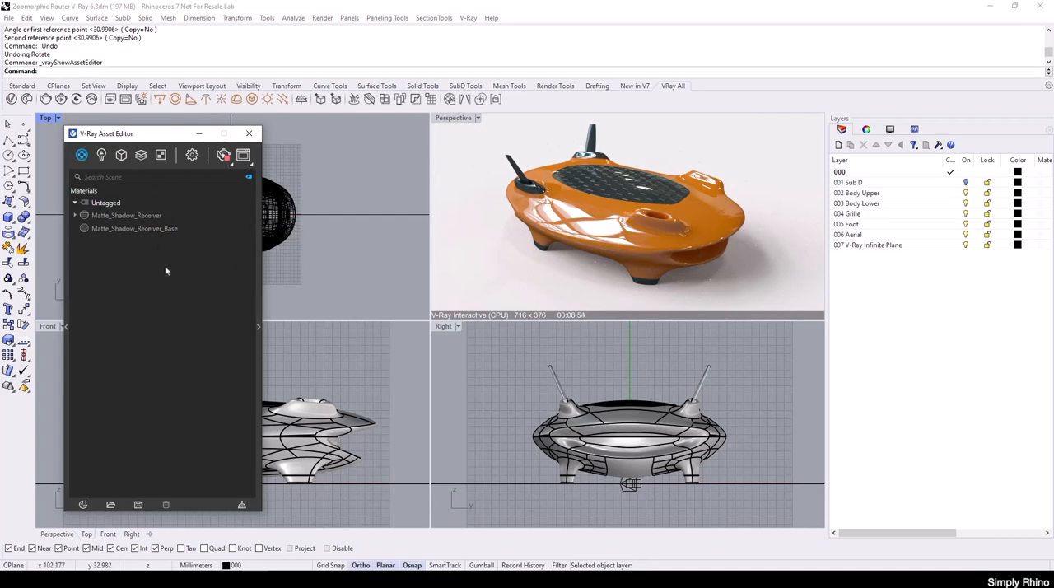
mouse_move(93, 253)
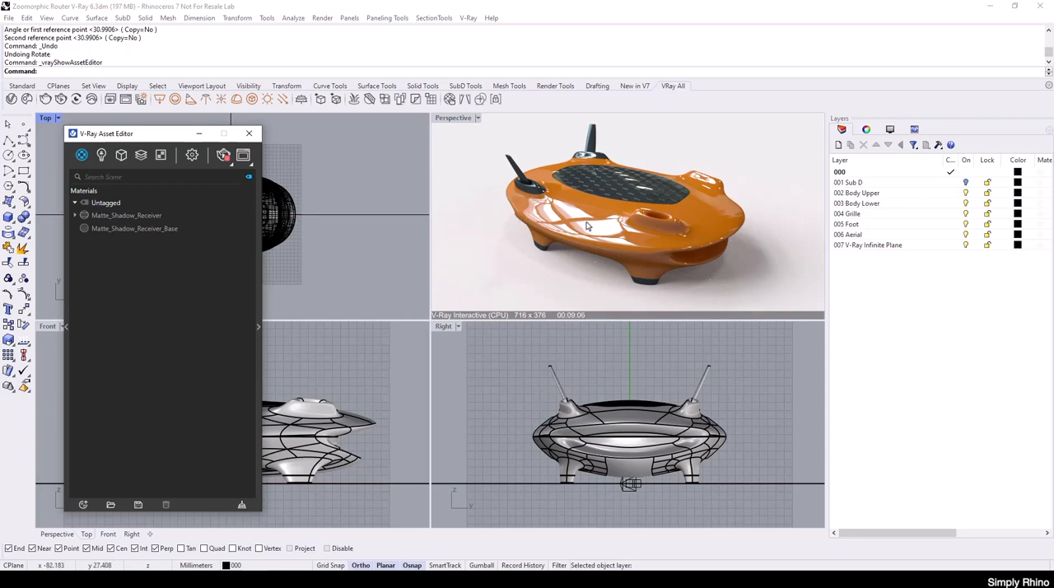
mouse_move(643, 272)
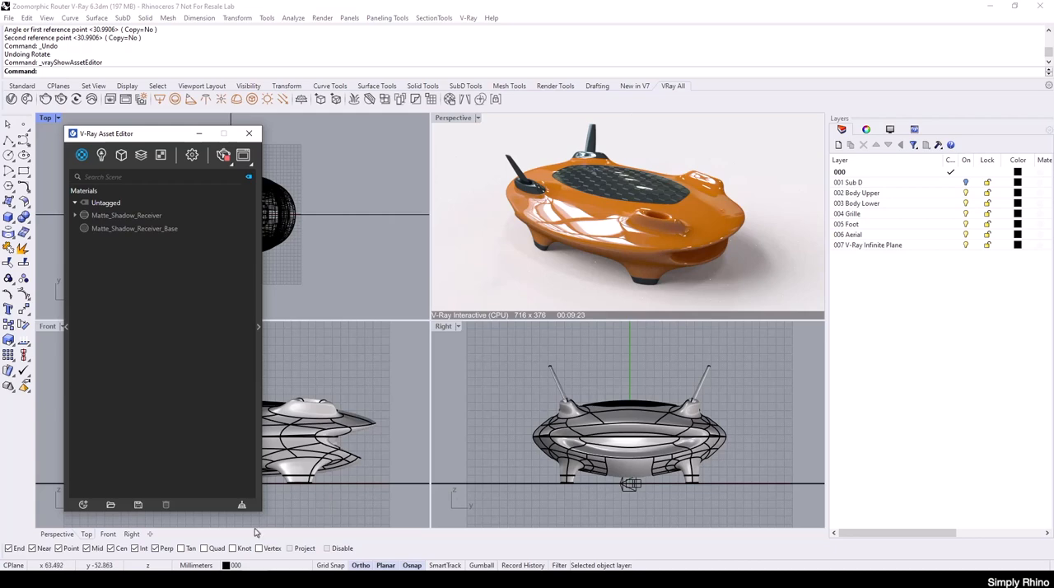
mouse_move(177, 448)
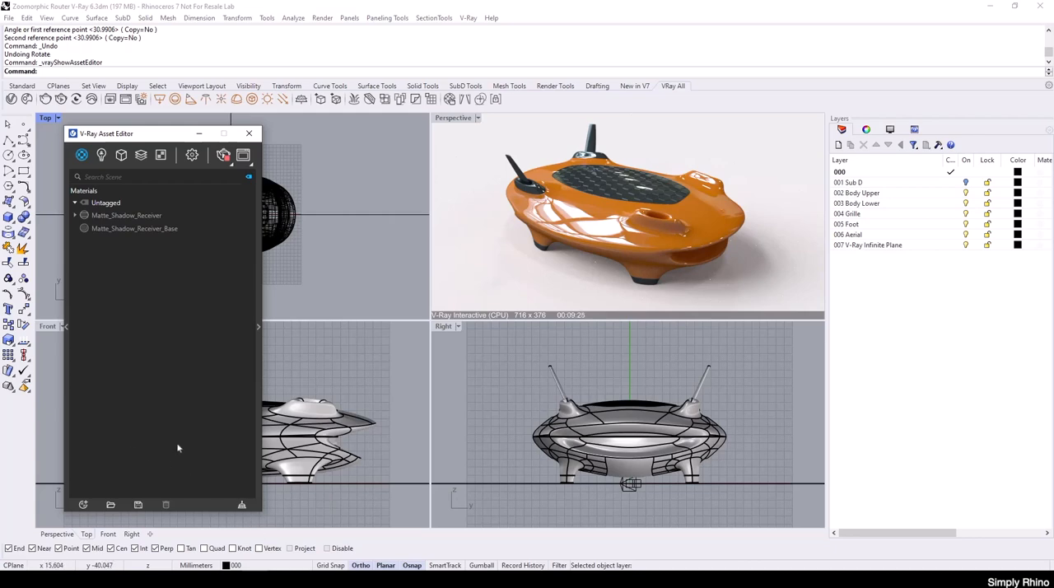
mouse_move(83, 503)
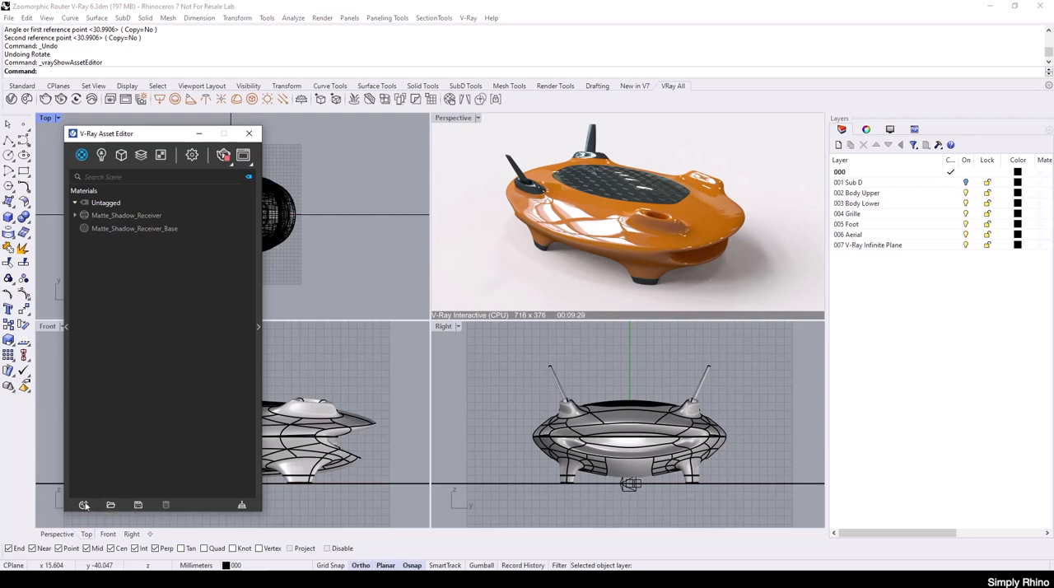
Add a new Generic V-Ray material and expand its settings
left_click(84, 505)
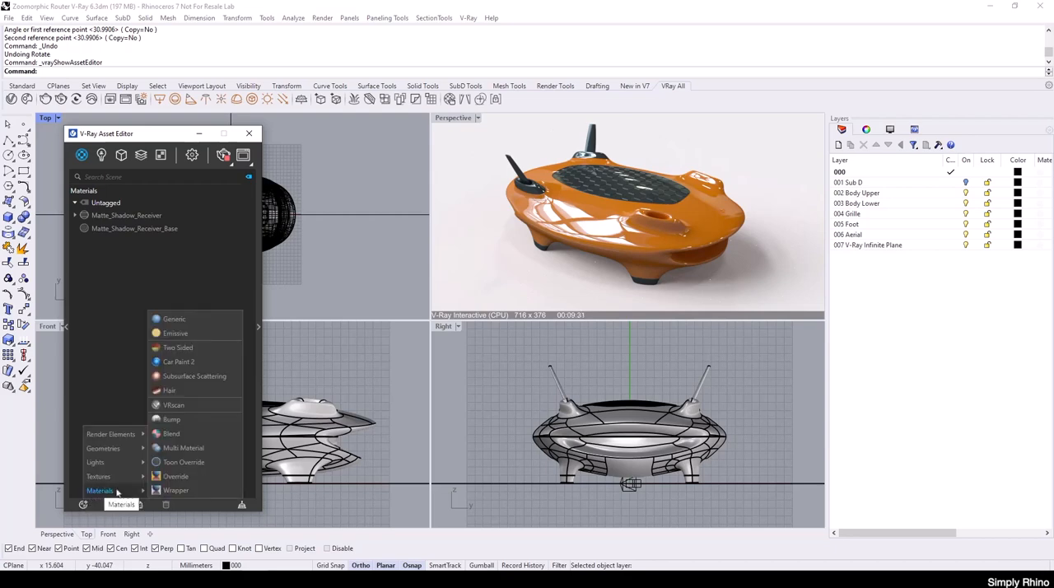
mouse_move(174, 319)
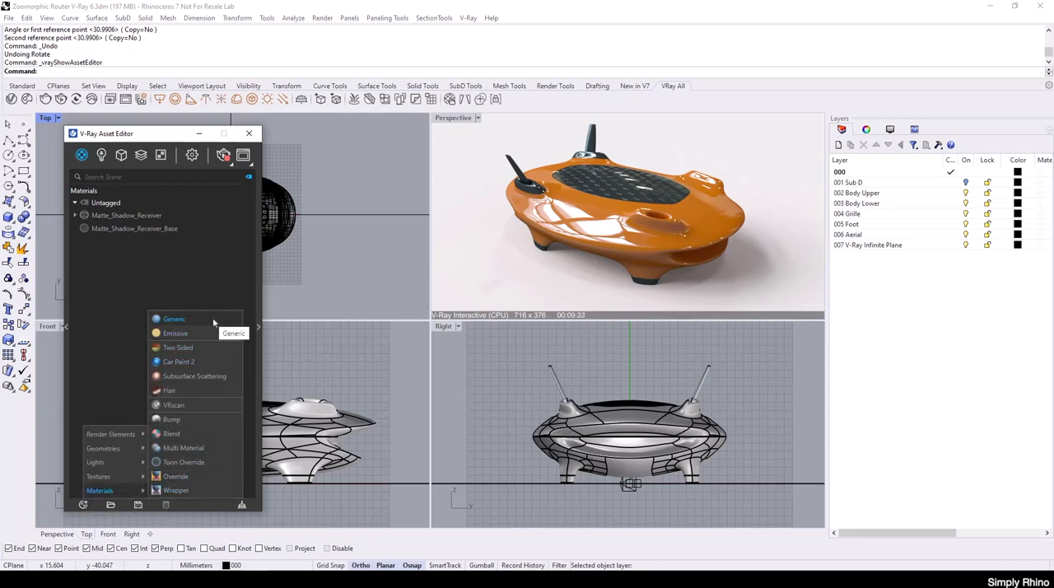
left_click(174, 319)
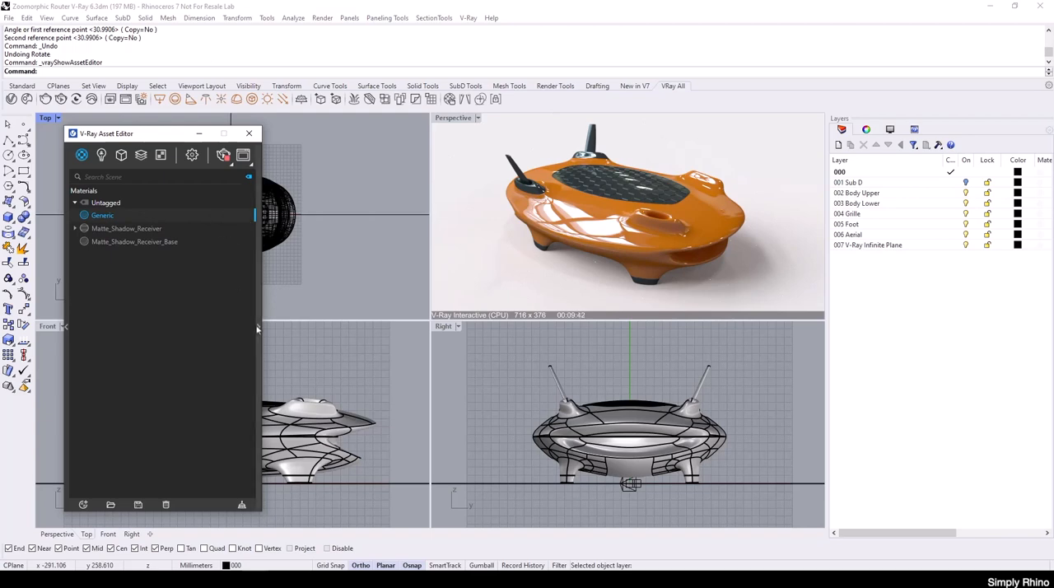
left_click(103, 215)
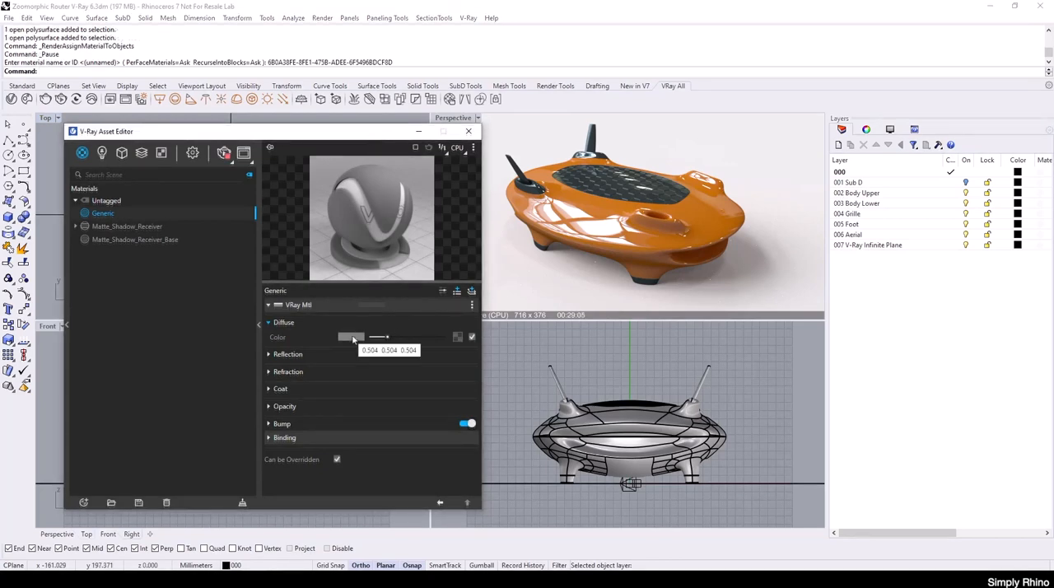
Set the Generic material's diffuse colour to bright blue
left_click(350, 337)
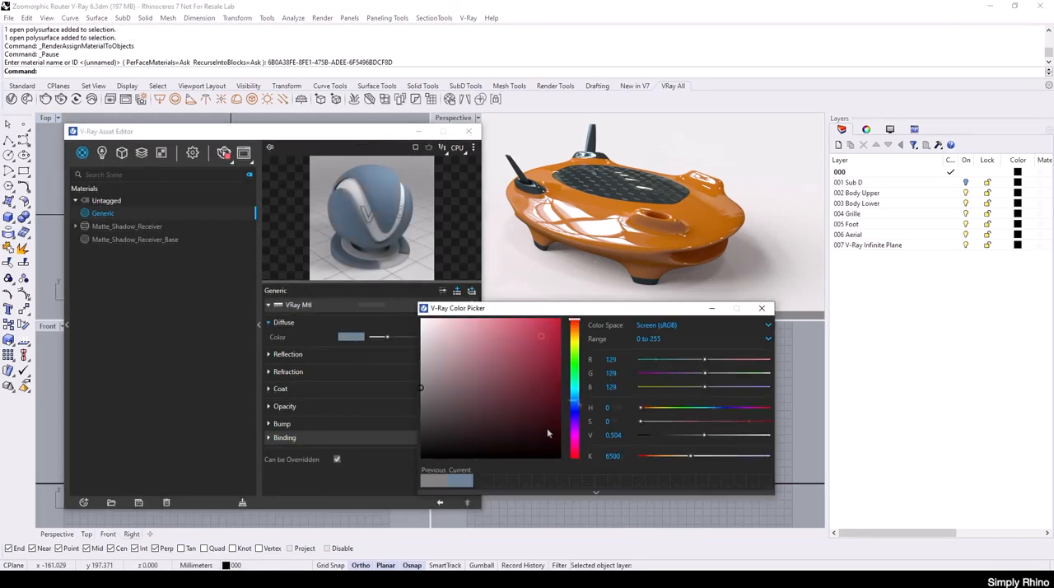
left_click(540, 336)
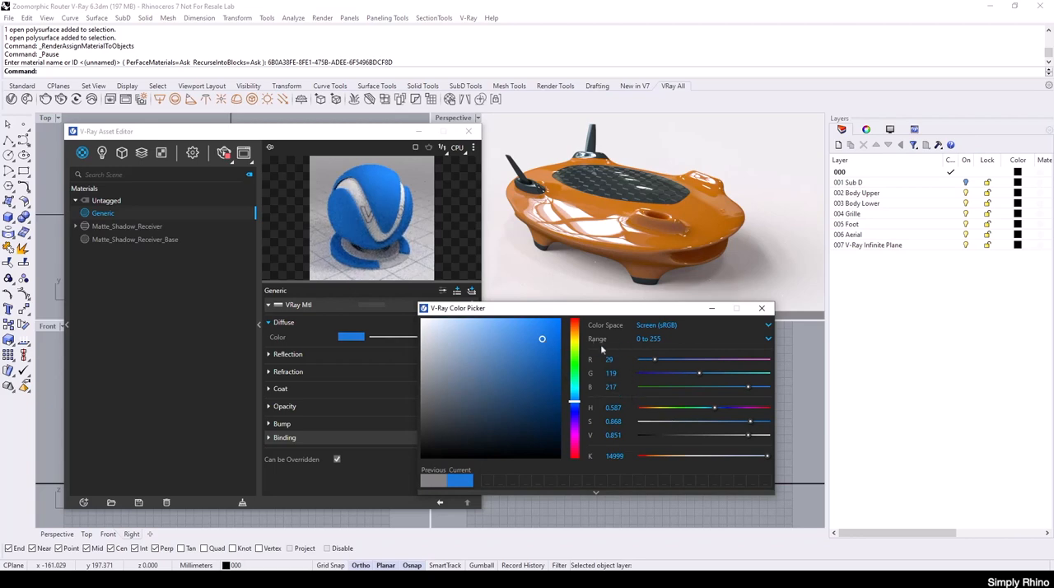
mouse_move(586, 401)
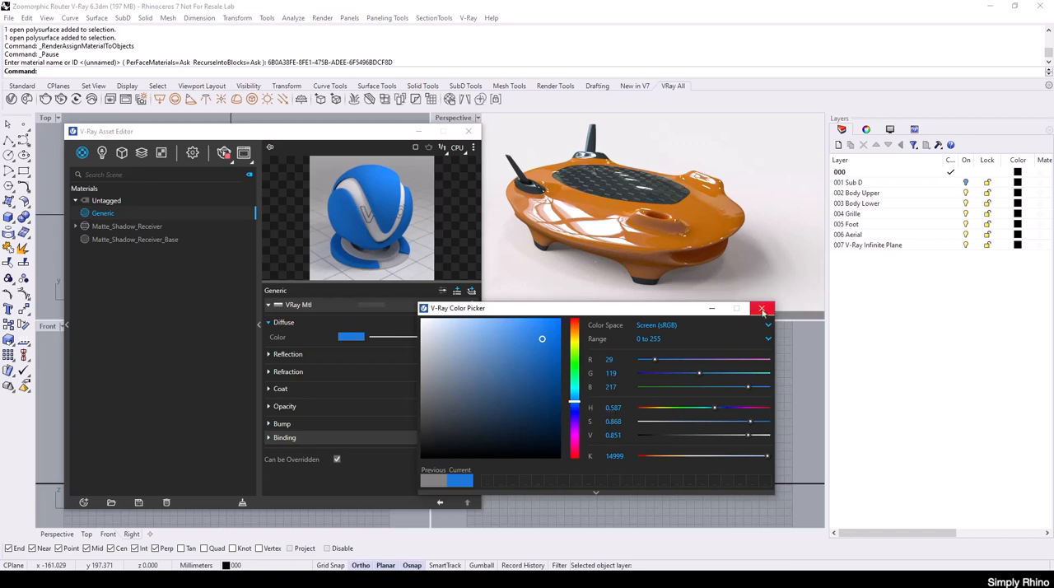
left_click(762, 308)
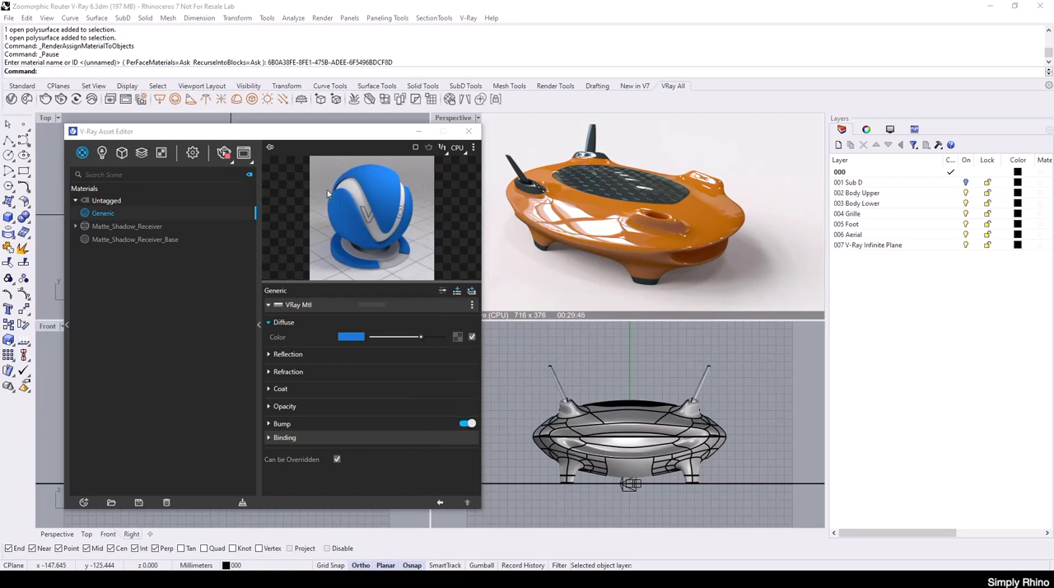
mouse_move(355, 270)
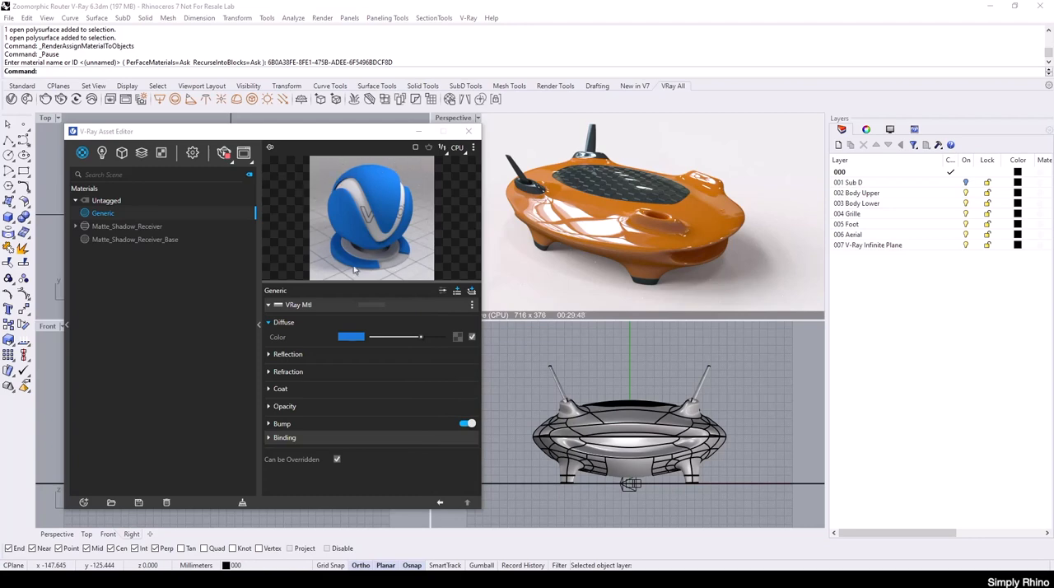
Give the blue material a white reflection colour and about 0.92 reflection glossiness
left_click(288, 354)
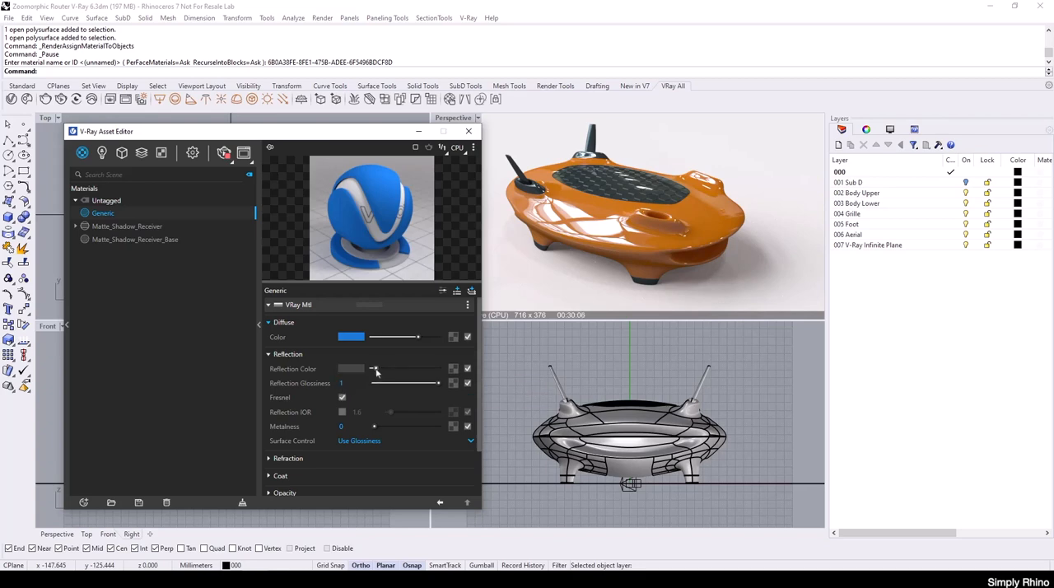
left_click_drag(373, 369, 425, 369)
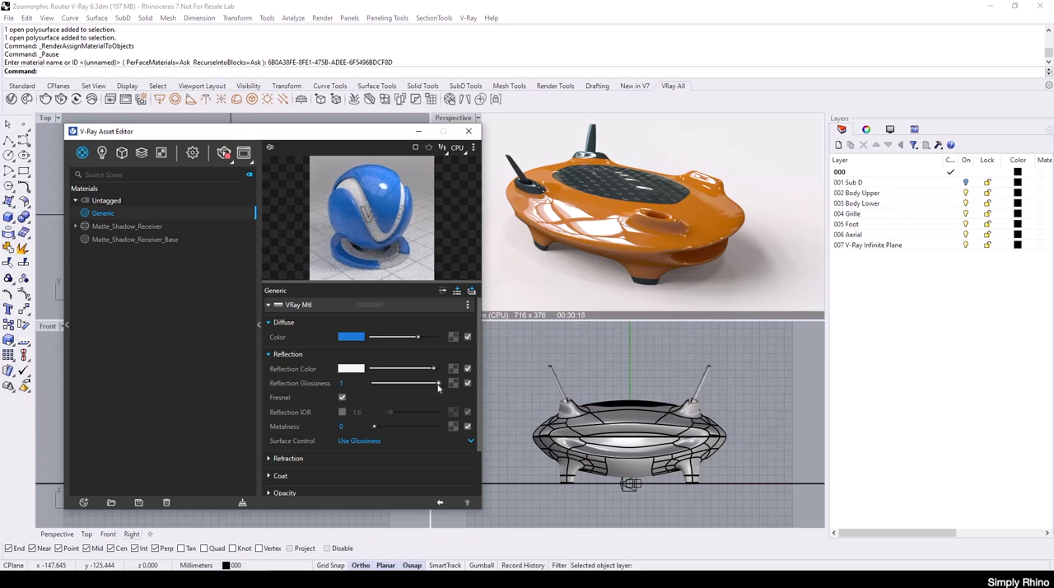
left_click_drag(432, 383, 427, 383)
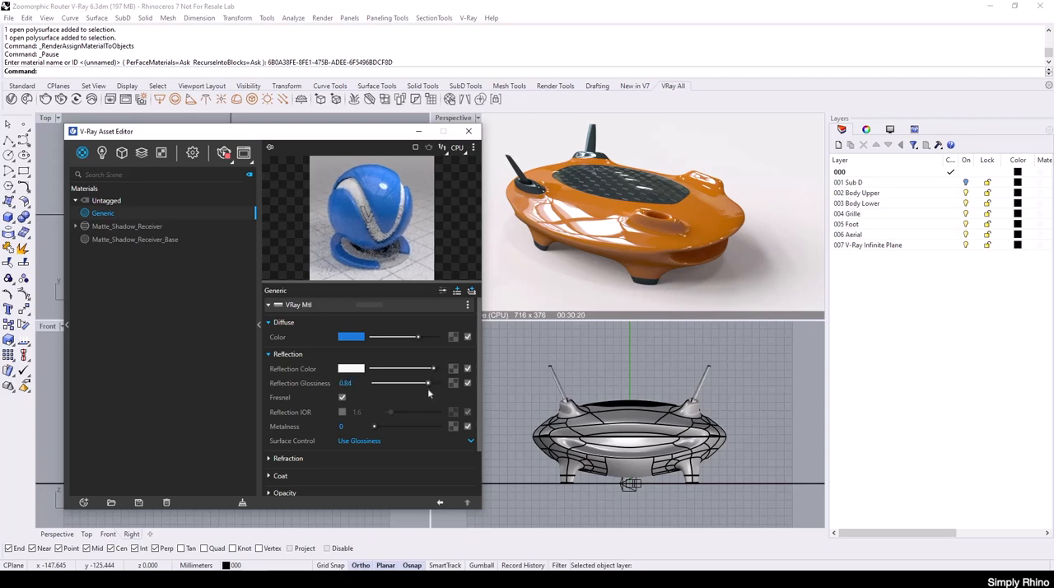
left_click_drag(428, 383, 420, 383)
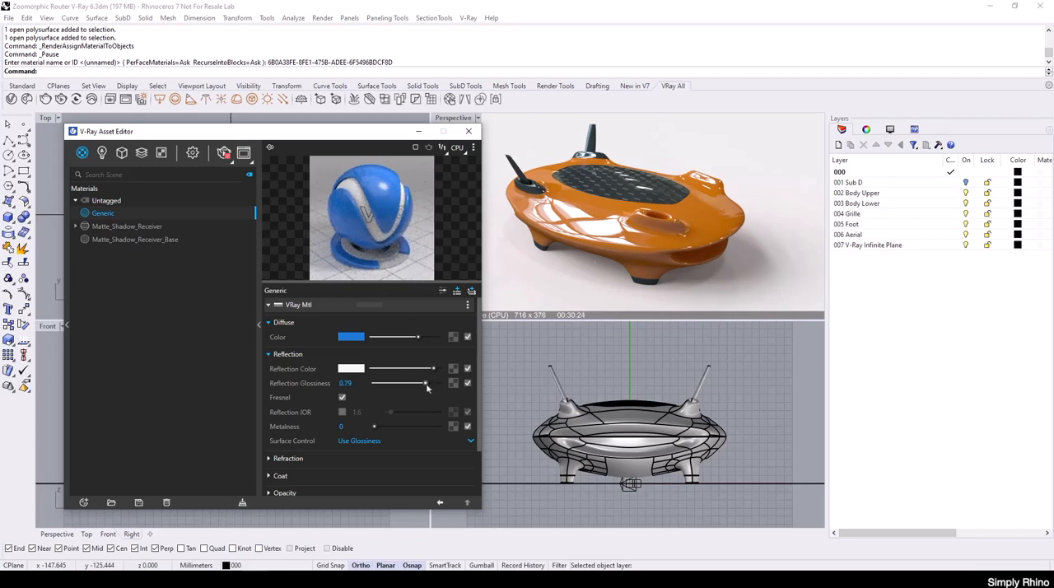
left_click_drag(427, 383, 419, 383)
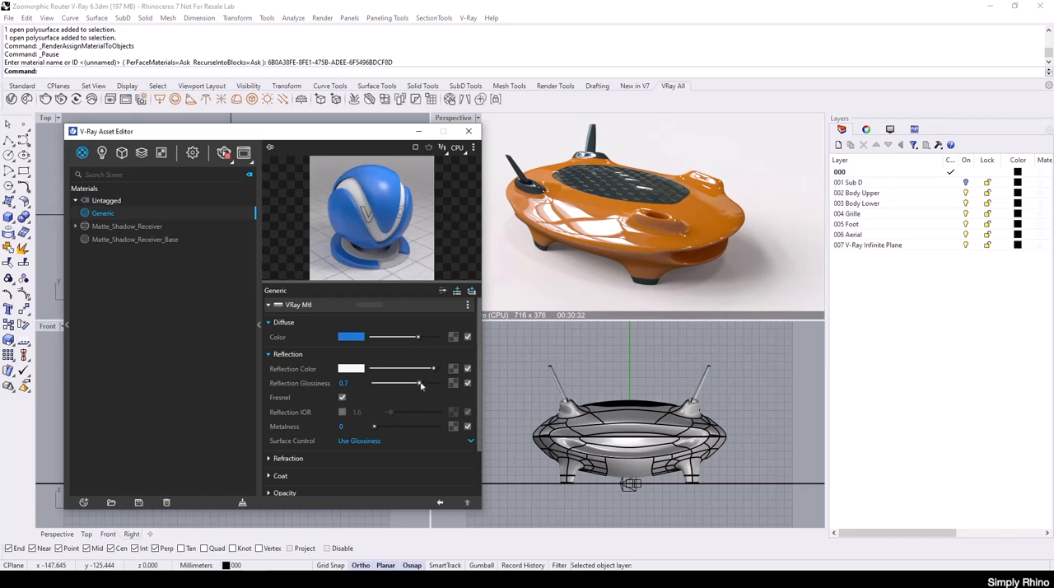
left_click_drag(421, 383, 434, 383)
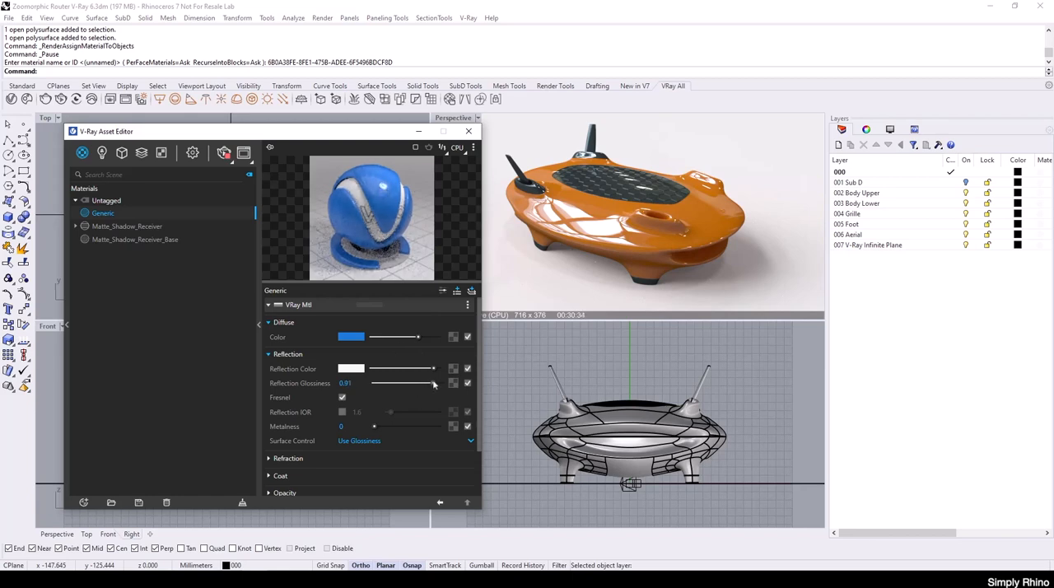
left_click_drag(433, 383, 435, 383)
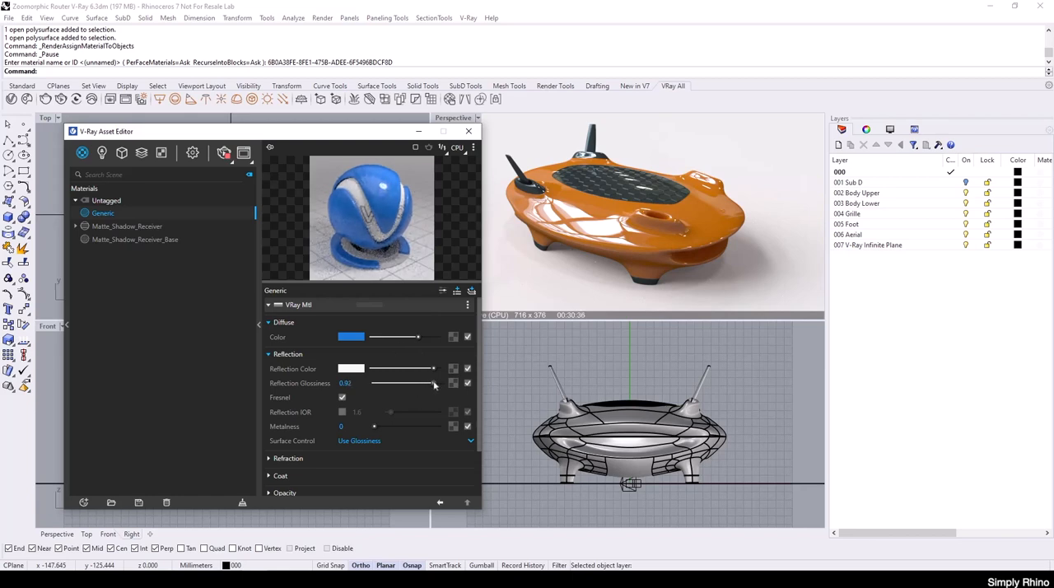
left_click_drag(432, 383, 435, 383)
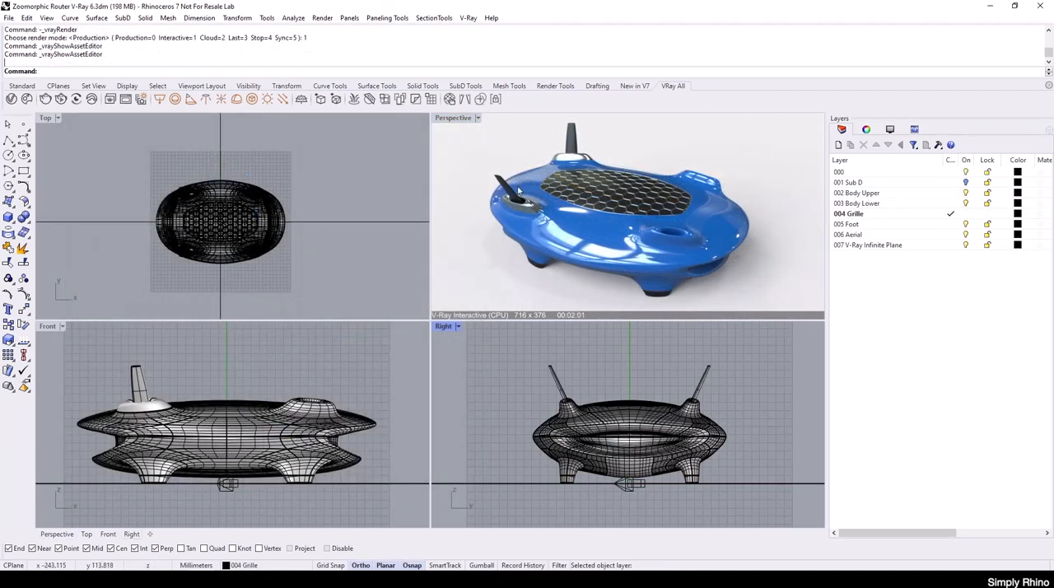
mouse_move(510, 279)
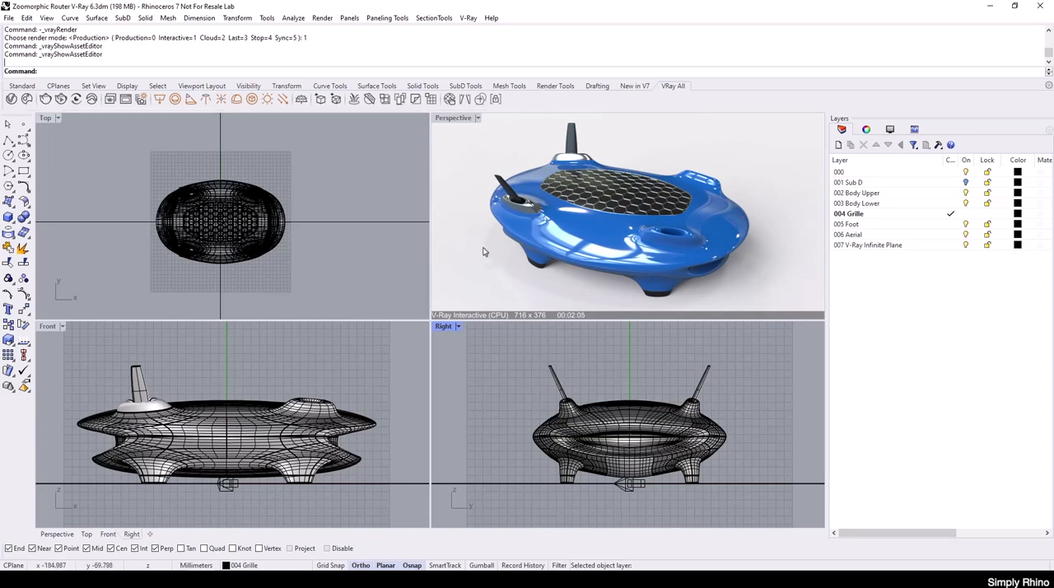
mouse_move(676, 190)
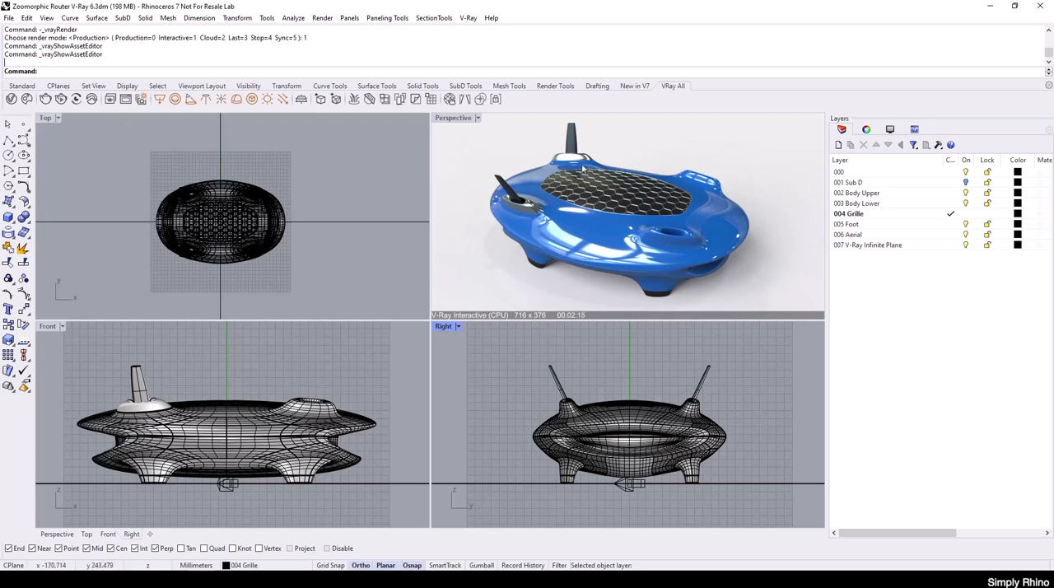
mouse_move(680, 220)
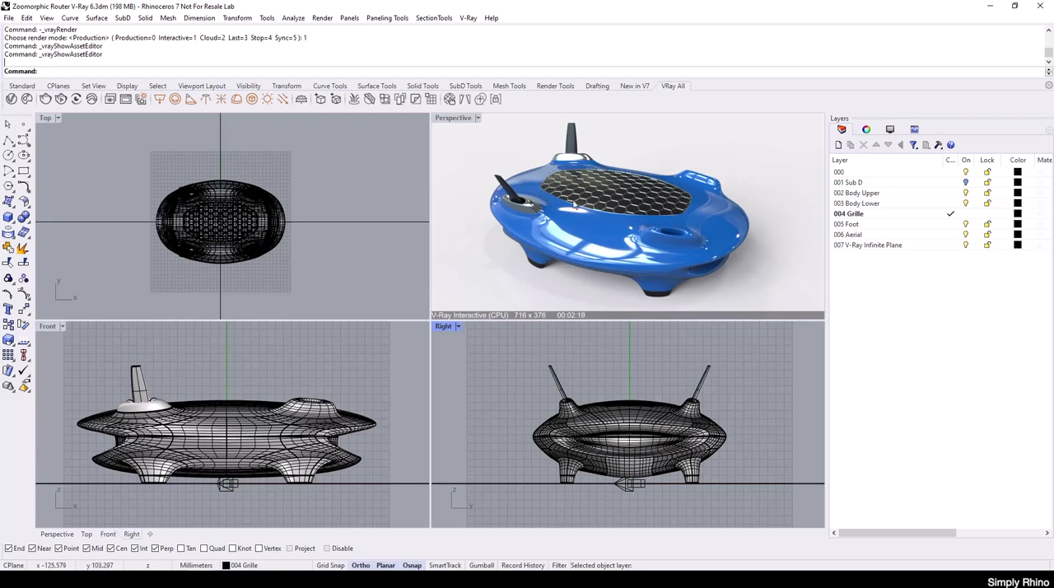
mouse_move(469, 142)
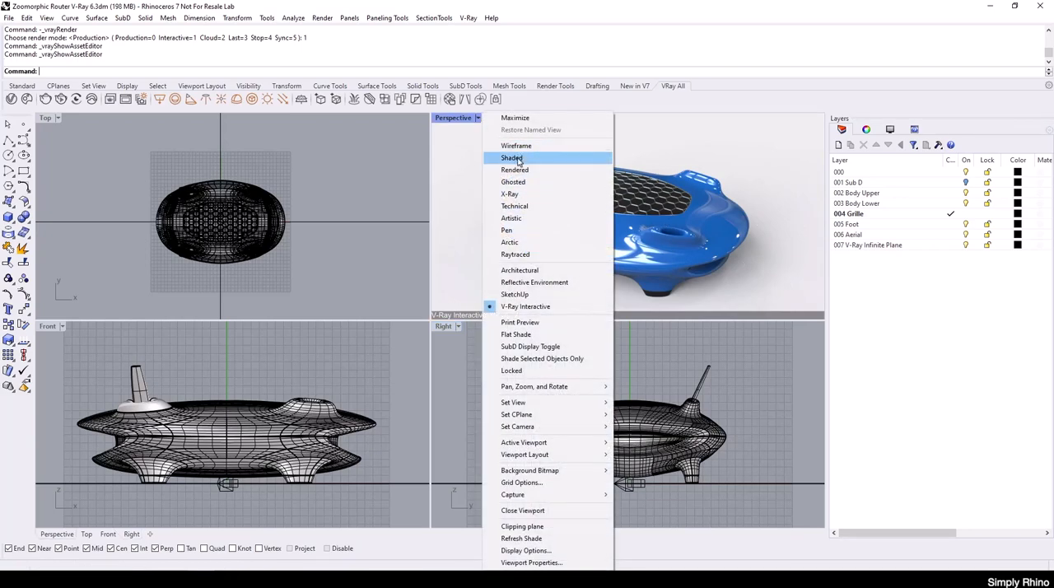
Set the Perspective viewport's display mode to Shaded
left_click(513, 157)
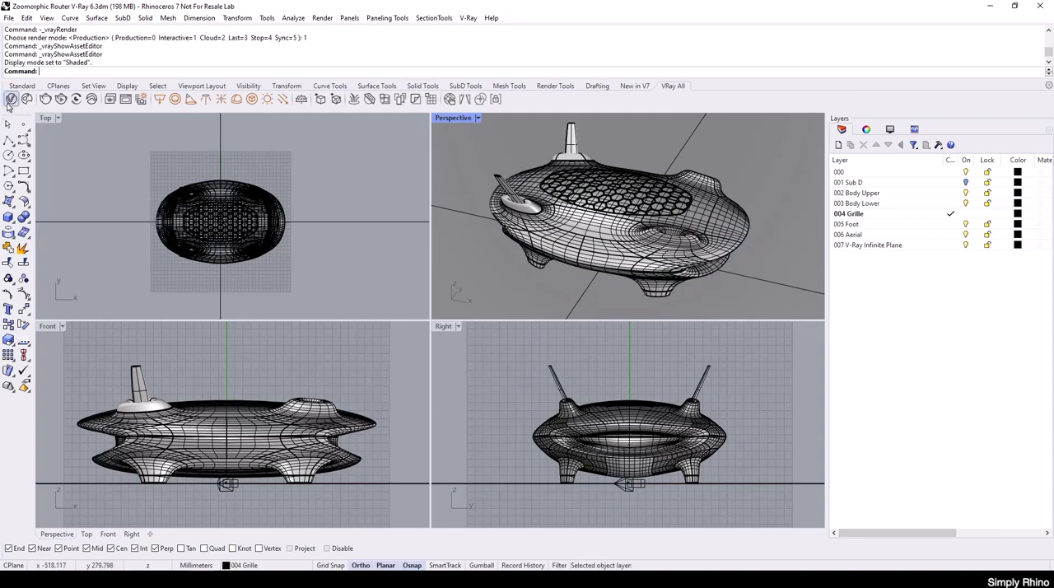
Open the V-Ray Asset Editor on its render settings, positioned over the viewports
left_click(10, 99)
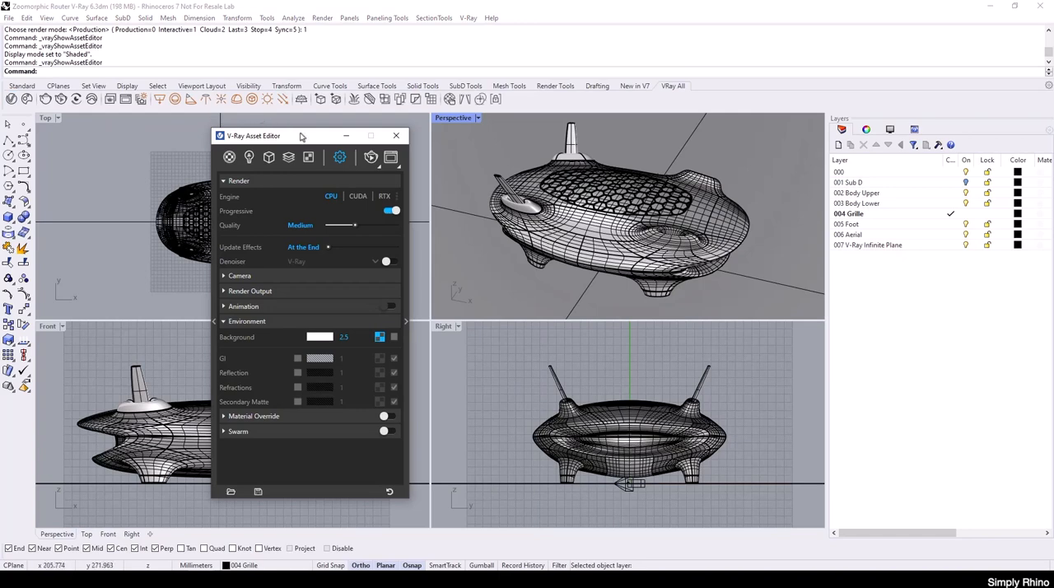
left_click_drag(301, 136, 326, 130)
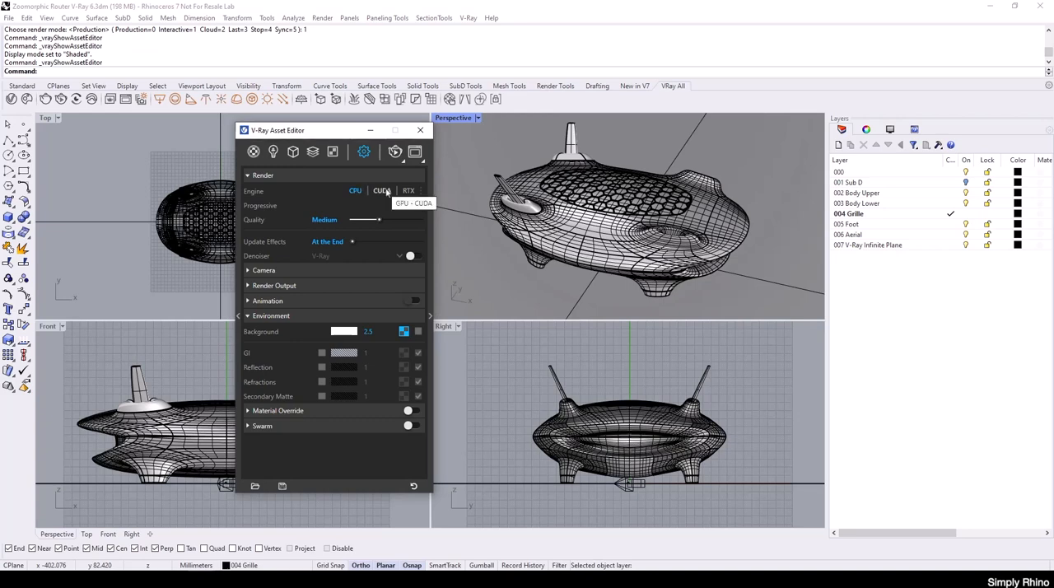
left_click(409, 190)
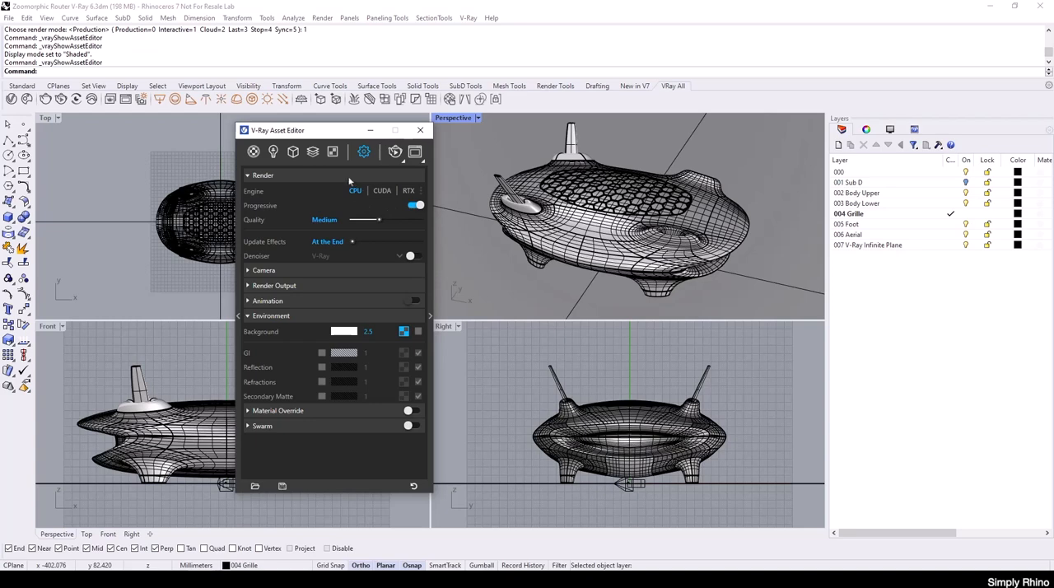
mouse_move(354, 198)
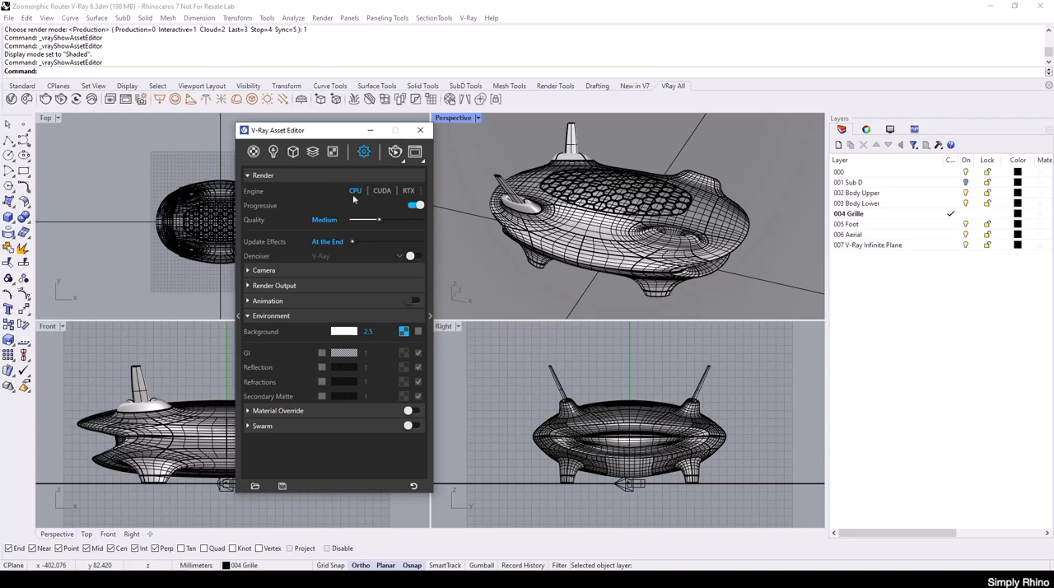
mouse_move(368, 240)
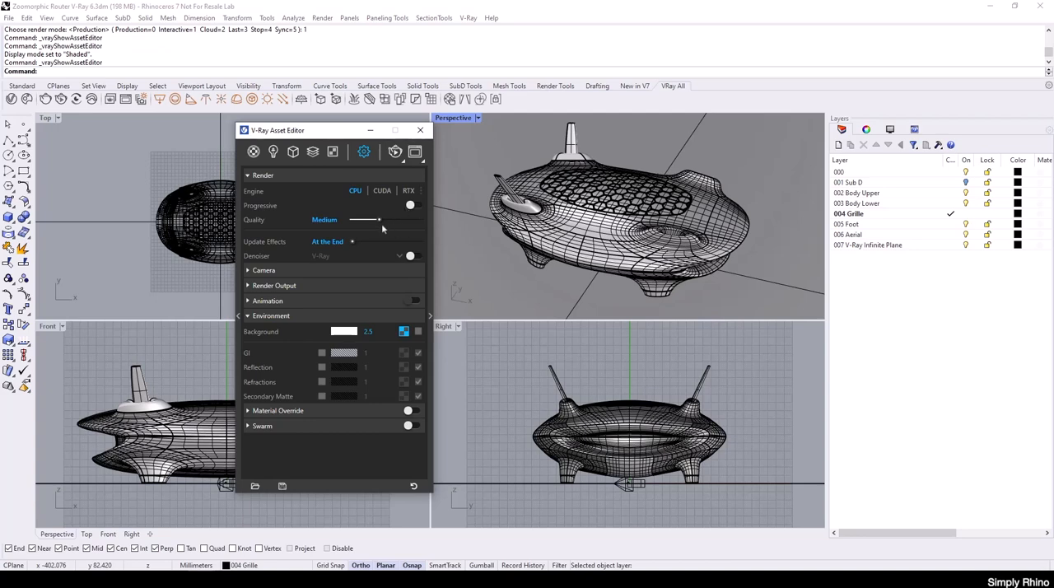
mouse_move(381, 223)
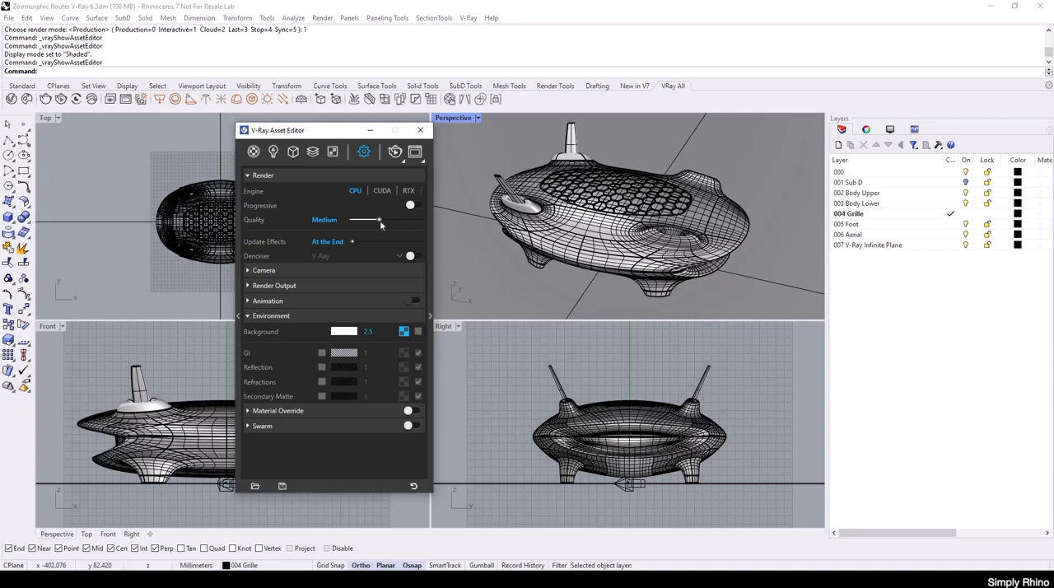
mouse_move(425, 224)
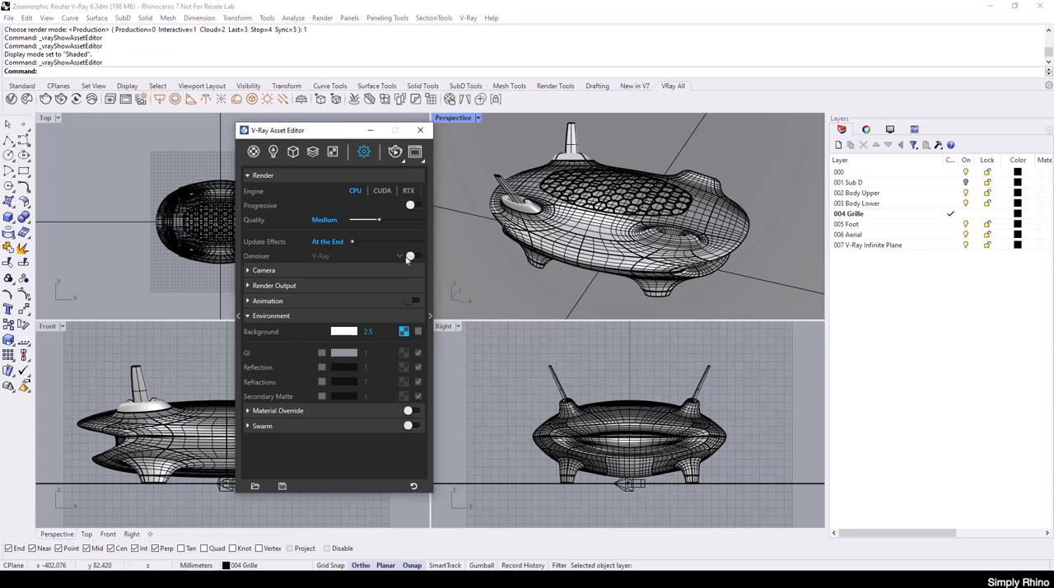
mouse_move(419, 260)
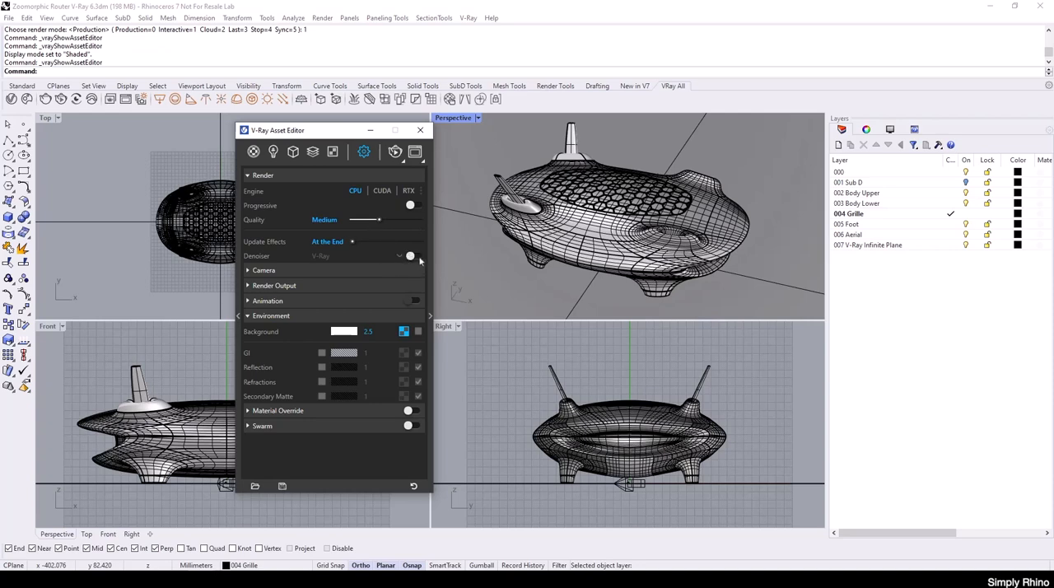
Enable the V-Ray denoiser in the Render rollout
left_click(412, 256)
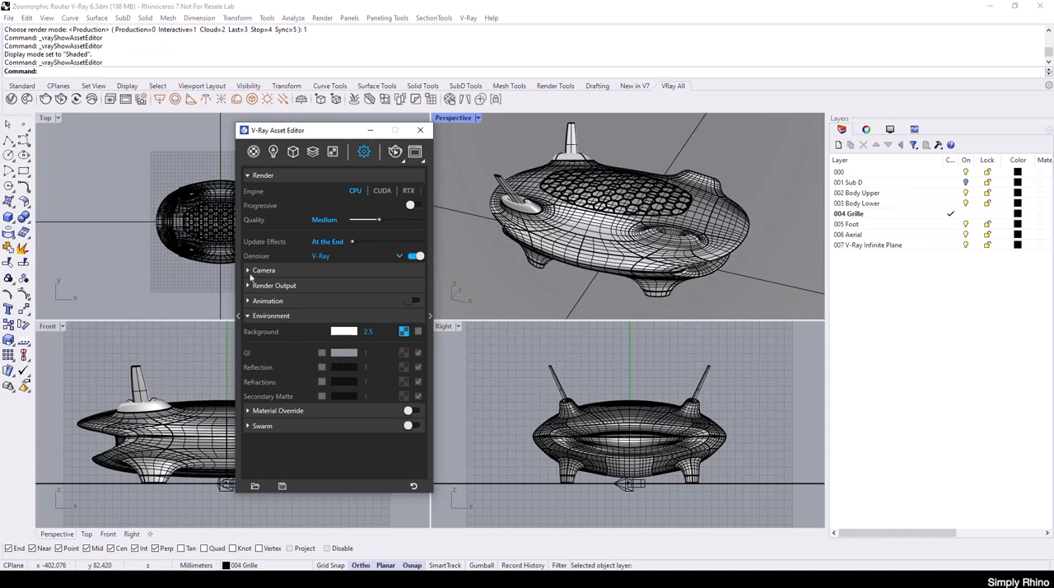
left_click(264, 270)
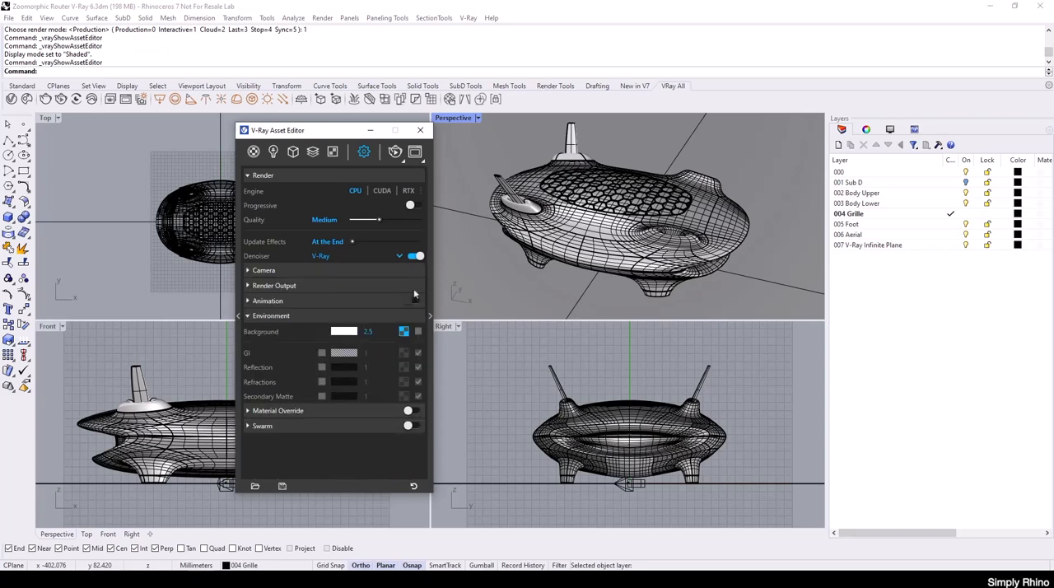
mouse_move(465, 240)
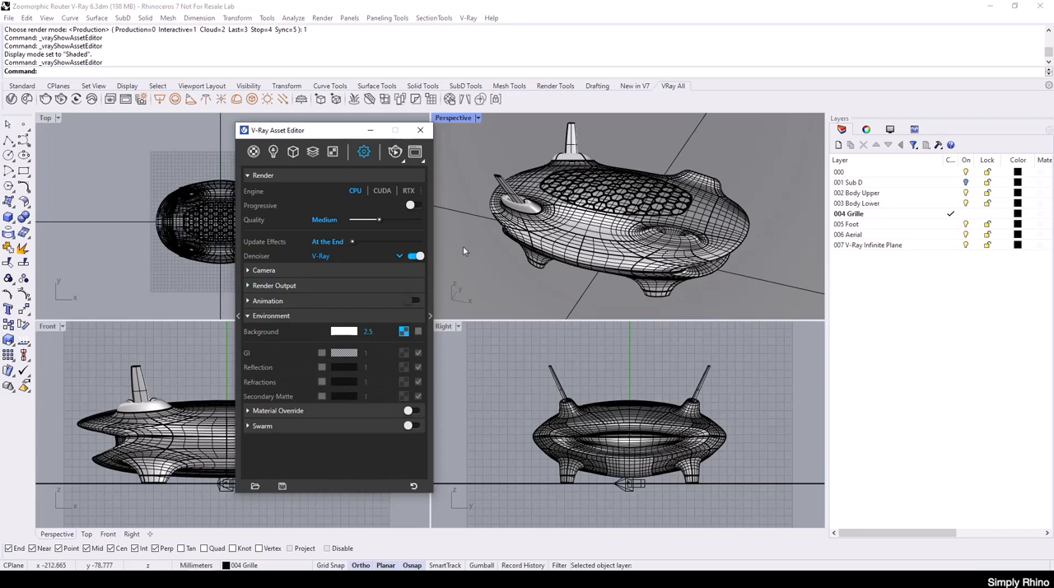
mouse_move(462, 253)
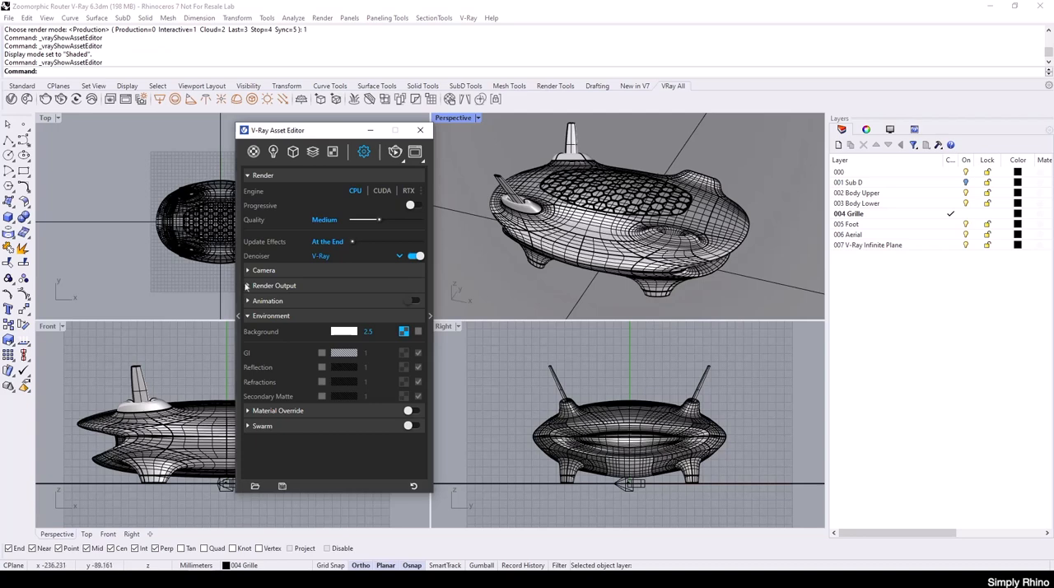
Match the output aspect to the viewport and set image size 2500 by 1313
left_click(274, 285)
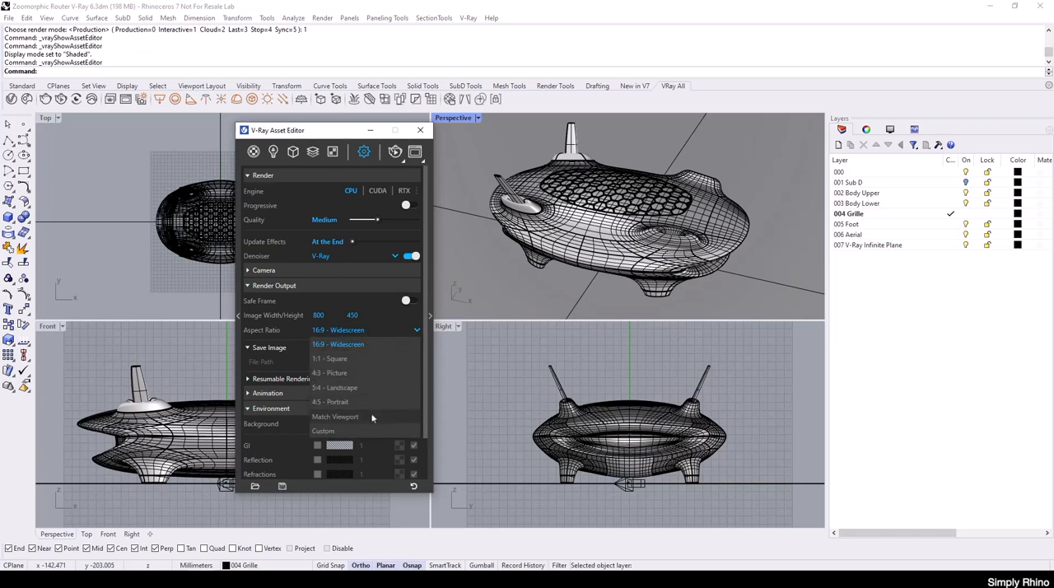
left_click(336, 417)
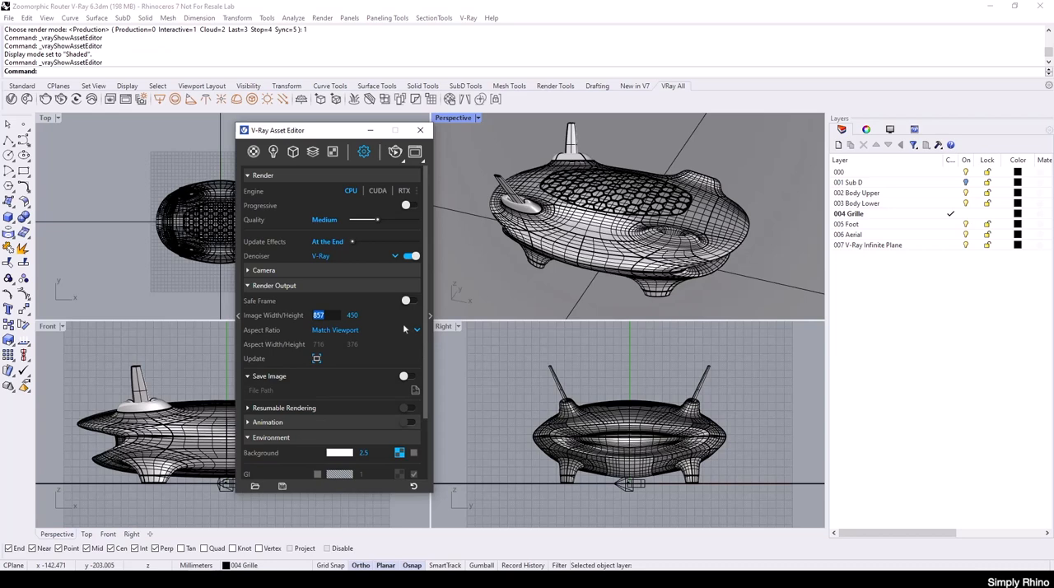
type("2500")
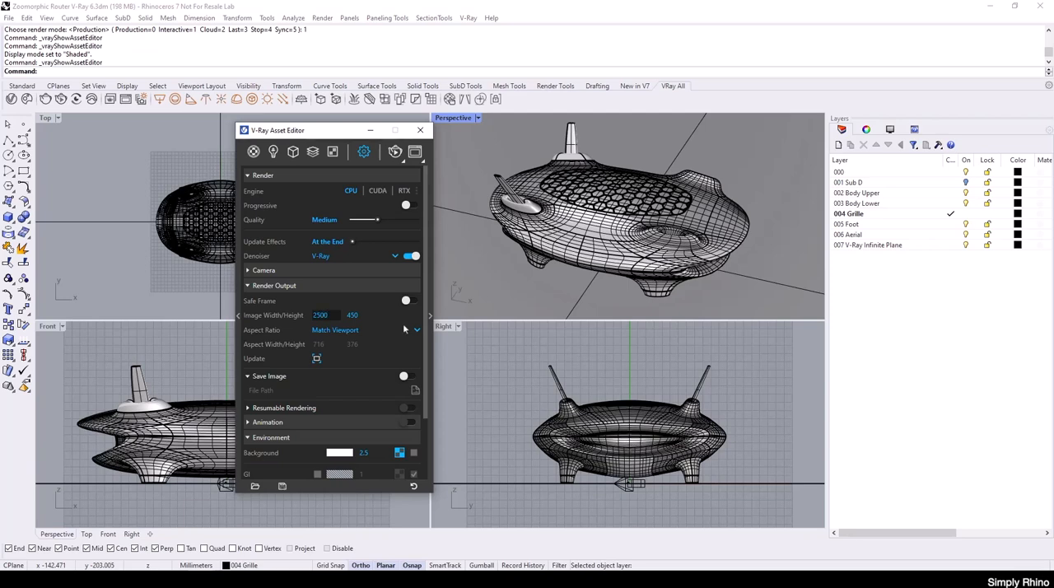
type("1313")
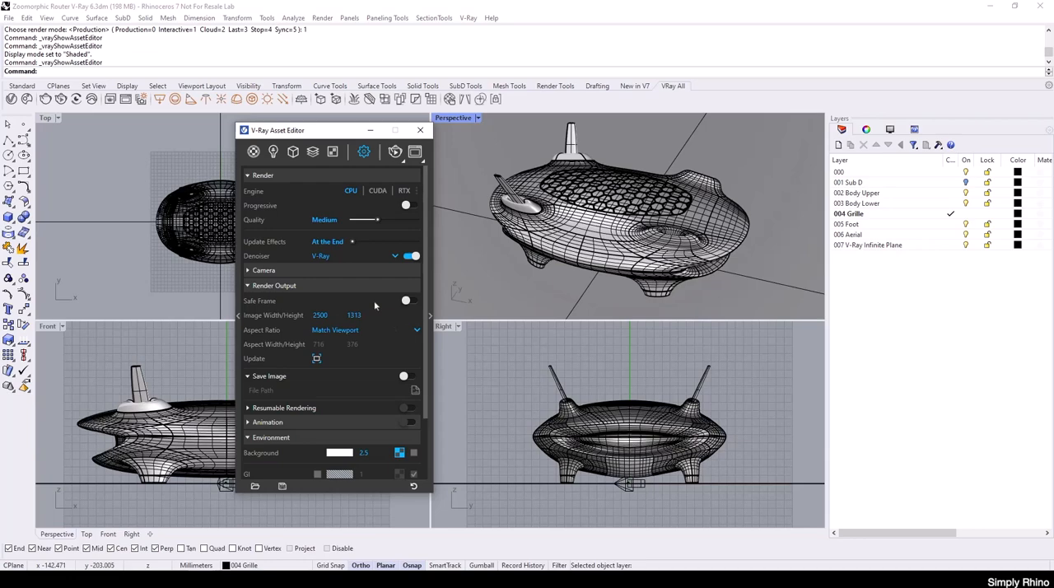
left_click(363, 152)
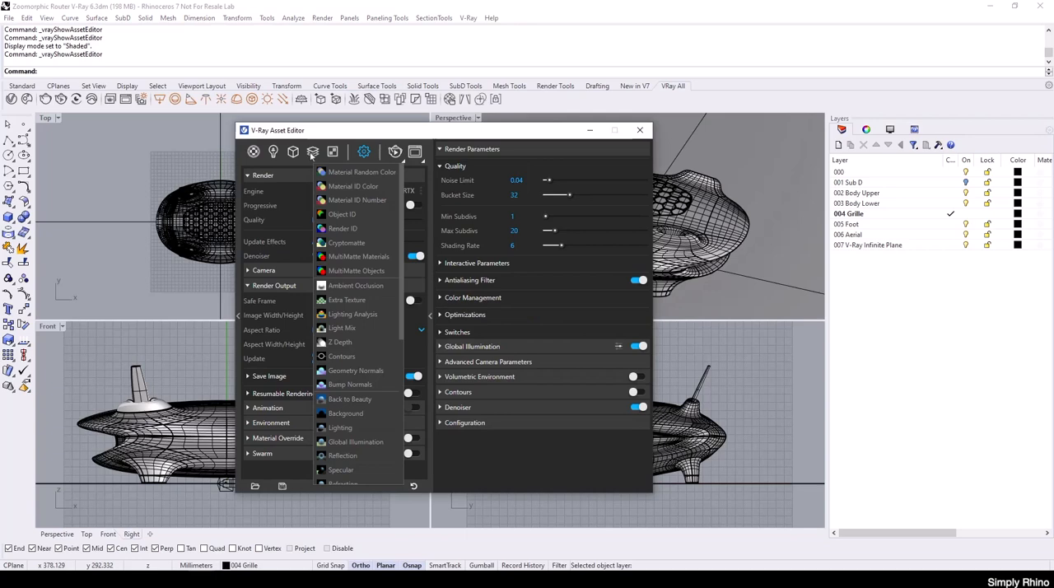
mouse_move(342, 221)
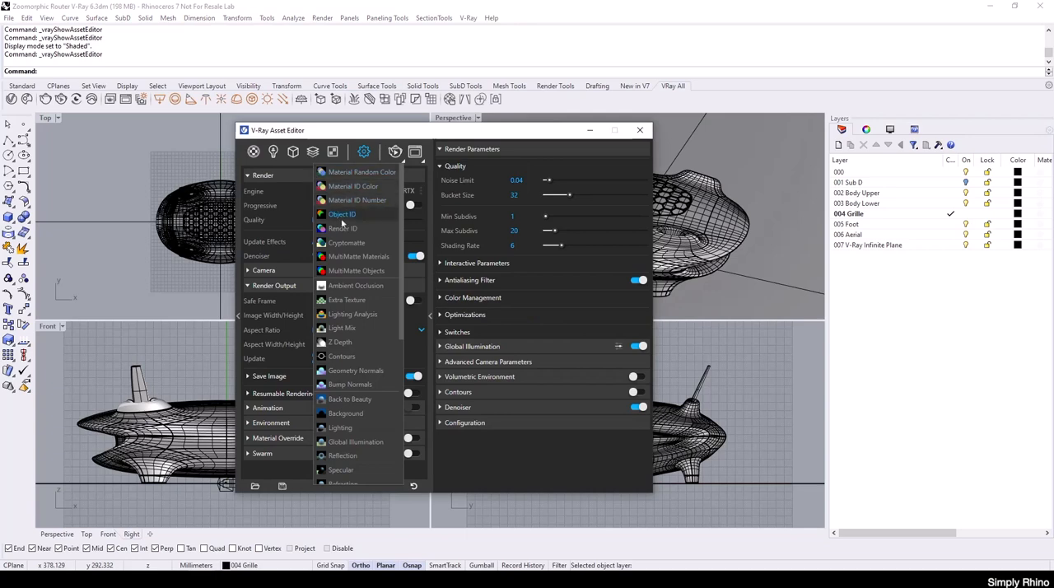
mouse_move(352, 256)
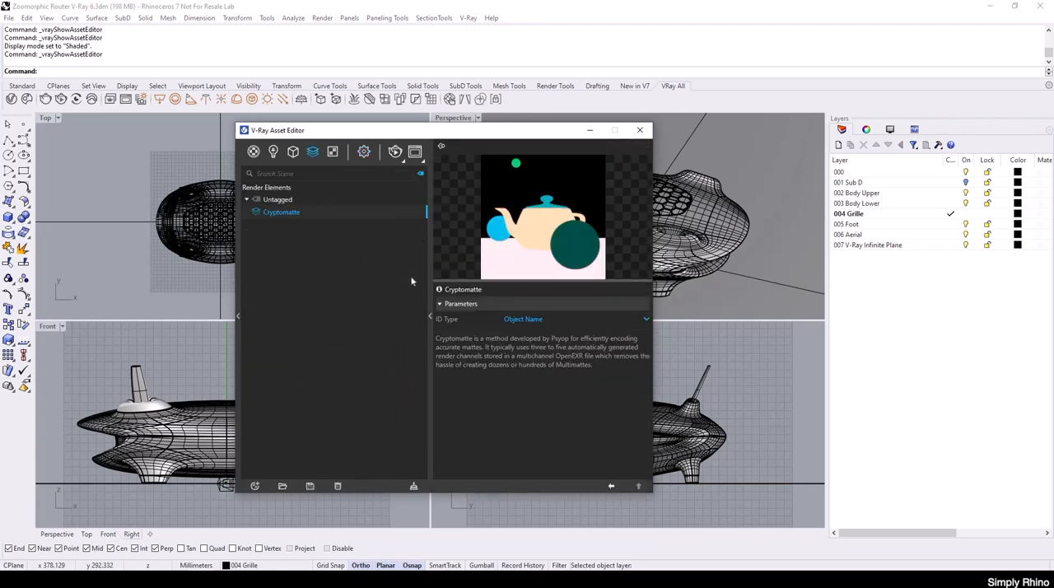
mouse_move(515, 258)
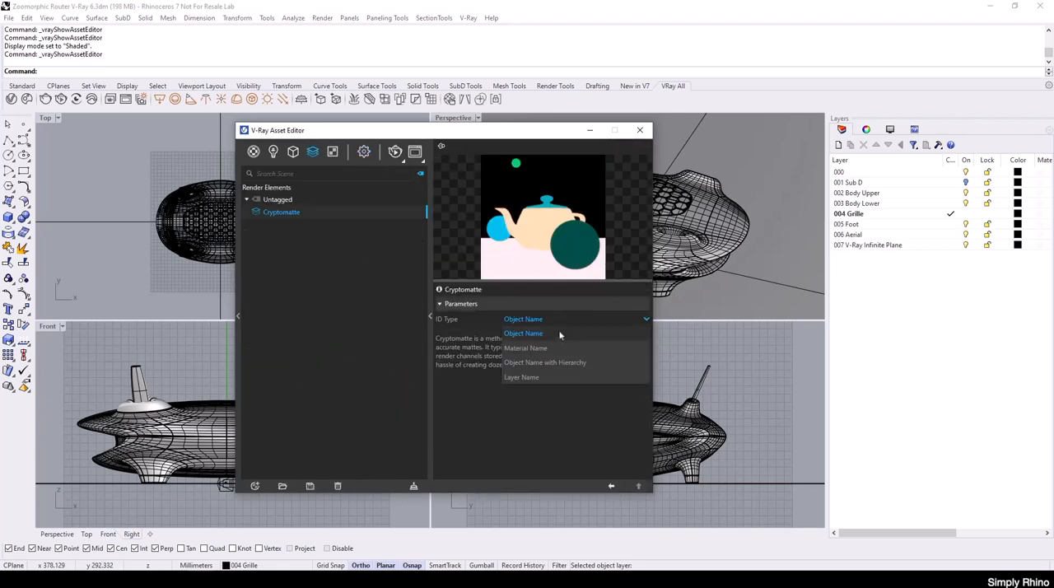
Set the Cryptomatte element's ID Type to Material Name
left_click(524, 348)
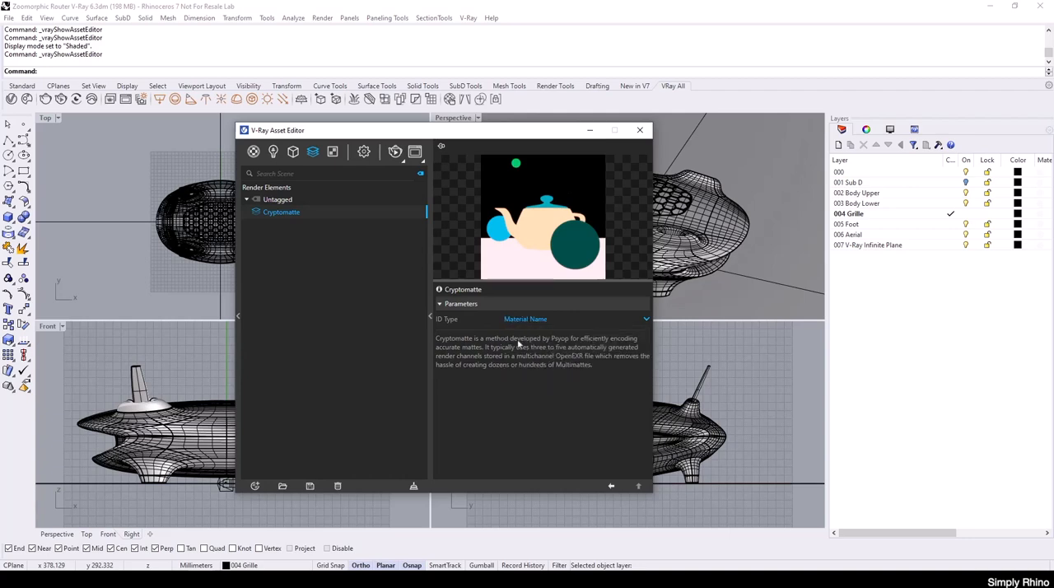
mouse_move(582, 223)
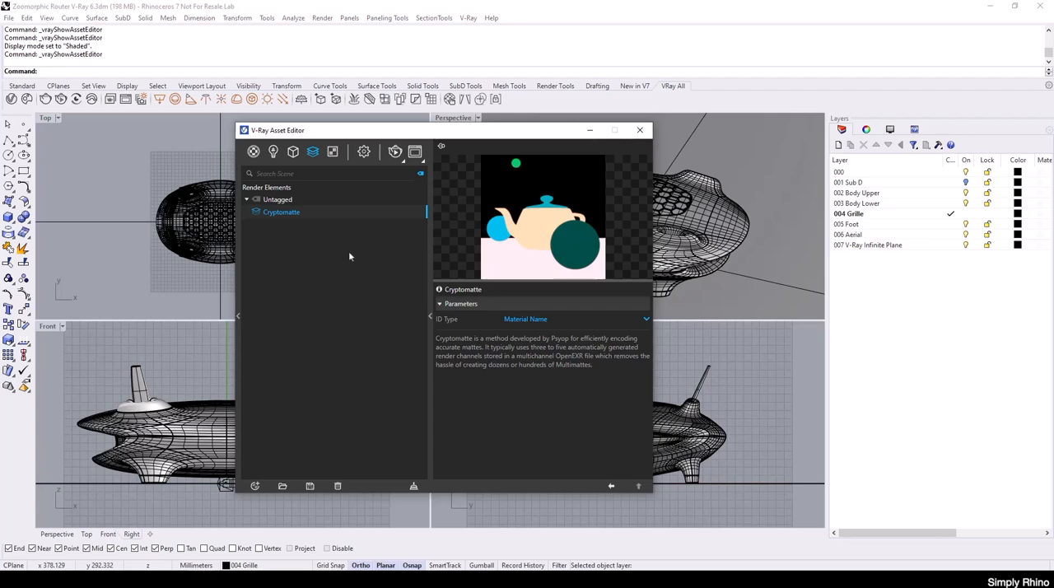
mouse_move(348, 261)
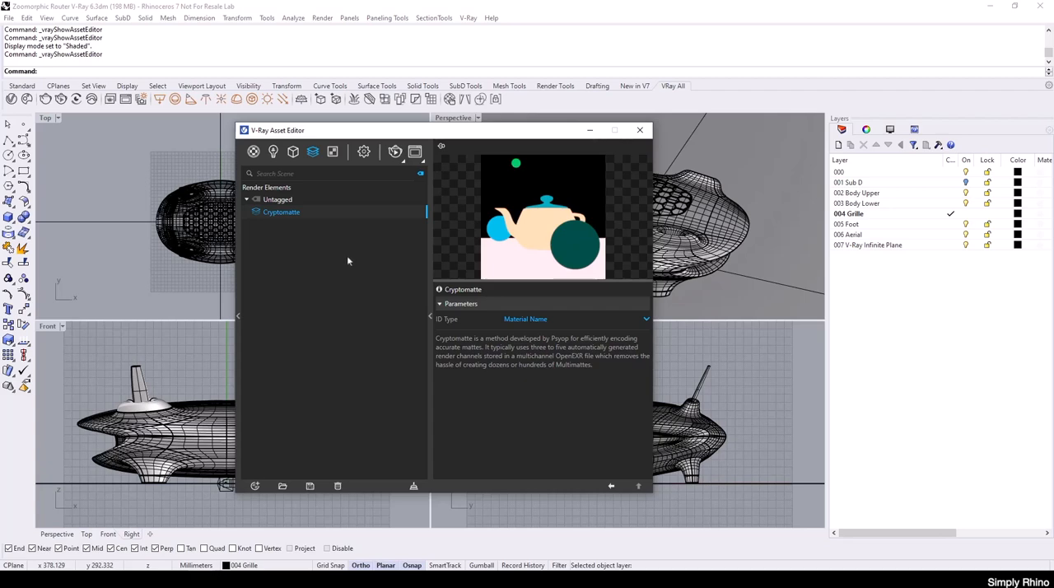
mouse_move(345, 252)
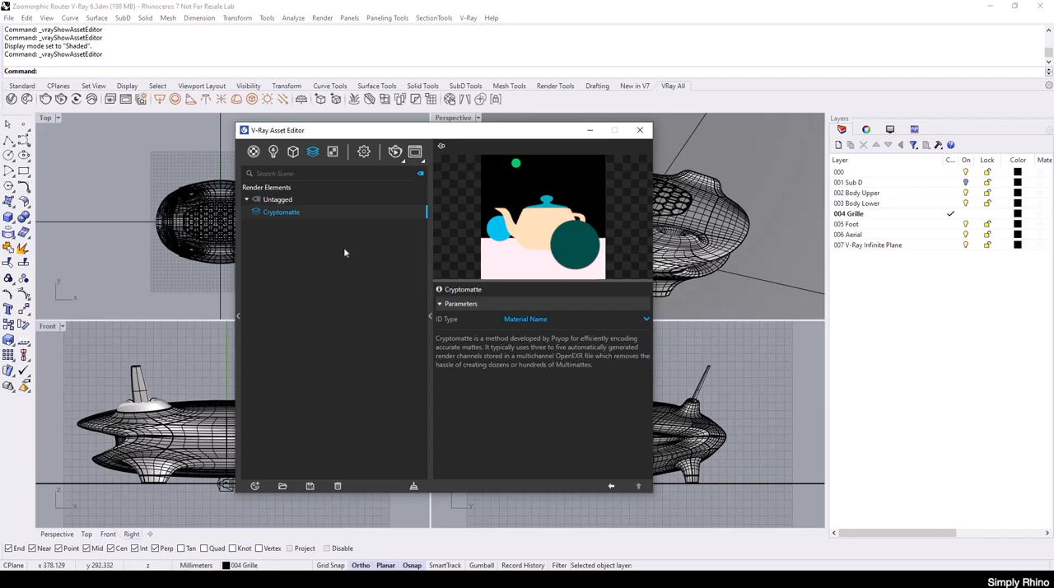
mouse_move(313, 169)
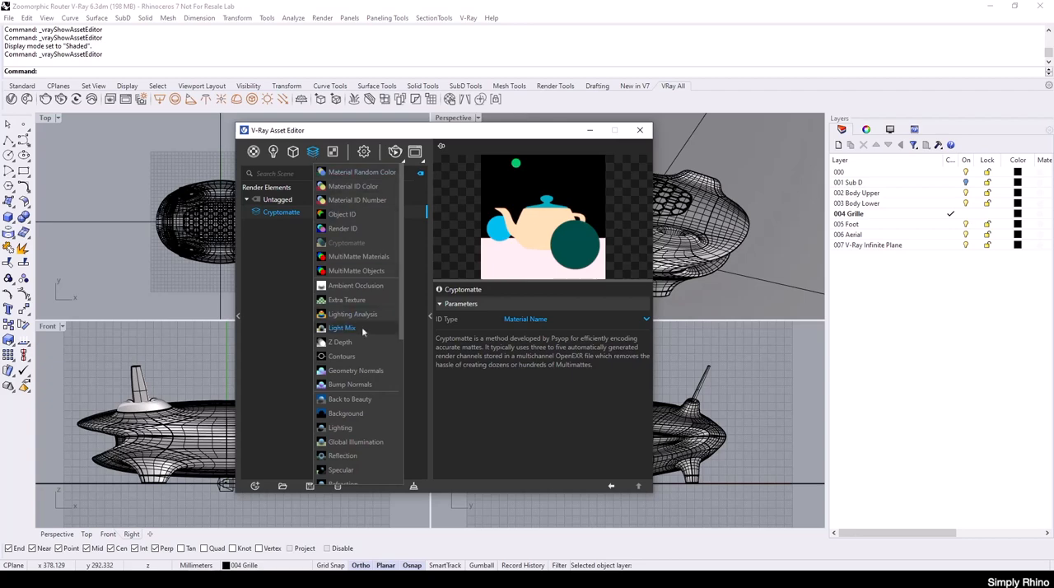
Scroll the render element list and add Back to Beauty after Shadows, alongside Cryptomatte
scroll("down", 3)
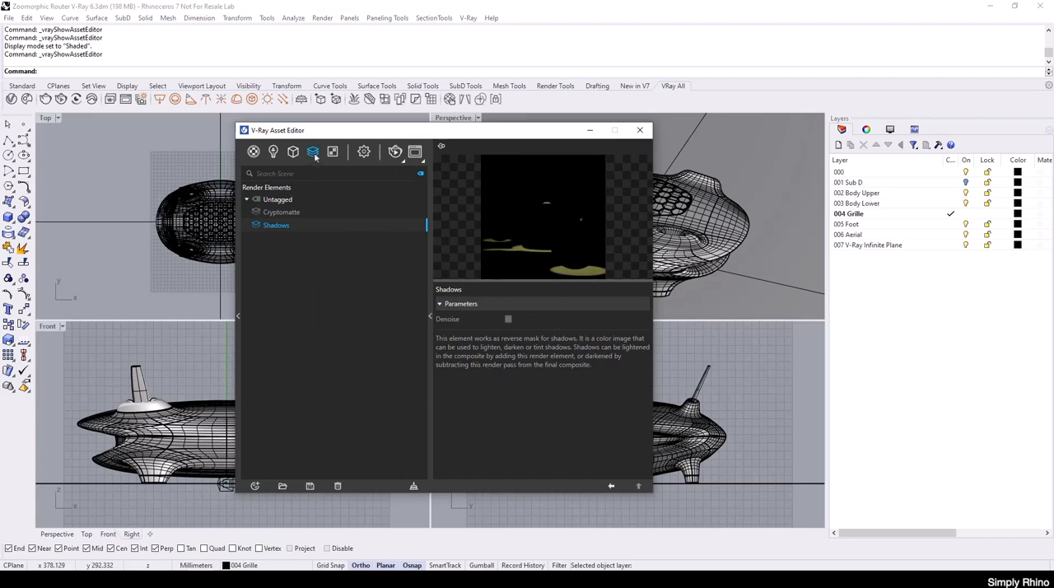
mouse_move(311, 151)
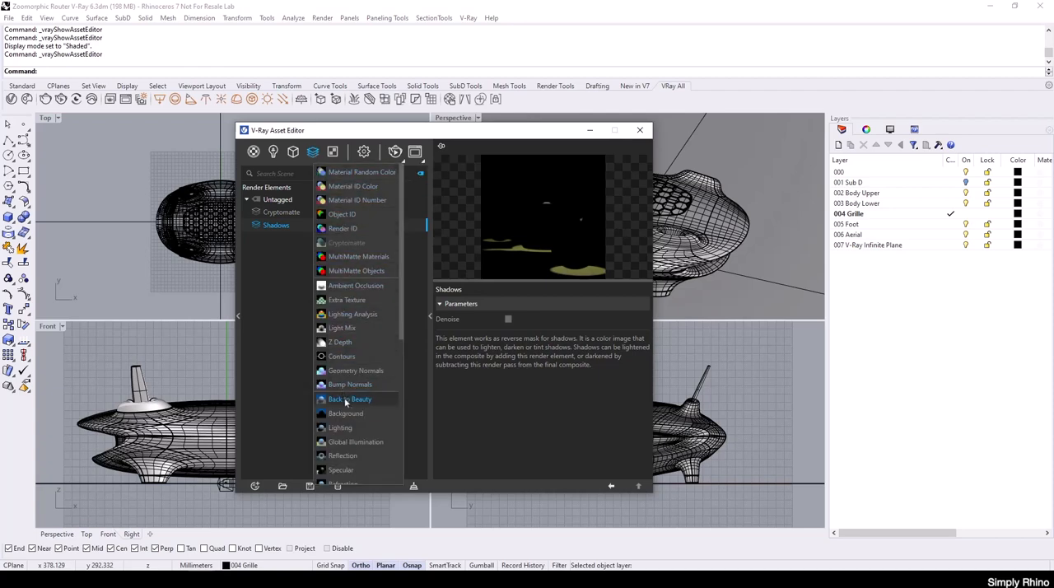
left_click(348, 399)
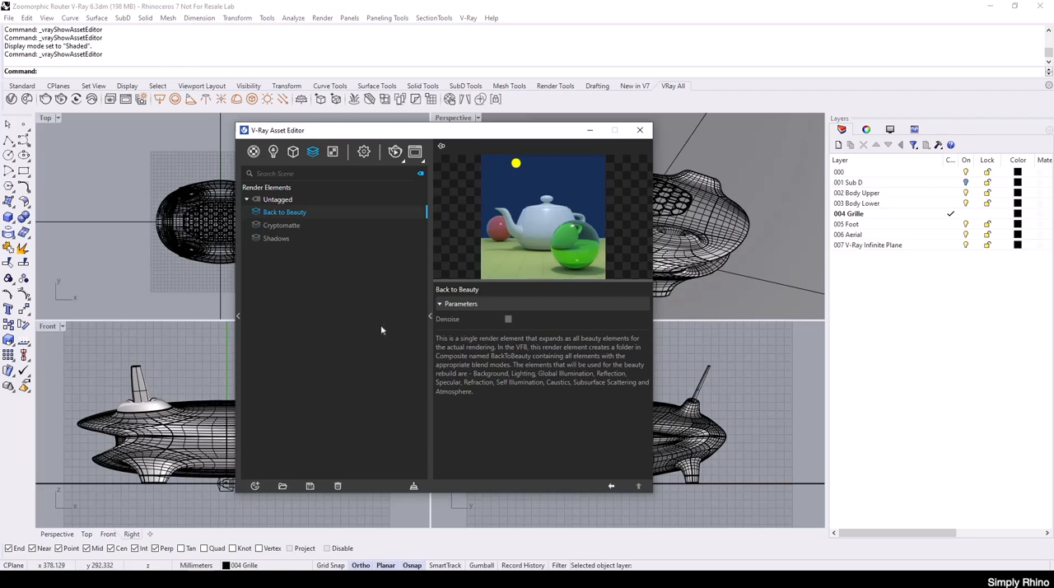
mouse_move(386, 328)
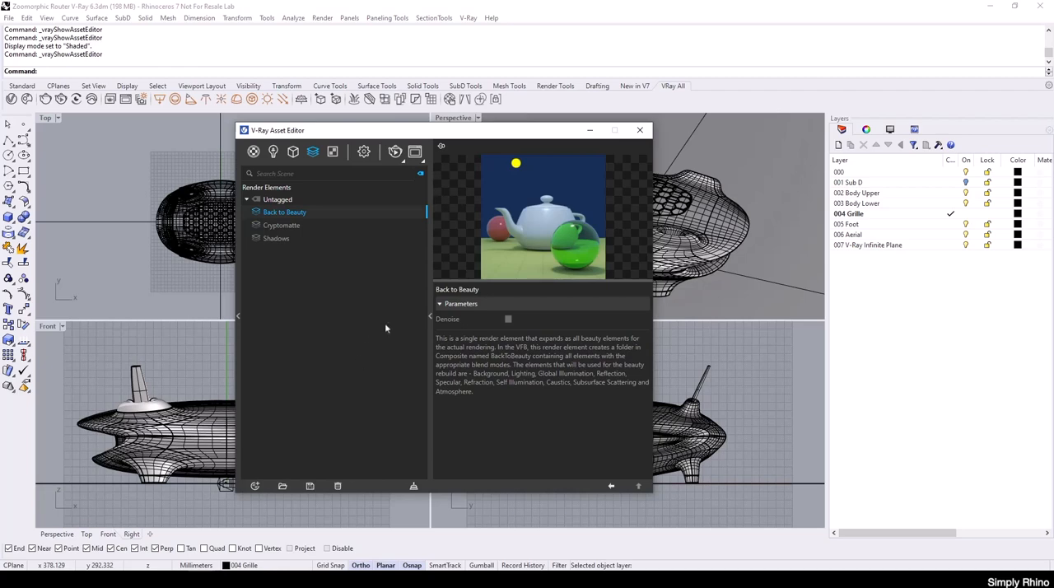
mouse_move(591, 339)
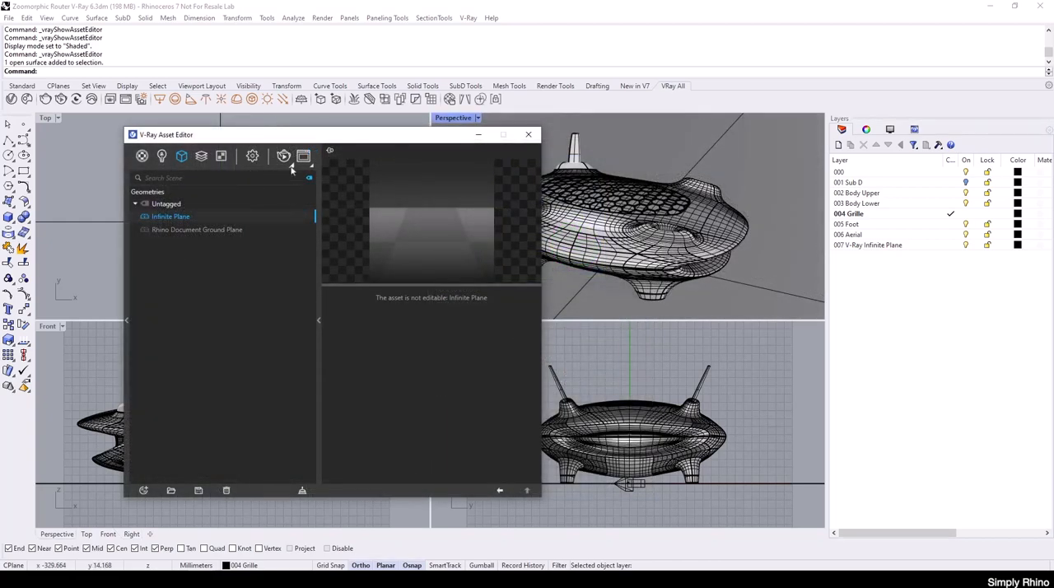
Choose Render with V-Ray from the Asset Editor's render dropdown to render the router
left_click(284, 156)
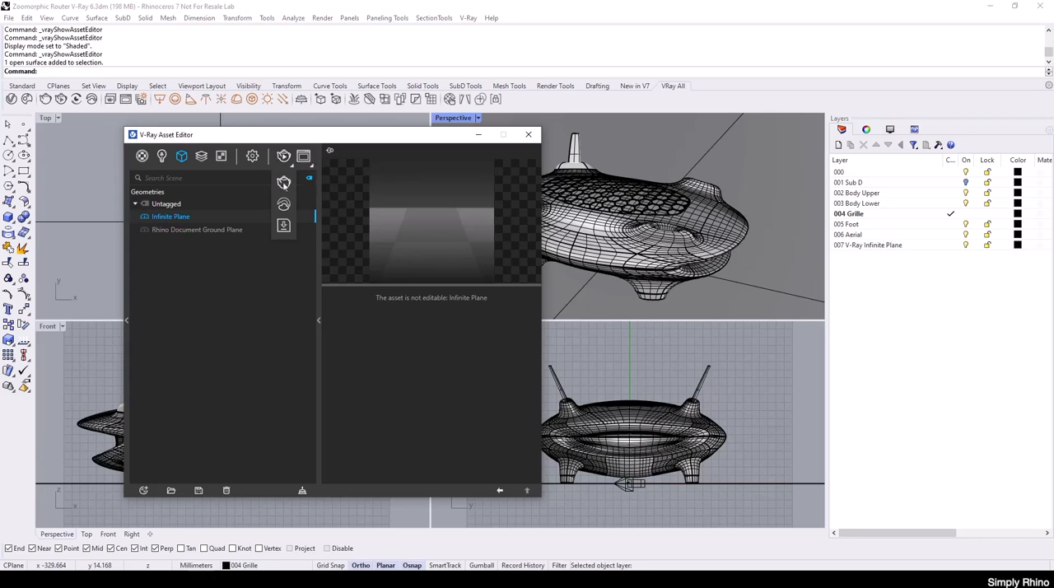
mouse_move(284, 182)
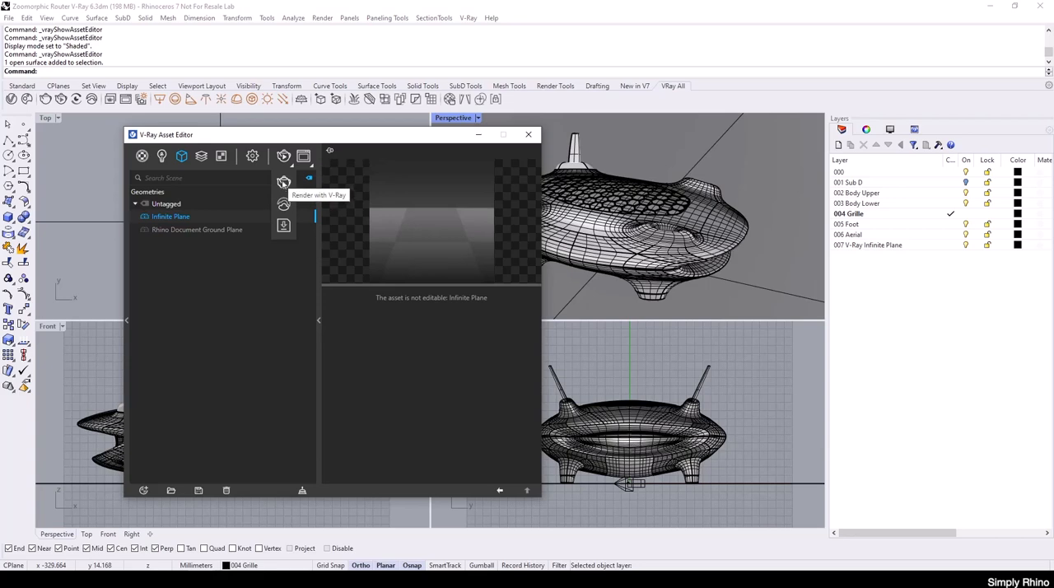
left_click(283, 182)
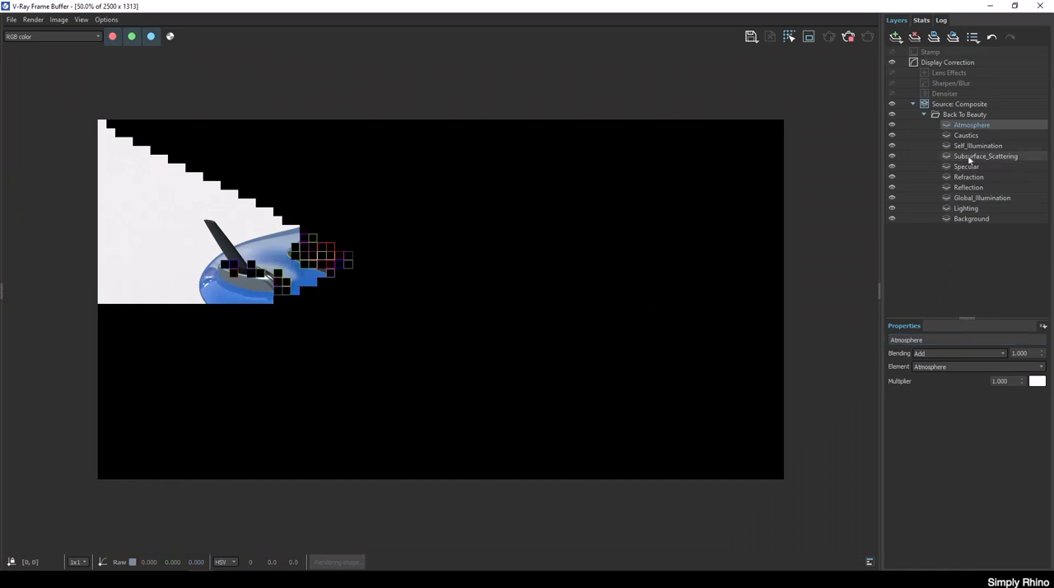
Switch the Frame Buffer source to RGB and hide the Denoiser layer once rendering finishes
left_click(952, 104)
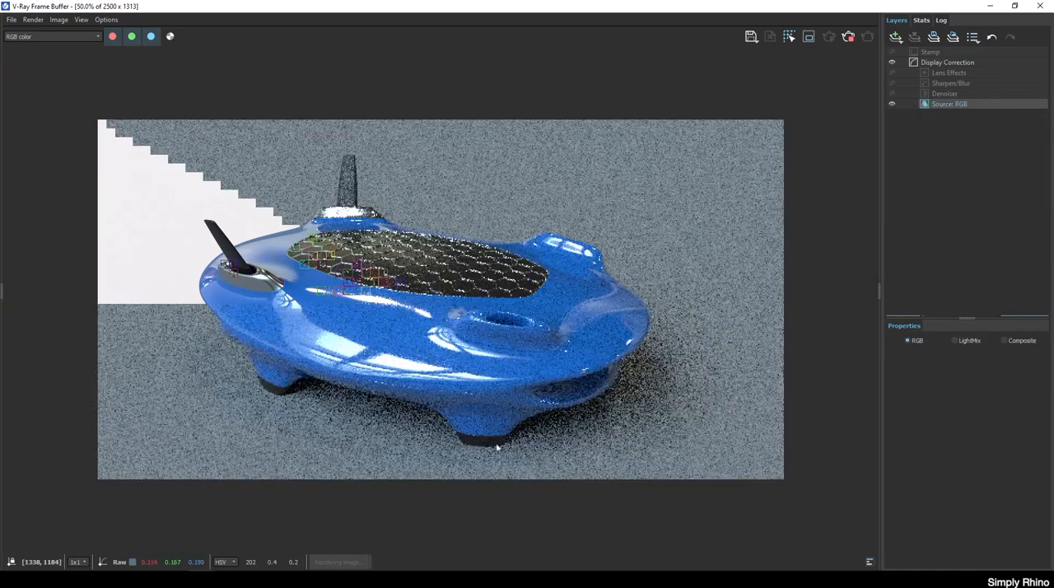
mouse_move(555, 183)
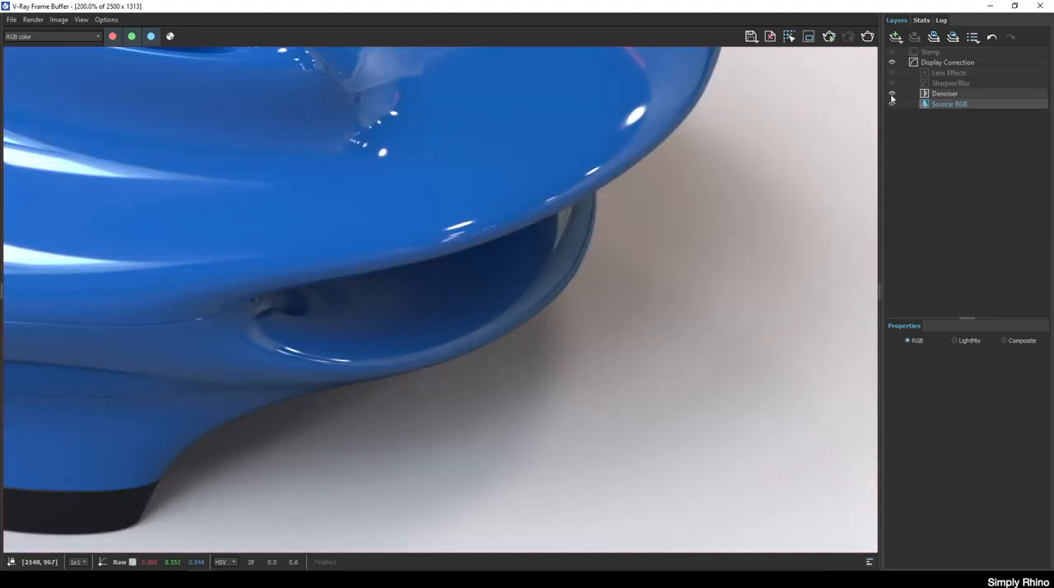
left_click(892, 93)
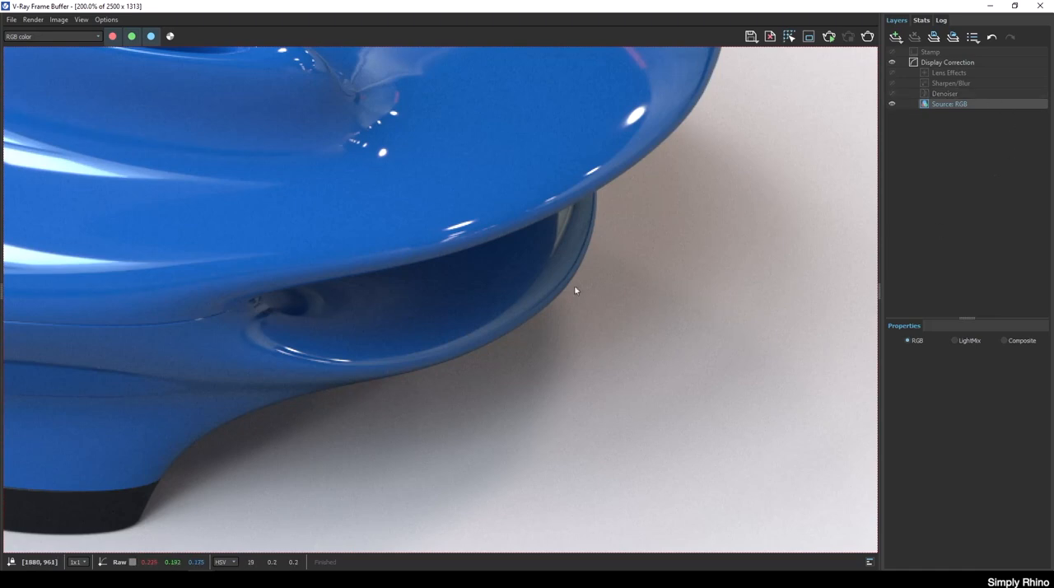
mouse_move(376, 242)
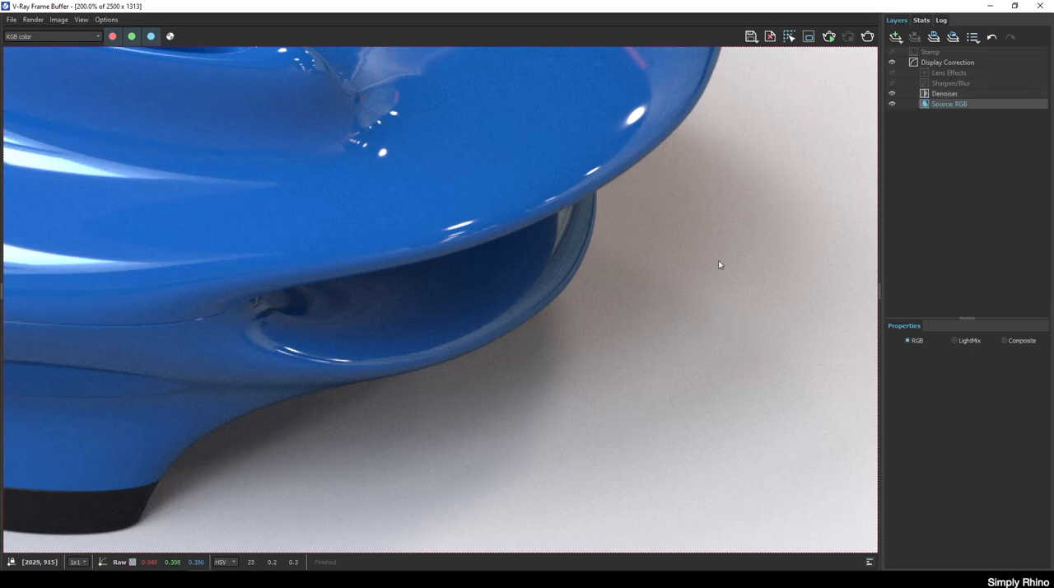
mouse_move(847, 435)
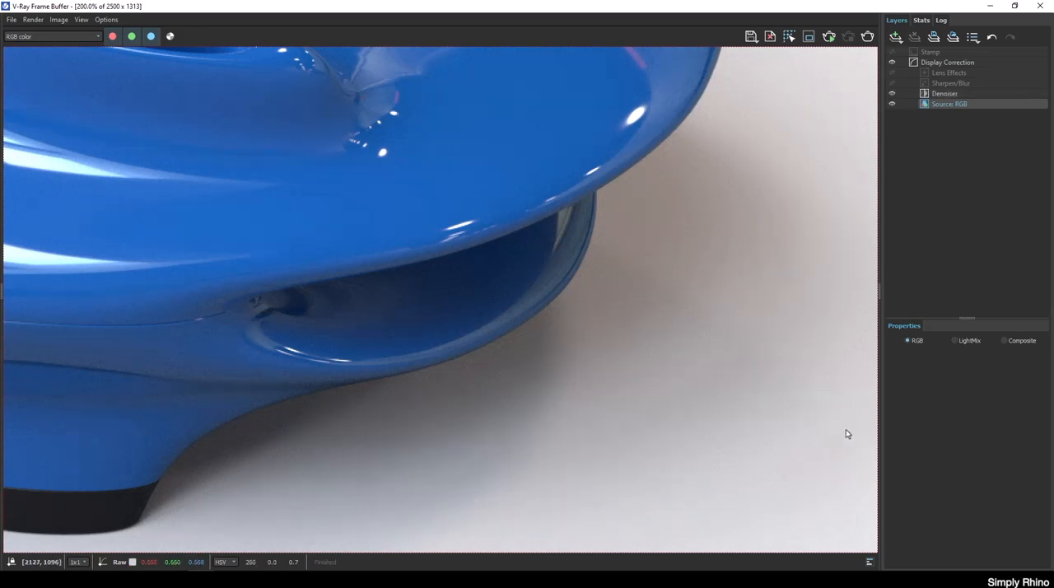
mouse_move(861, 423)
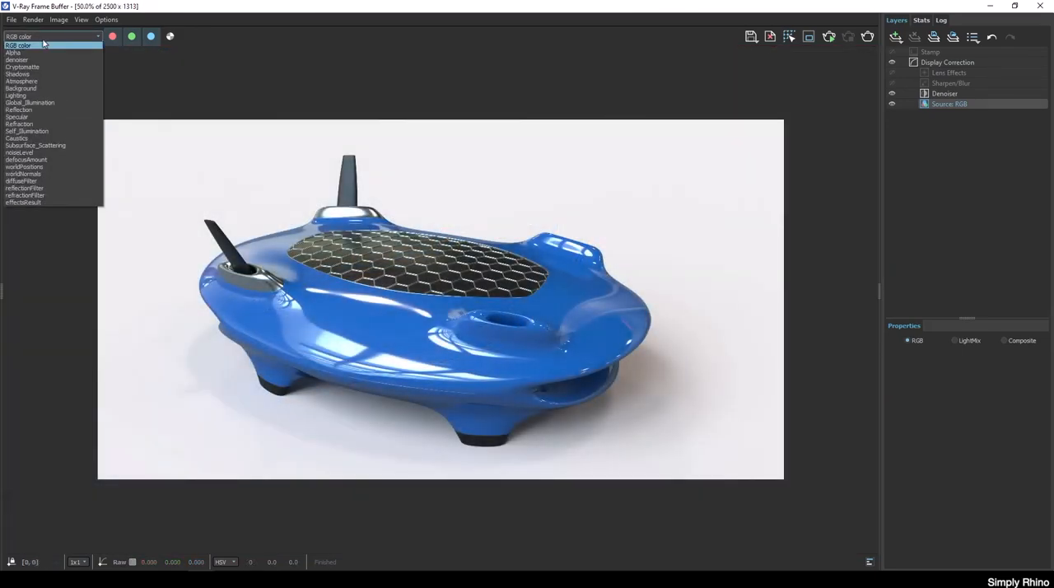
left_click(29, 71)
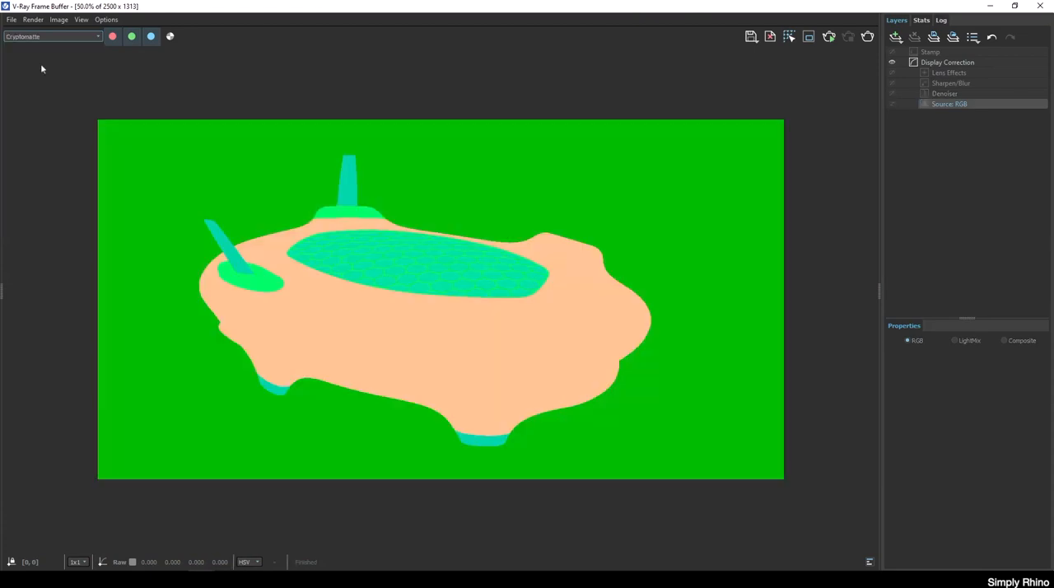
mouse_move(195, 276)
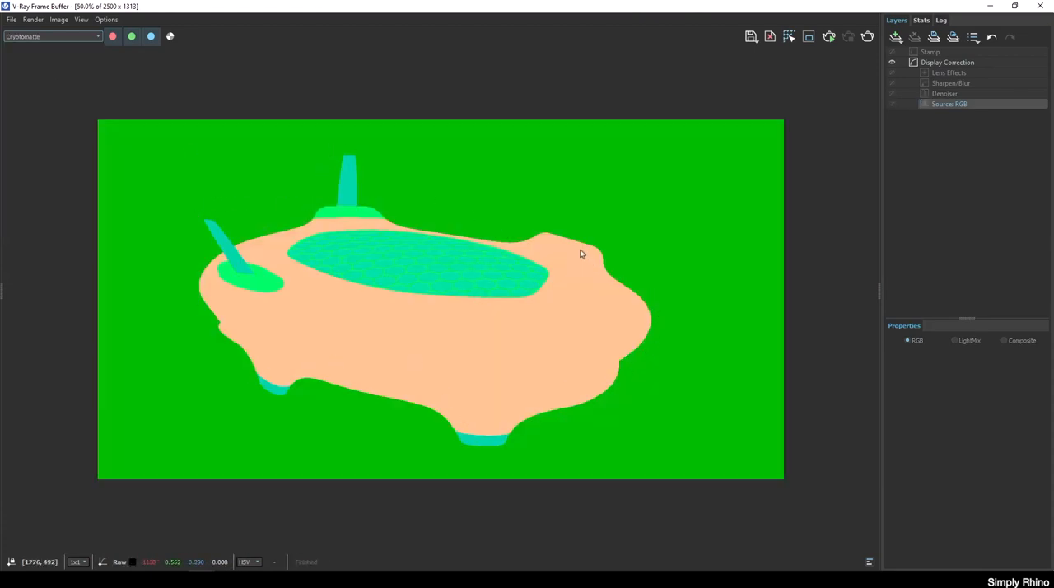
mouse_move(536, 395)
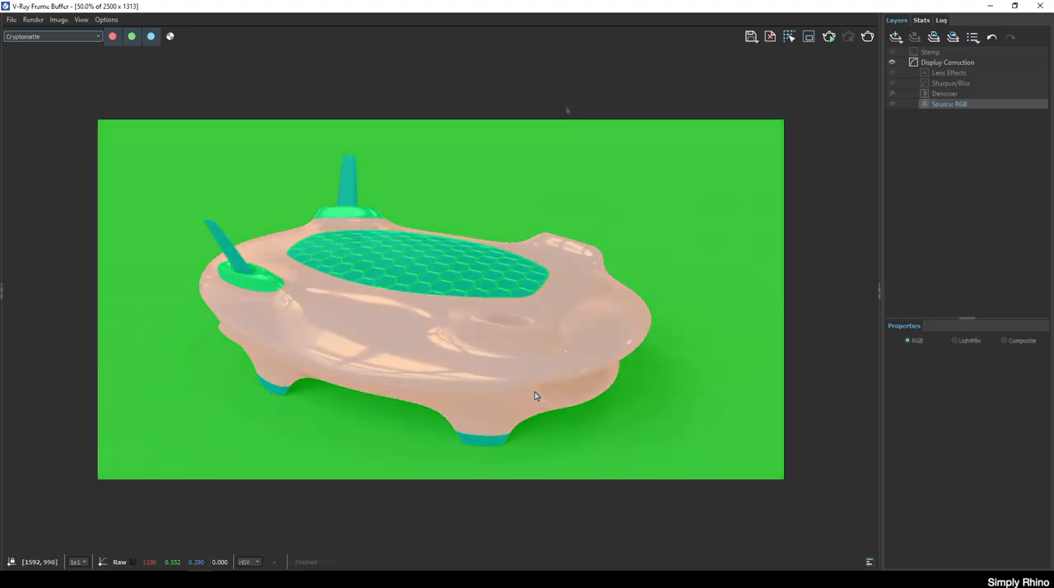
left_click(51, 36)
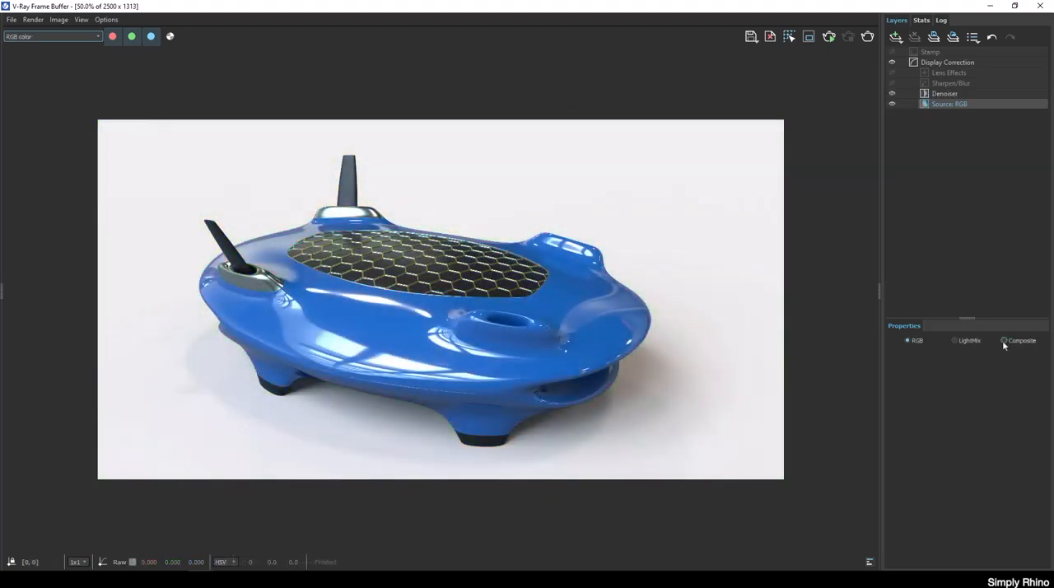
Use the composite source and inspect Specular, Denoiser, Reflection and Global_Illumination layer properties
left_click(1004, 340)
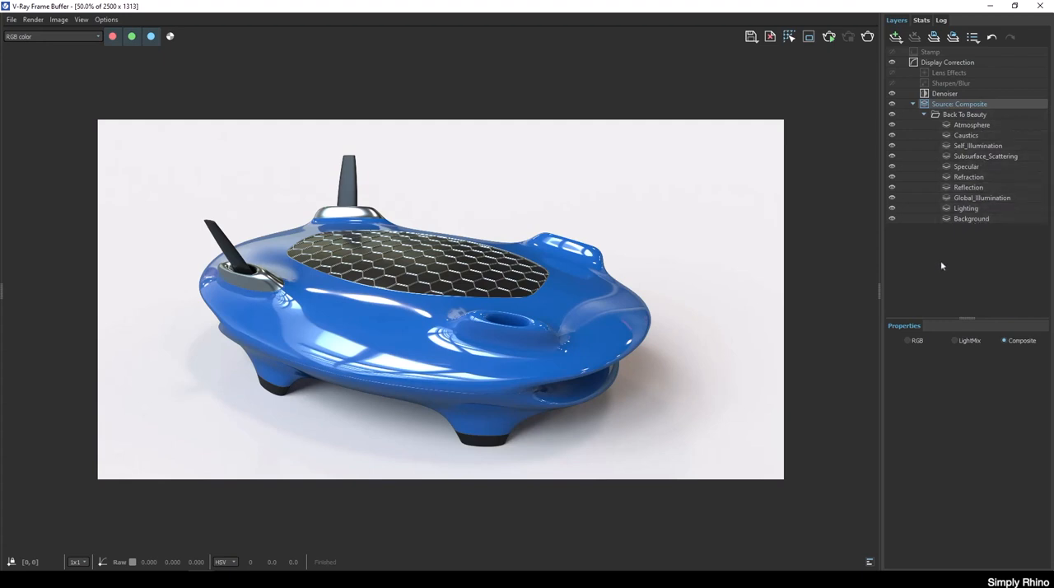
mouse_move(506, 385)
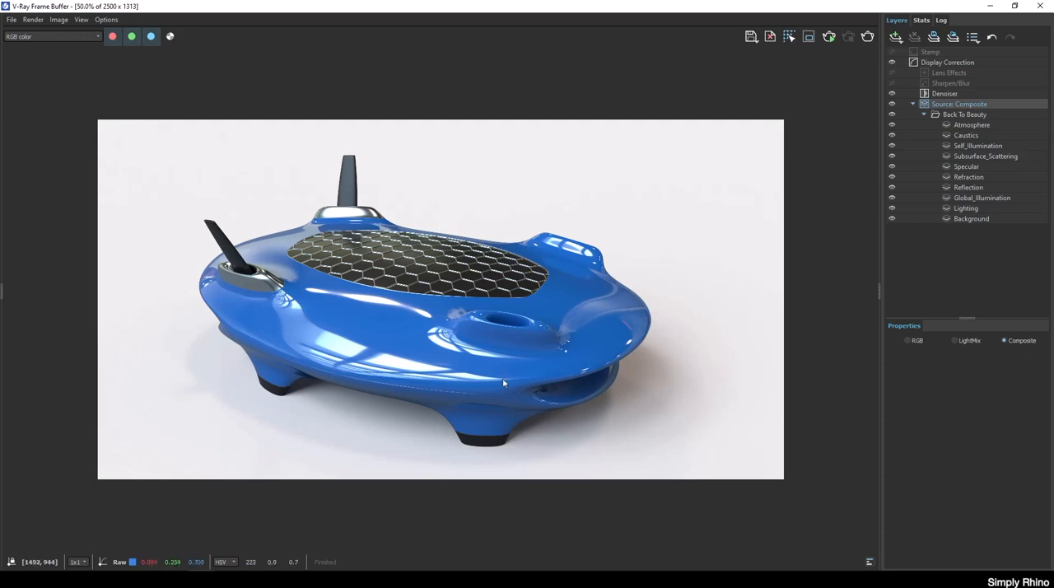
mouse_move(956, 180)
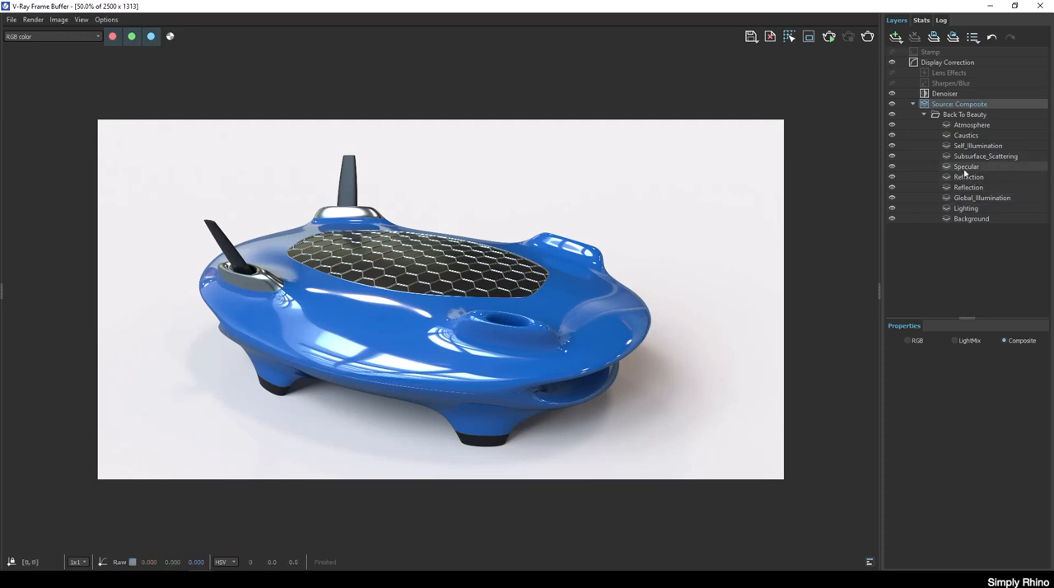
left_click(963, 167)
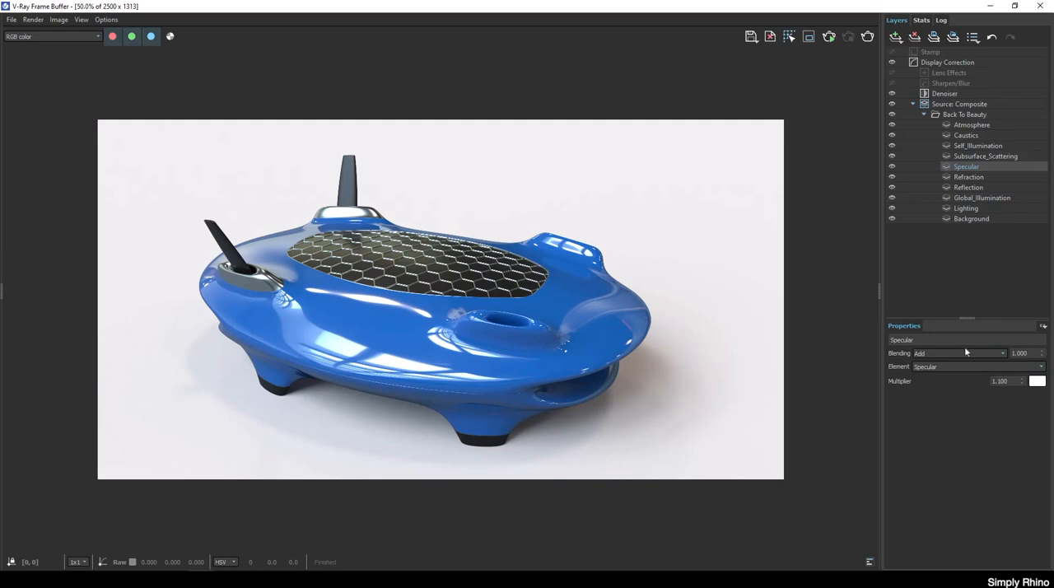
left_click(951, 339)
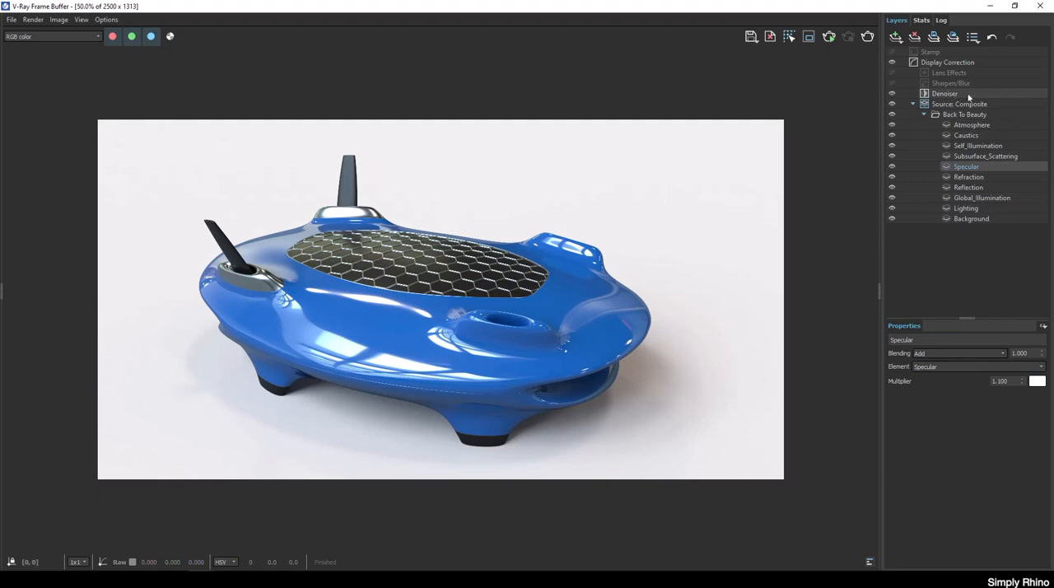
left_click(938, 93)
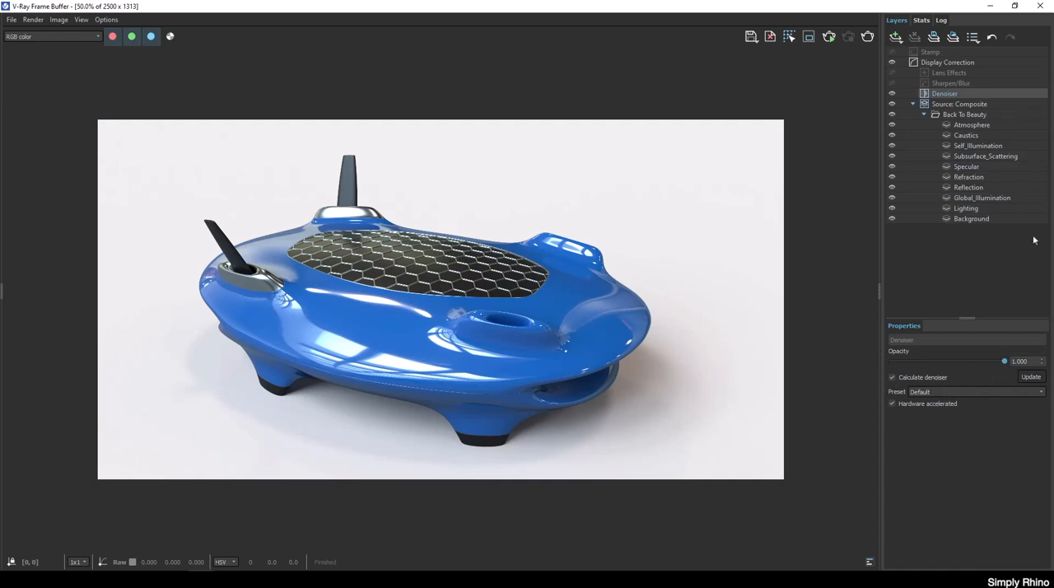
left_click(969, 187)
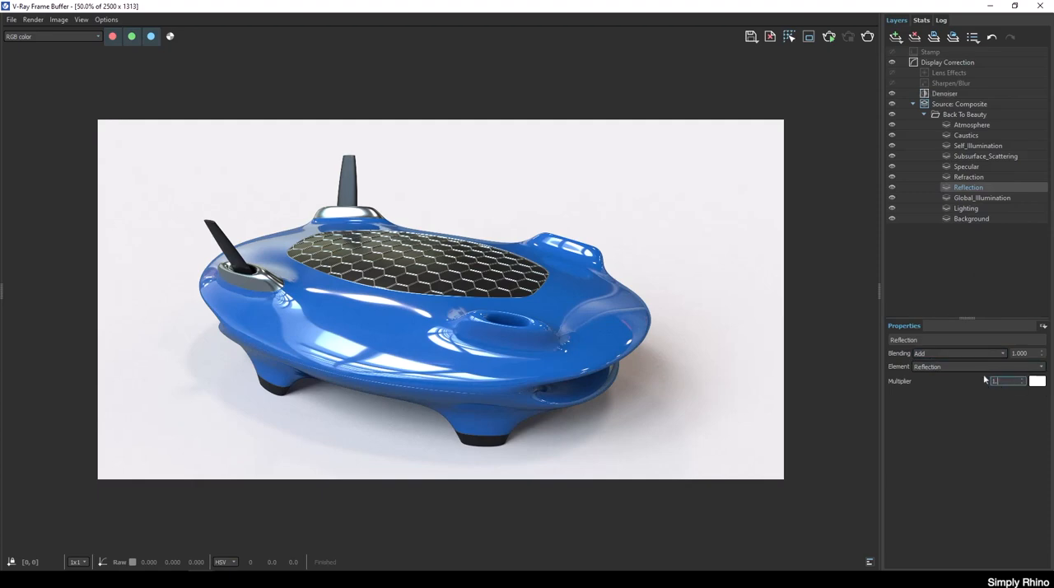
left_click(972, 198)
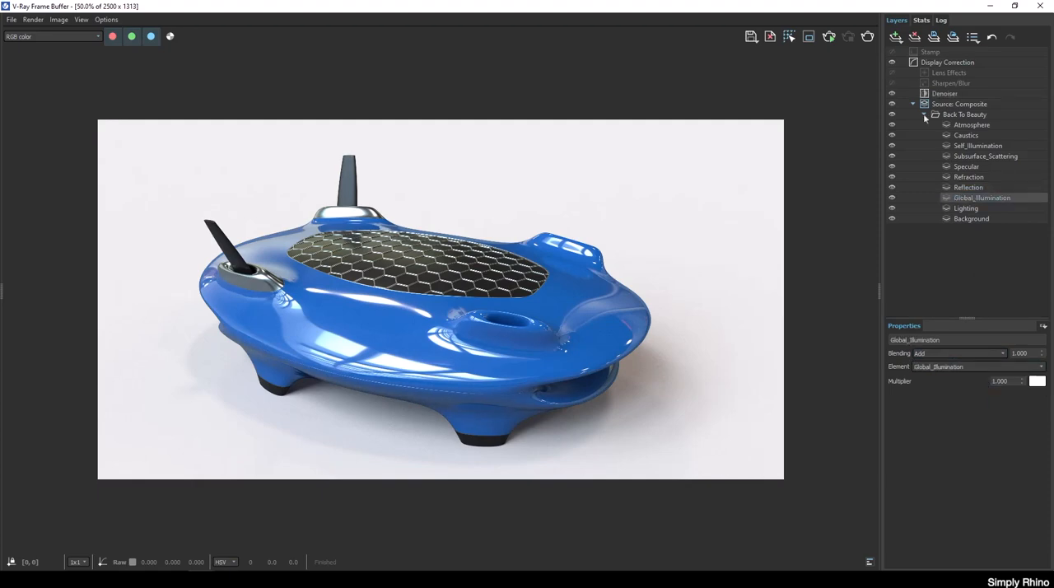
Collapse Back To Beauty and add a Shadows render element layer with Subtract blending
left_click(894, 36)
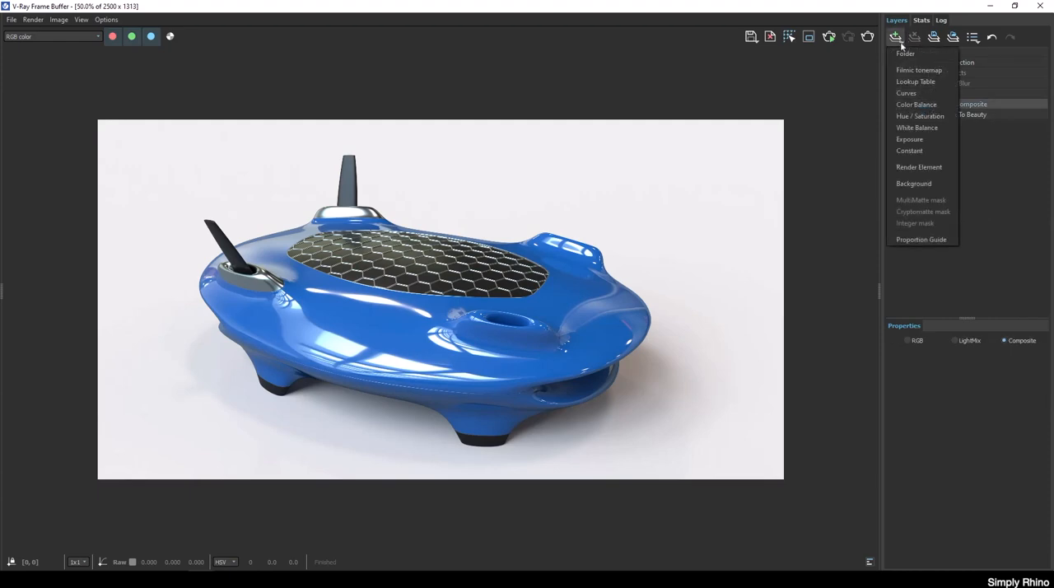
mouse_move(928, 167)
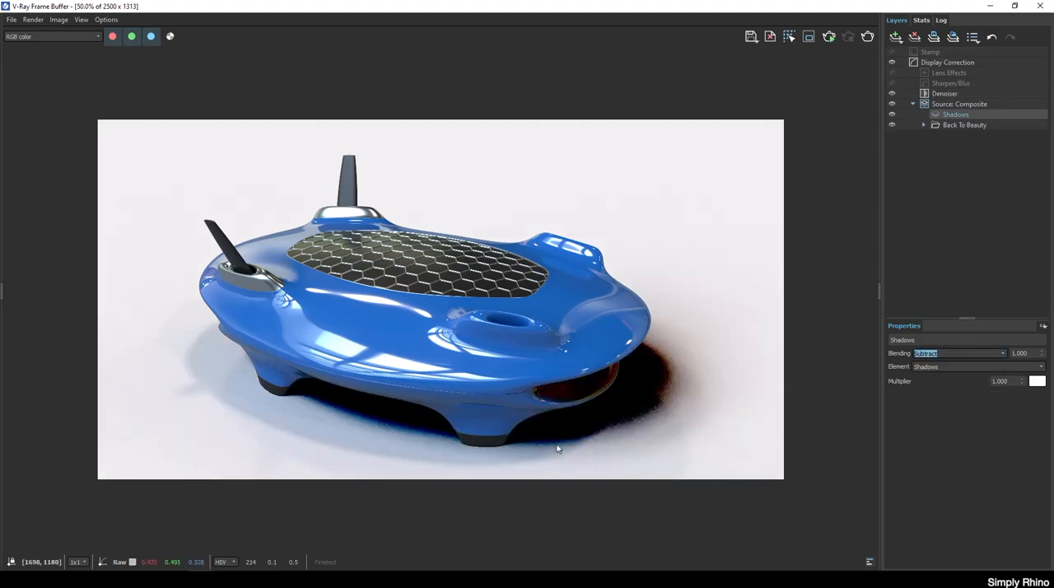
mouse_move(698, 431)
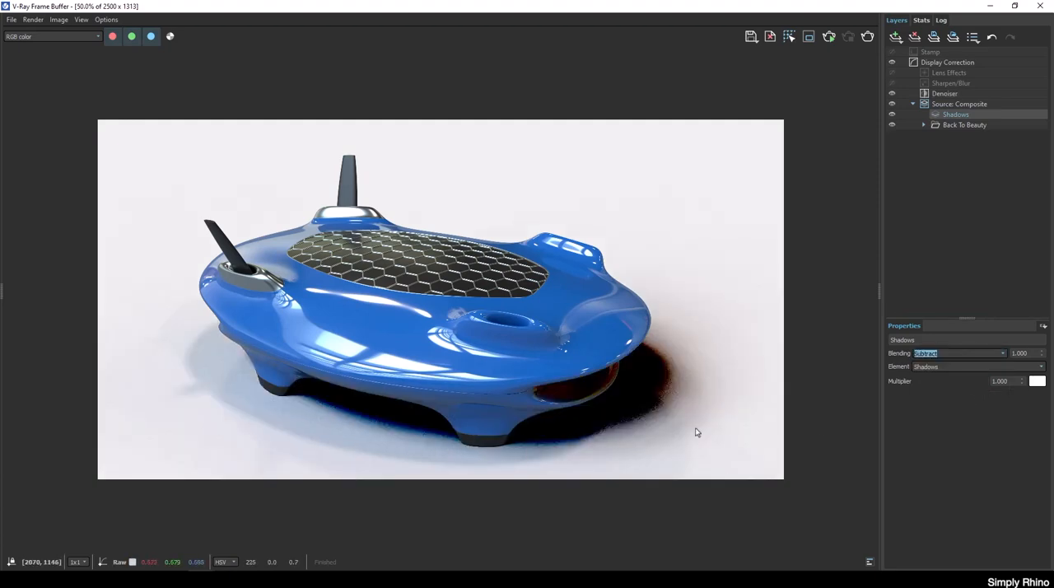
left_click(998, 382)
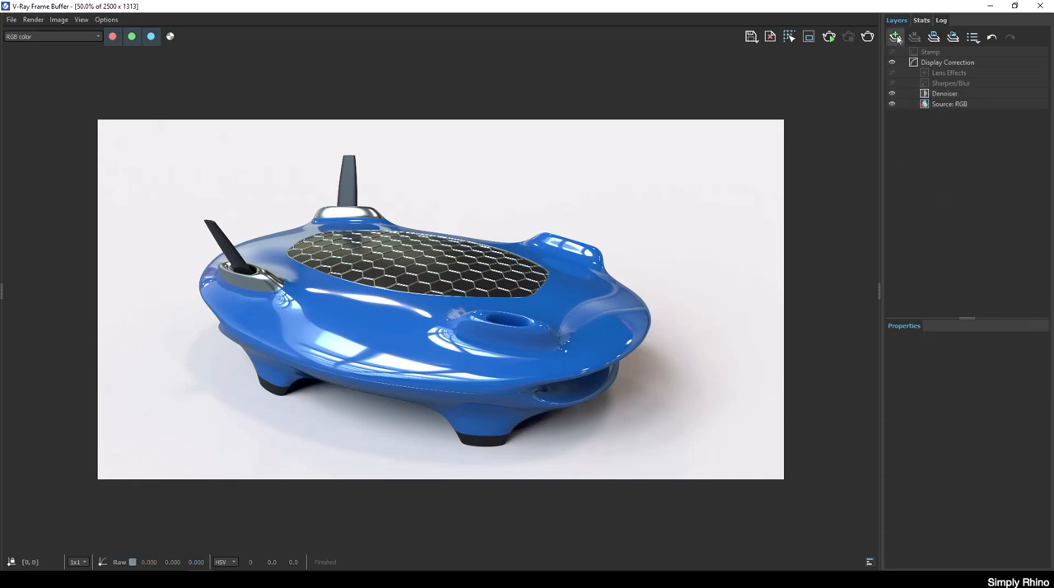
Add an Exposure layer and set its exposure to -0.049
left_click(895, 36)
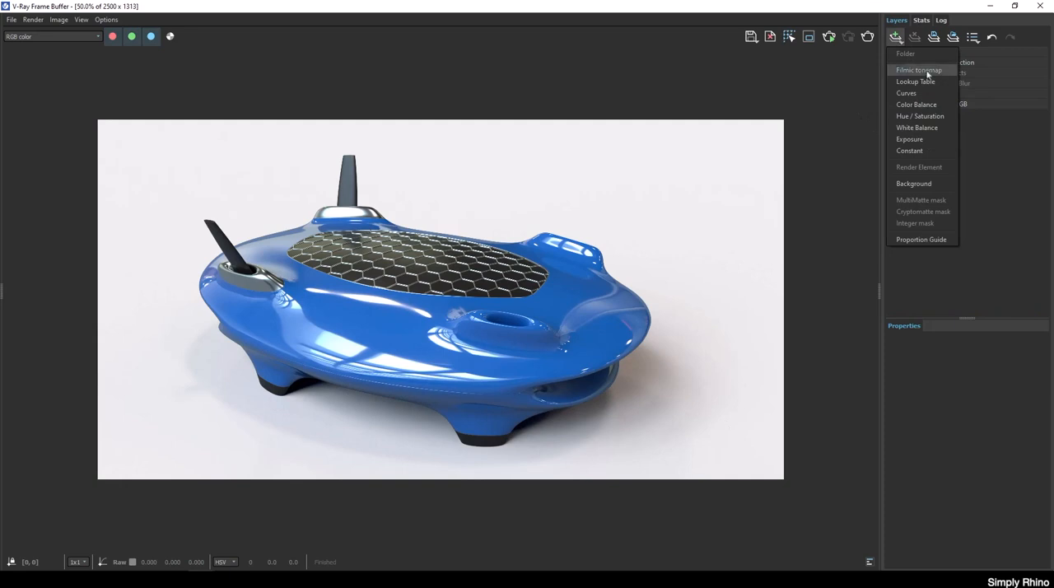
left_click(909, 138)
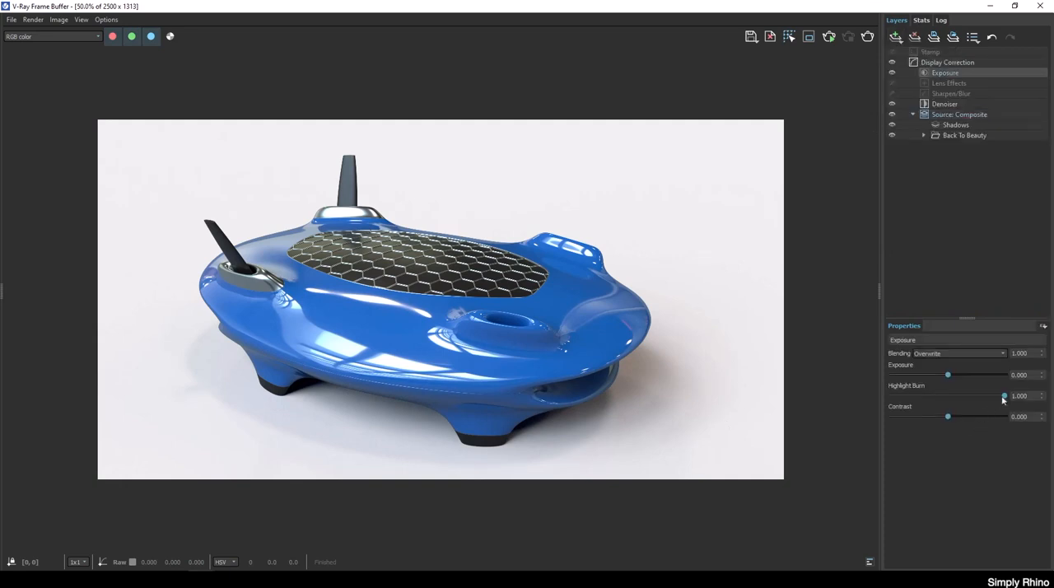
left_click_drag(948, 375, 953, 375)
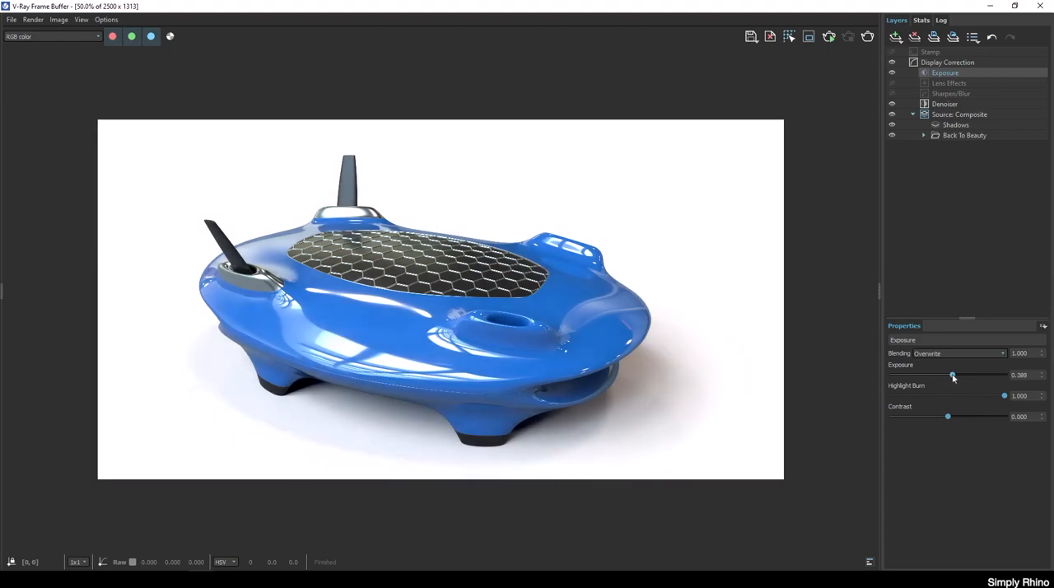
left_click_drag(953, 375, 945, 375)
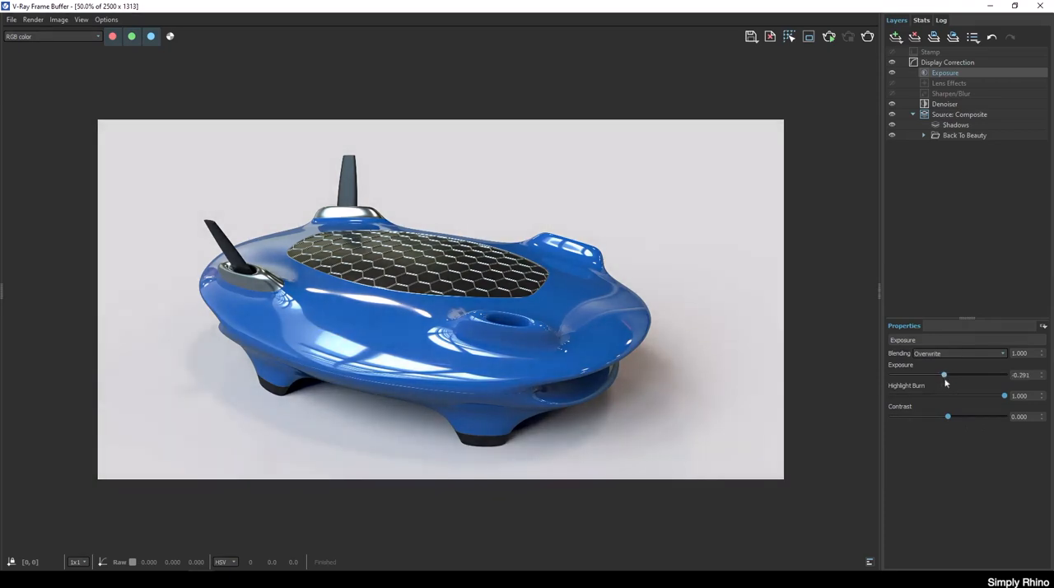
left_click_drag(944, 374, 946, 375)
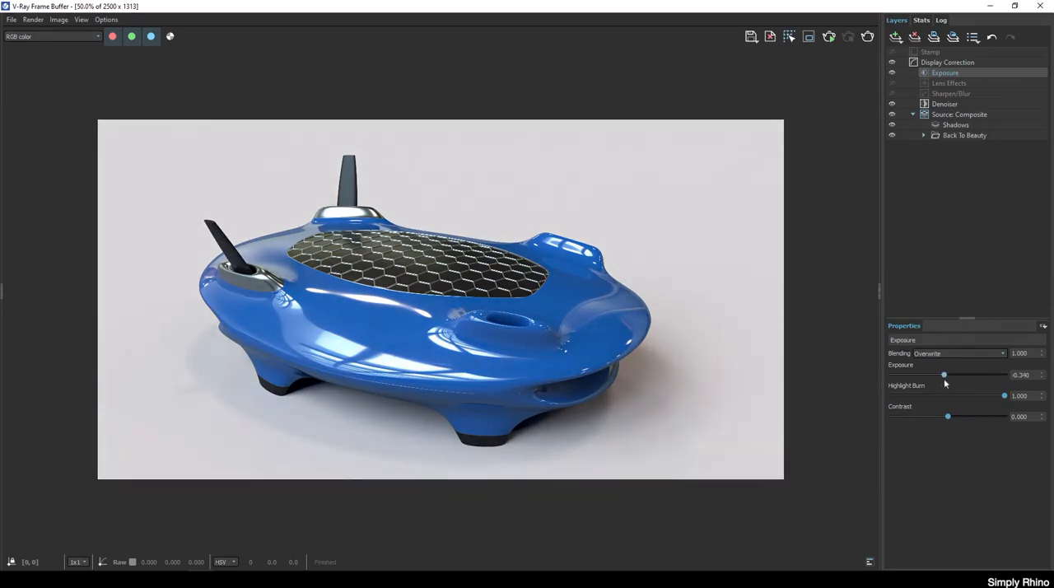
left_click_drag(944, 375, 947, 375)
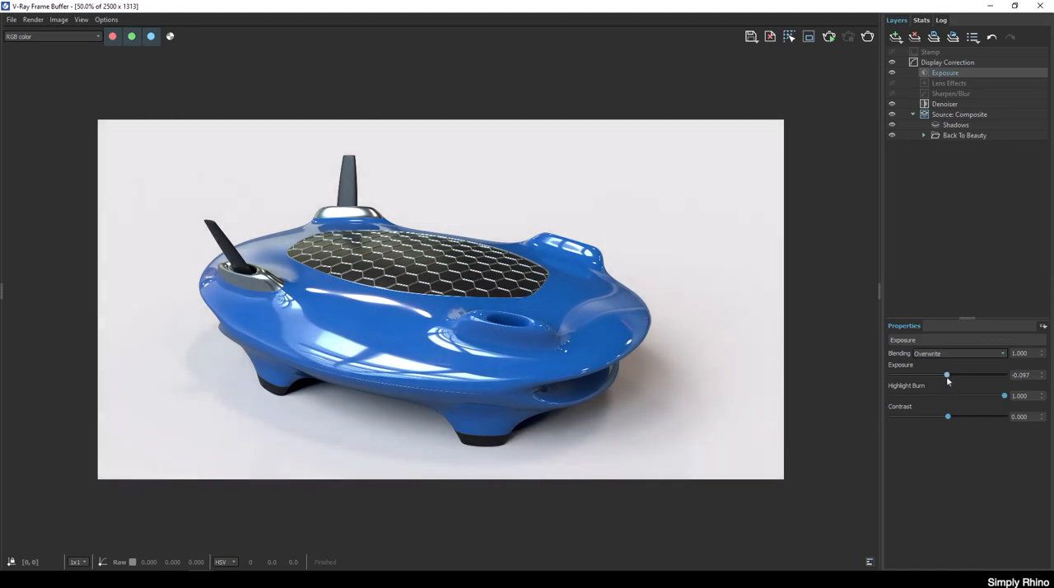
left_click_drag(947, 374, 945, 375)
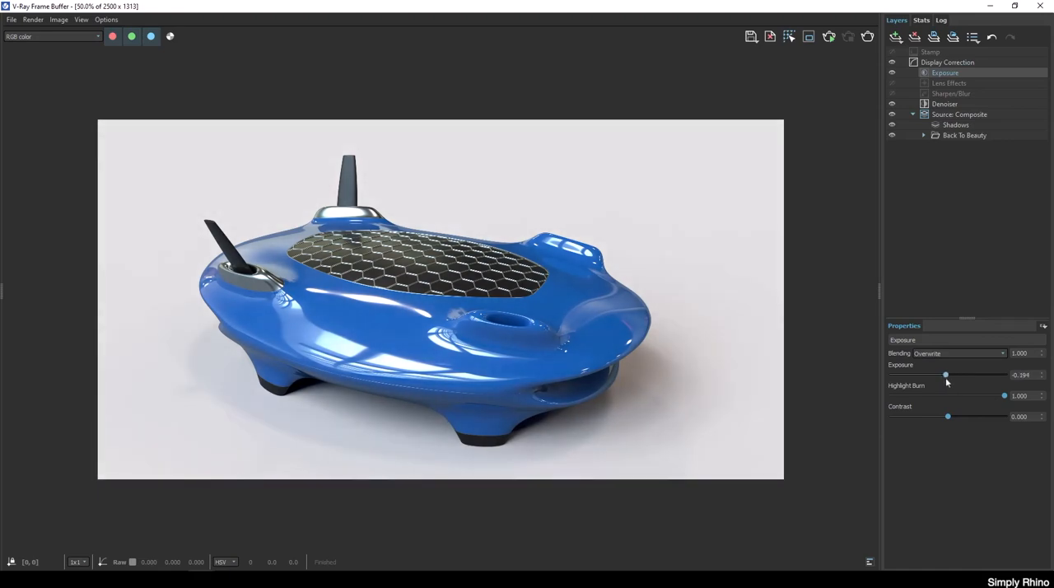
left_click_drag(946, 375, 948, 375)
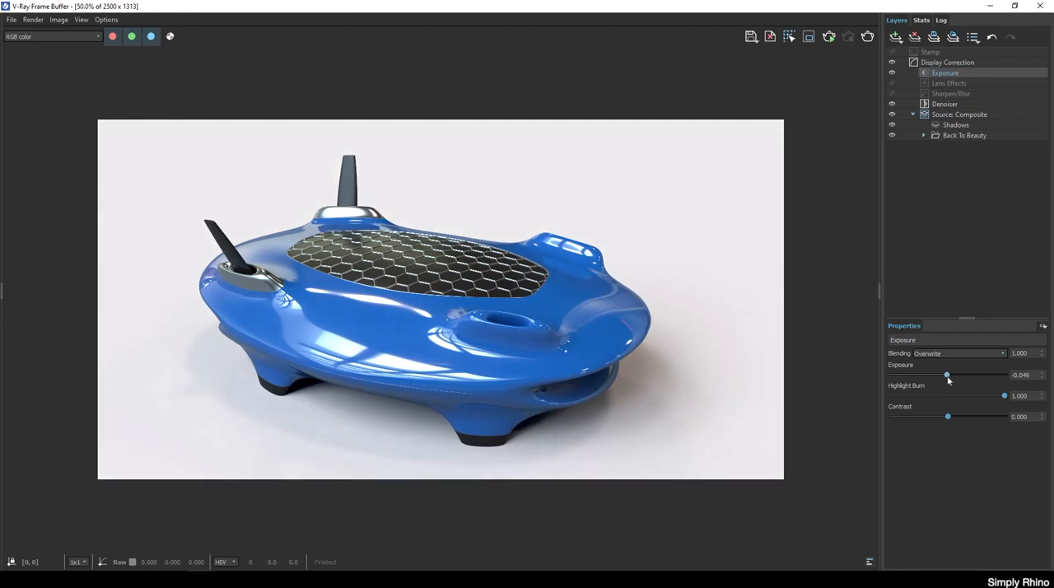
Set highlight burn 0.922 and contrast 0.165, then save the image as TIFF 'Router 01'
left_click_drag(1004, 396, 994, 395)
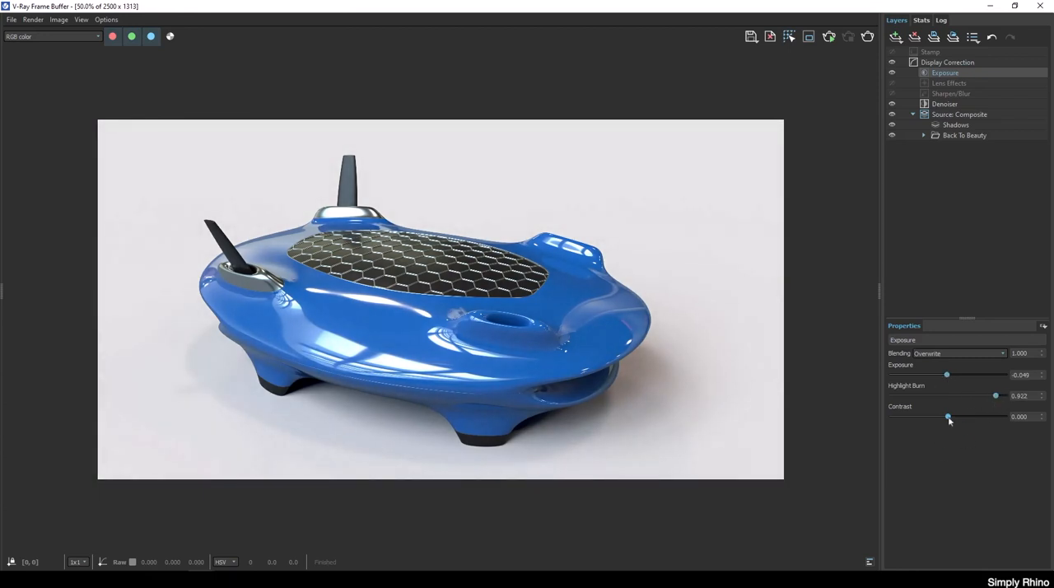
left_click_drag(948, 416, 956, 416)
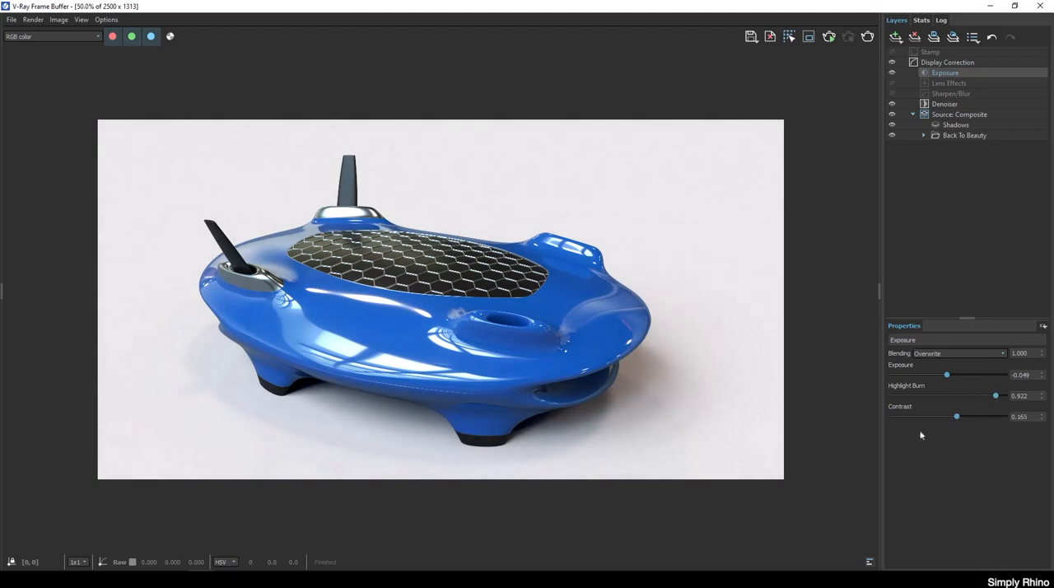
mouse_move(996, 430)
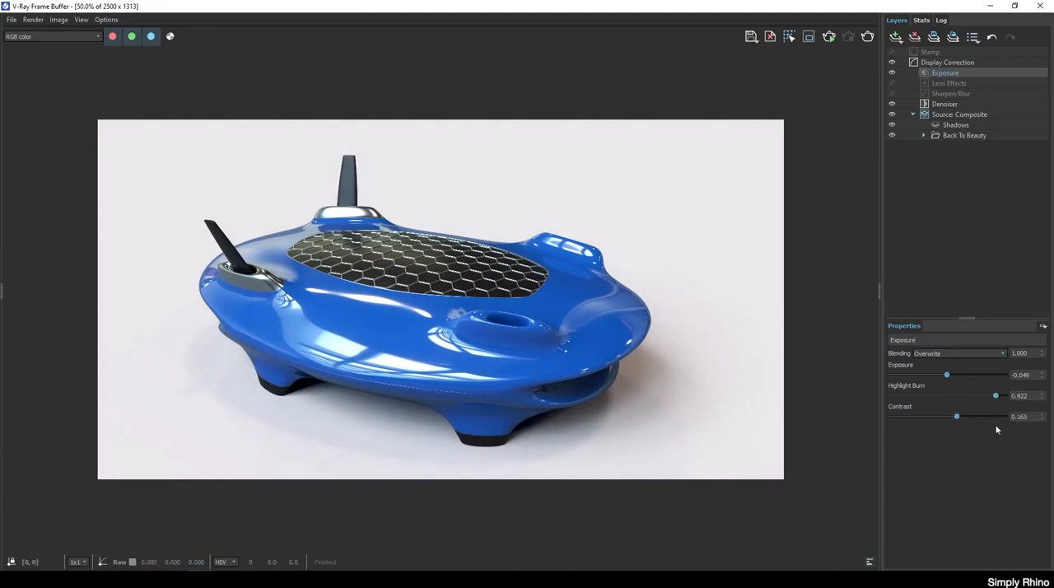
mouse_move(750, 36)
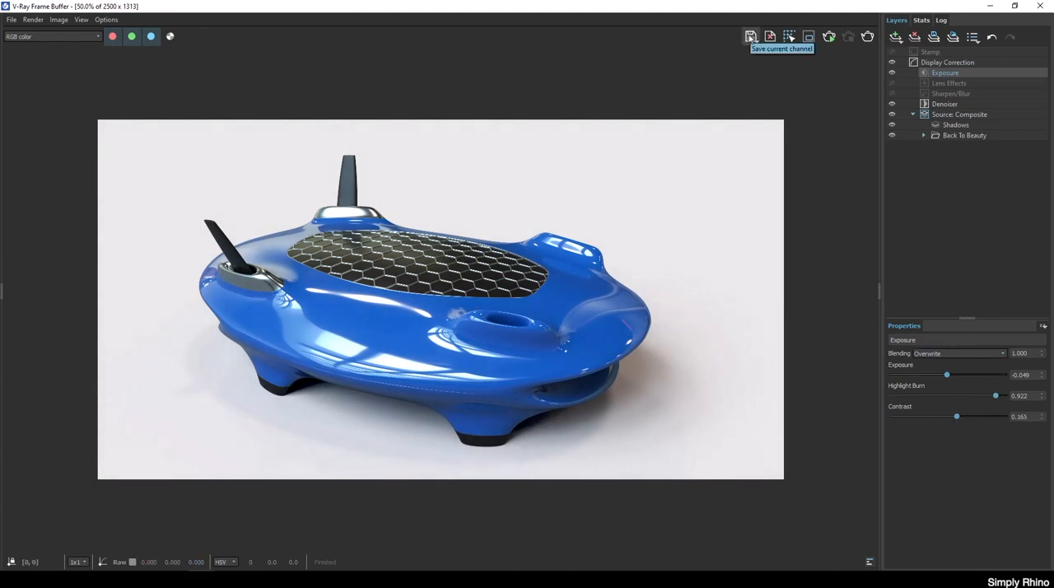
left_click(749, 36)
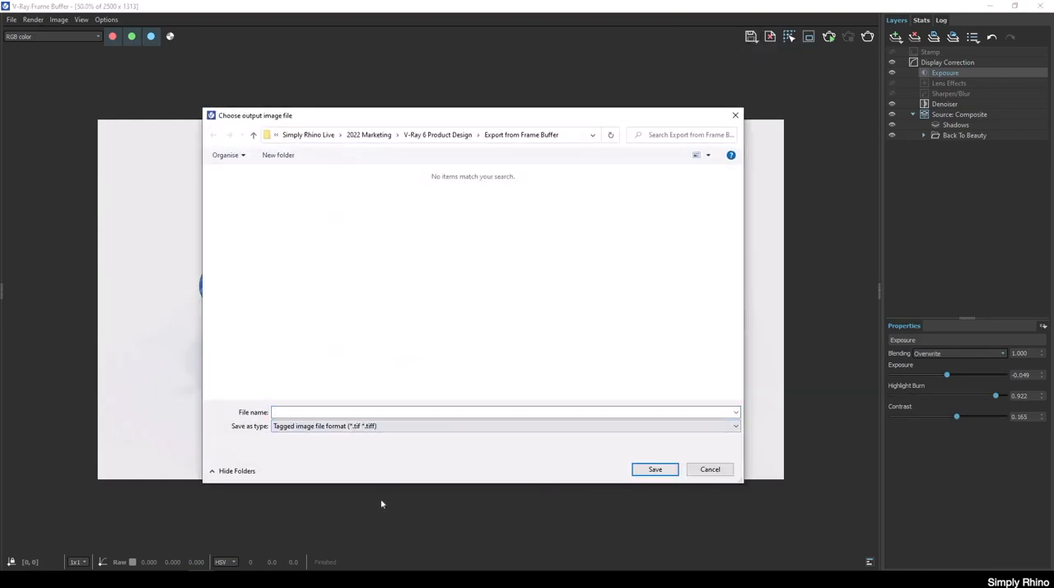
type("Router 01")
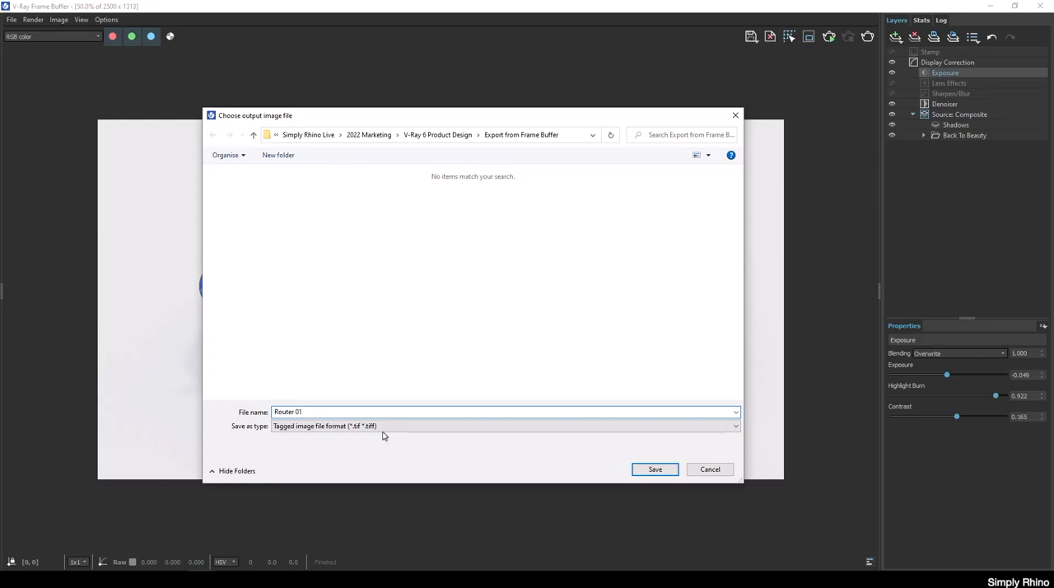